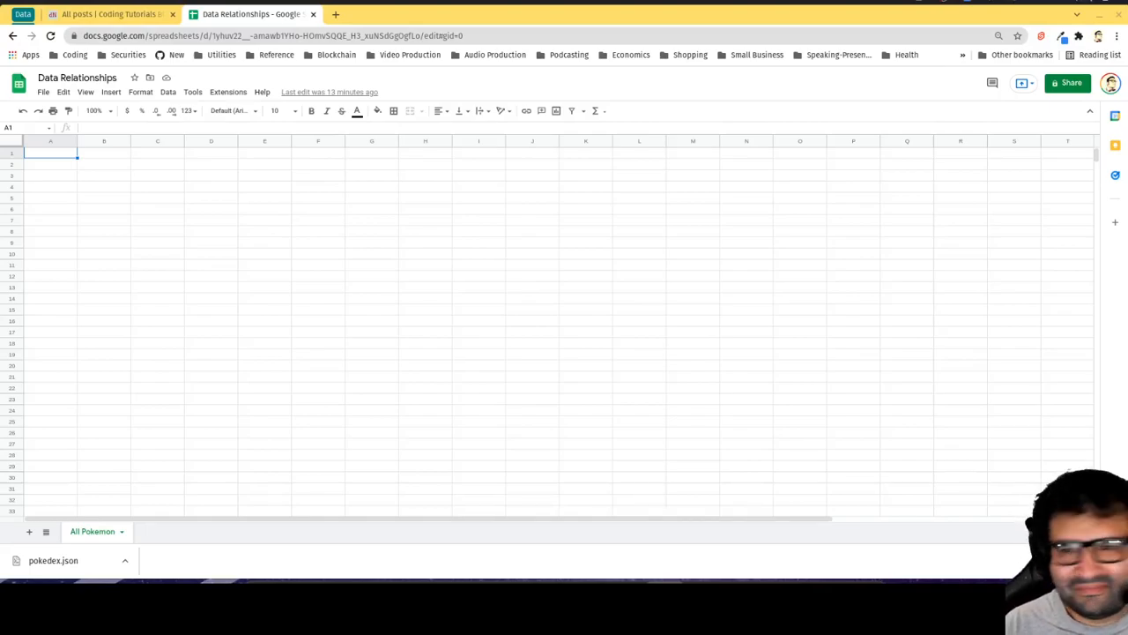
mouse_move(144, 143)
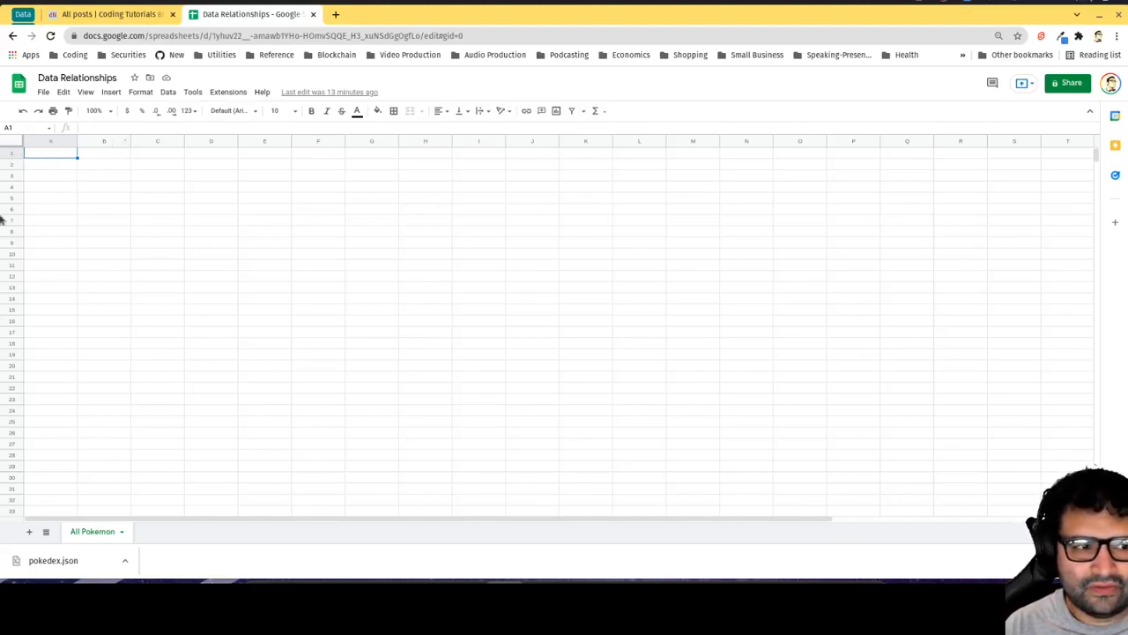
mouse_move(567, 424)
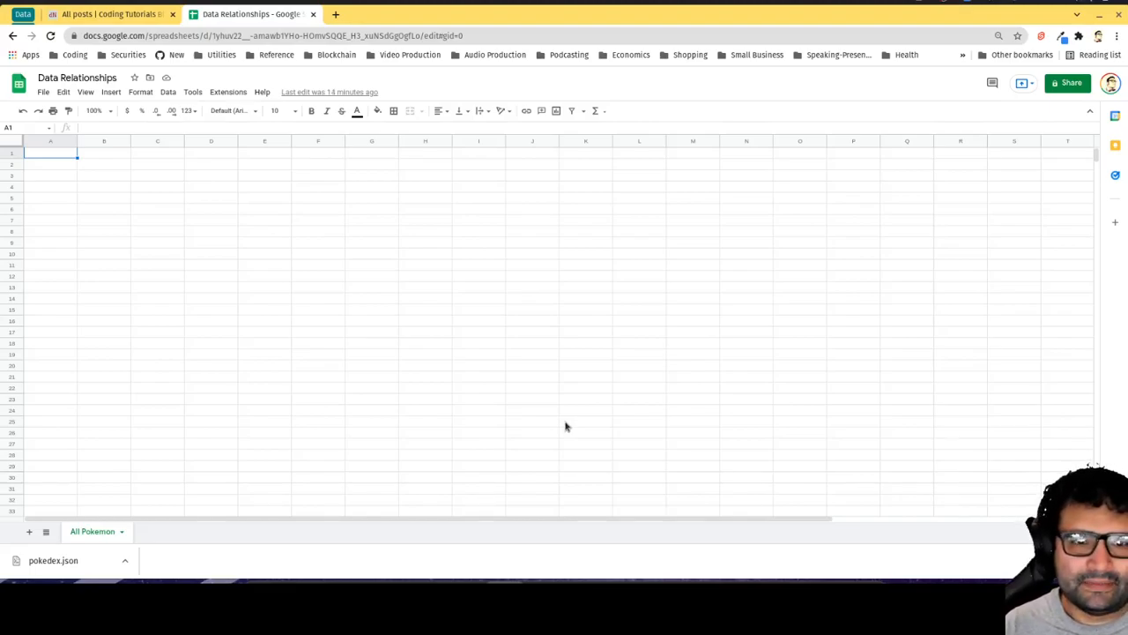
mouse_move(65, 160)
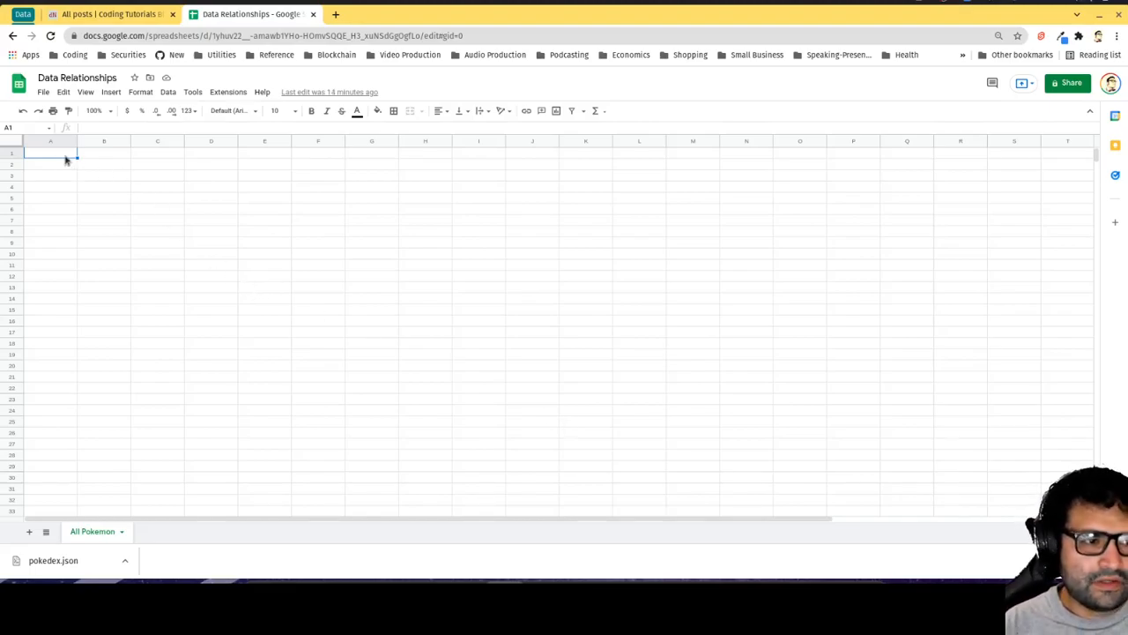
mouse_move(465, 234)
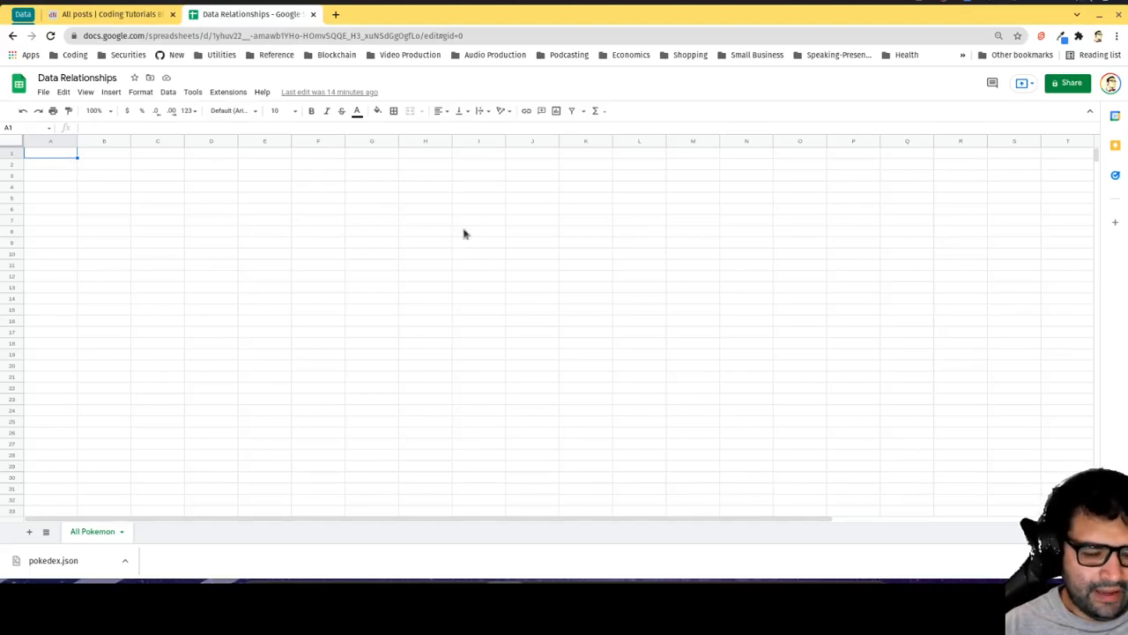
Enter the column headers name and dogs in A1:B1
type("name")
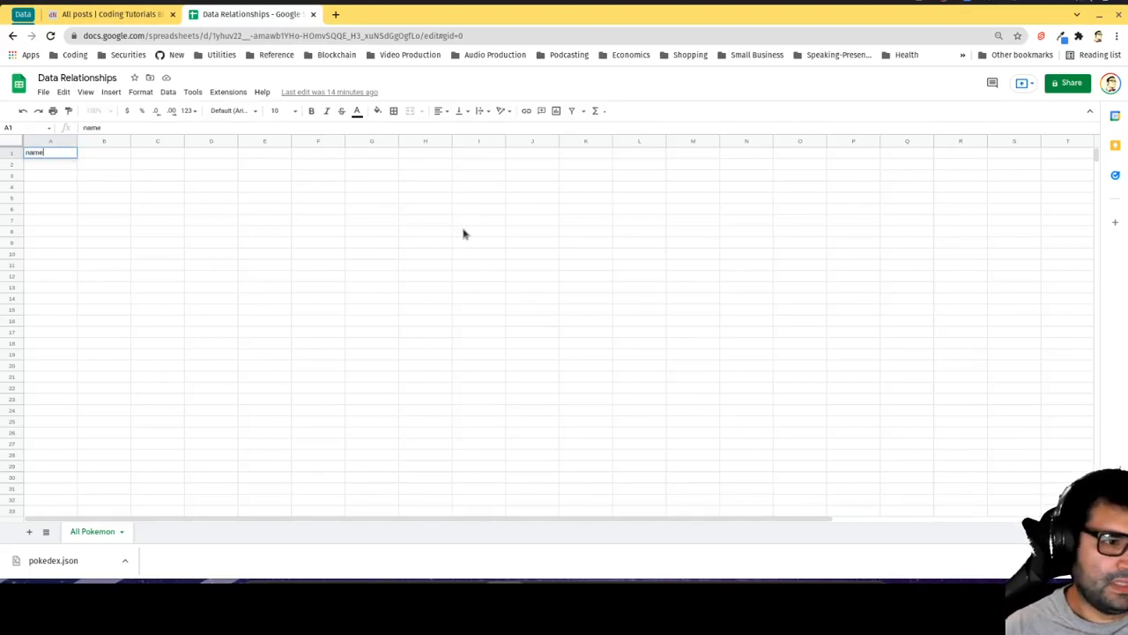
key("Tab")
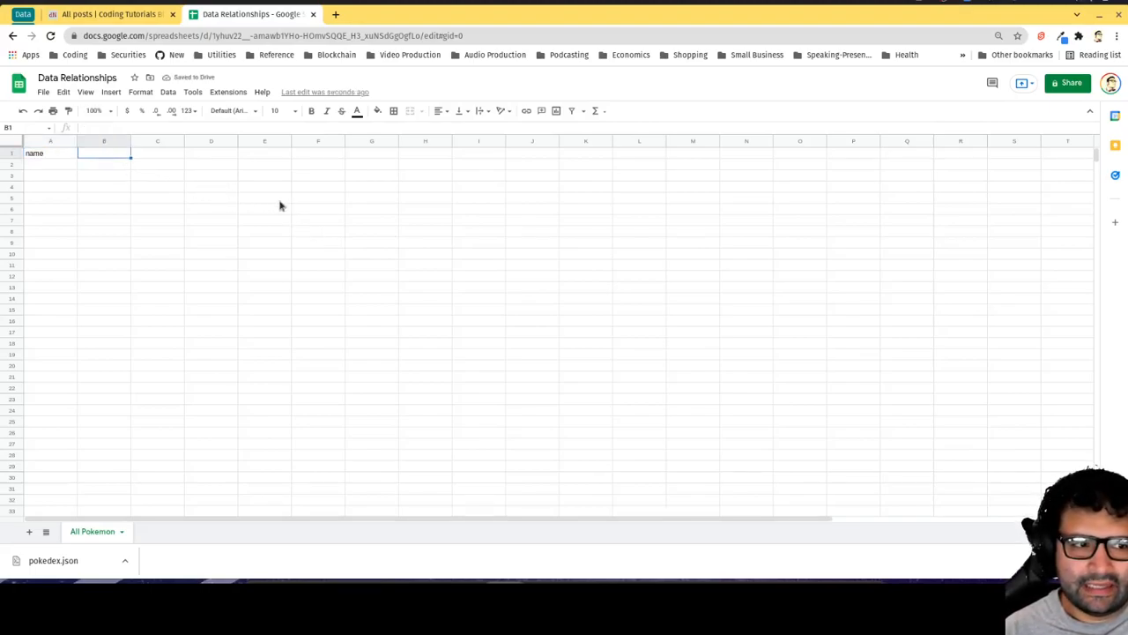
mouse_move(521, 238)
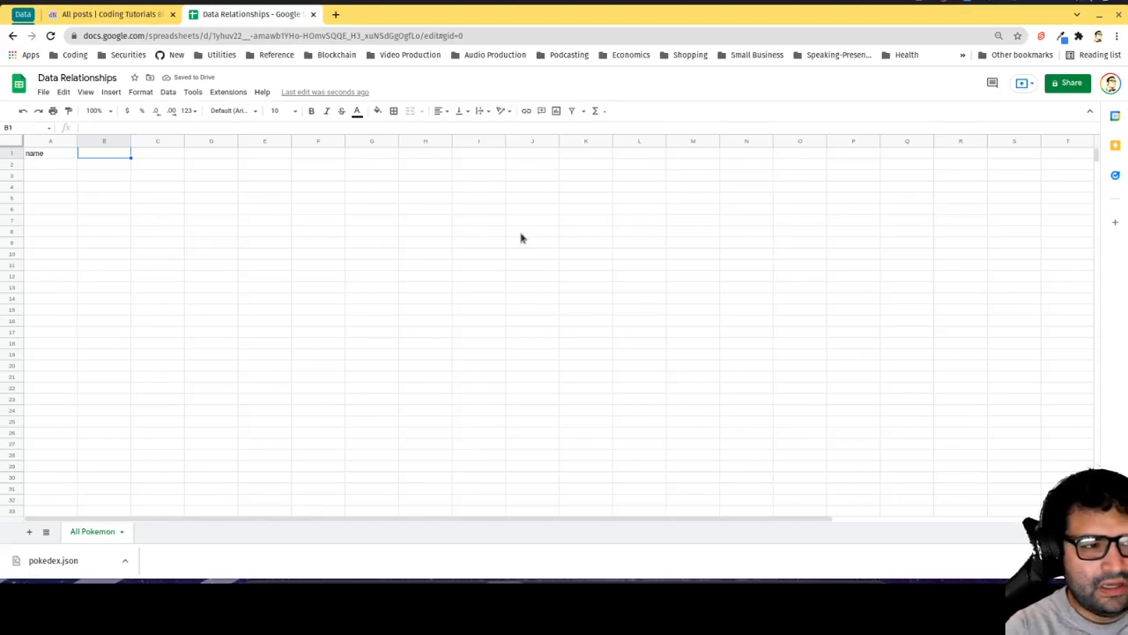
type("dogs")
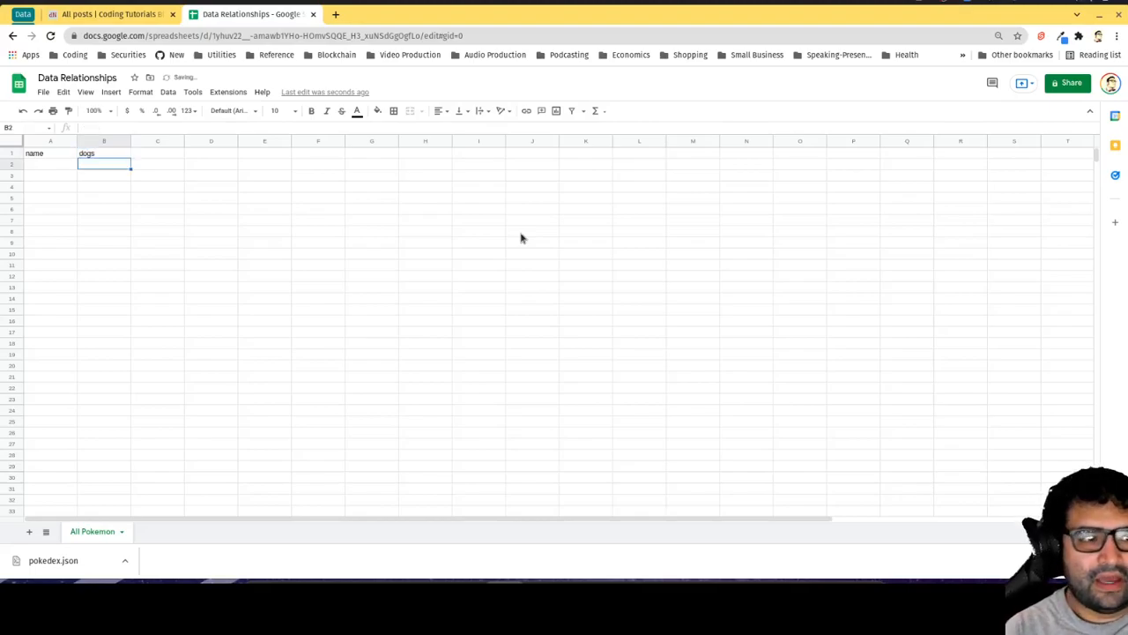
Fill the first owner–dog rows, pairing Alex and Steve with Spot and Ruff
left_click(51, 164)
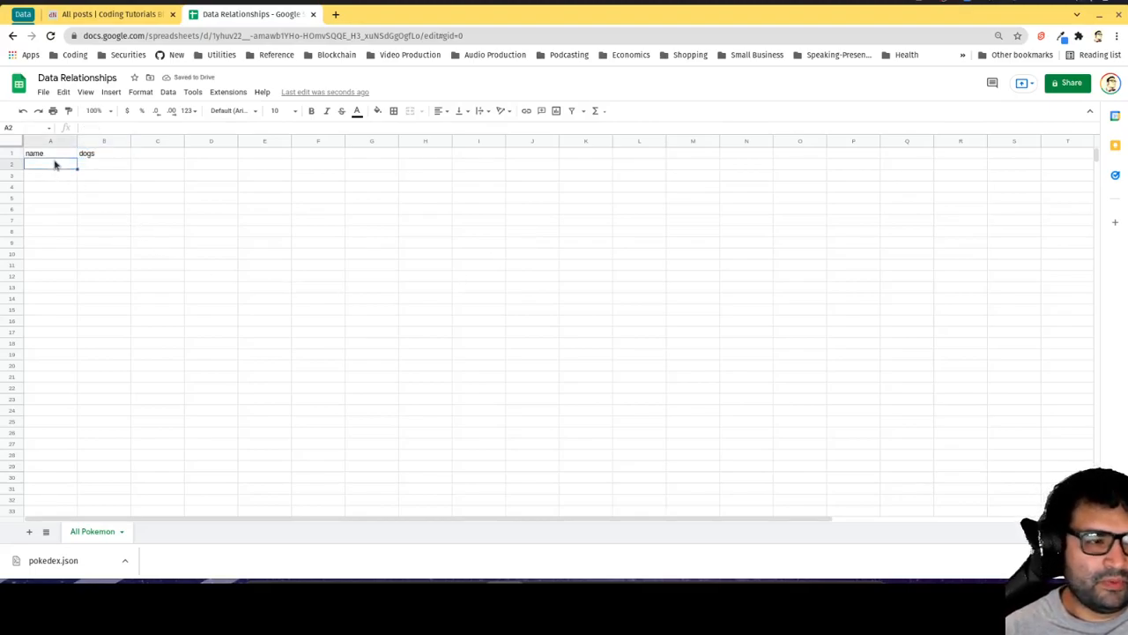
type("A")
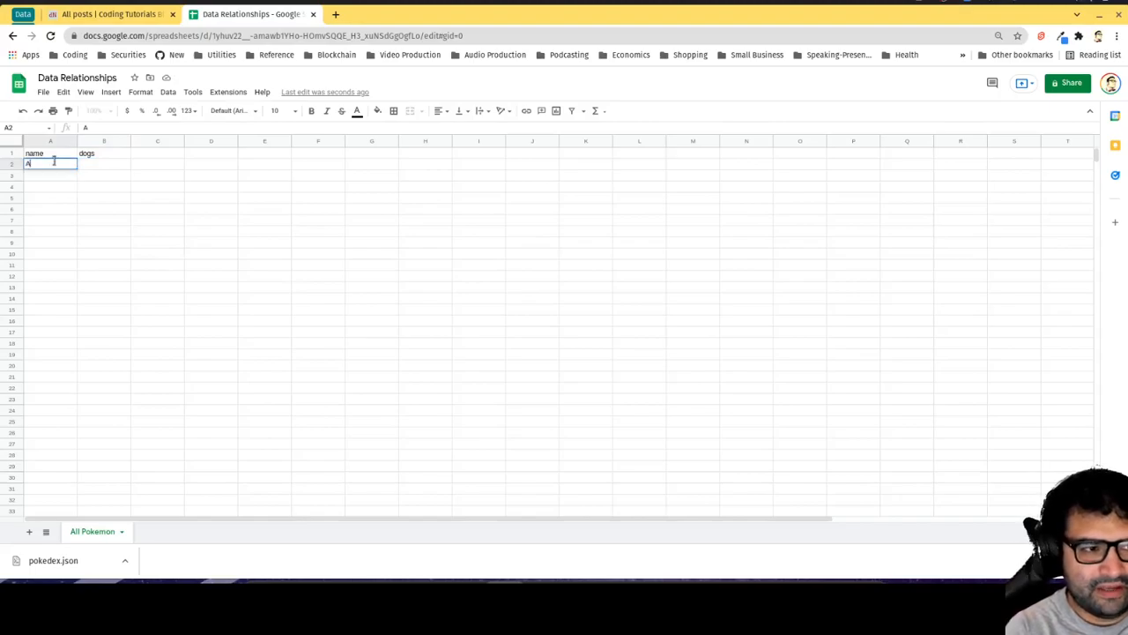
type("Spot")
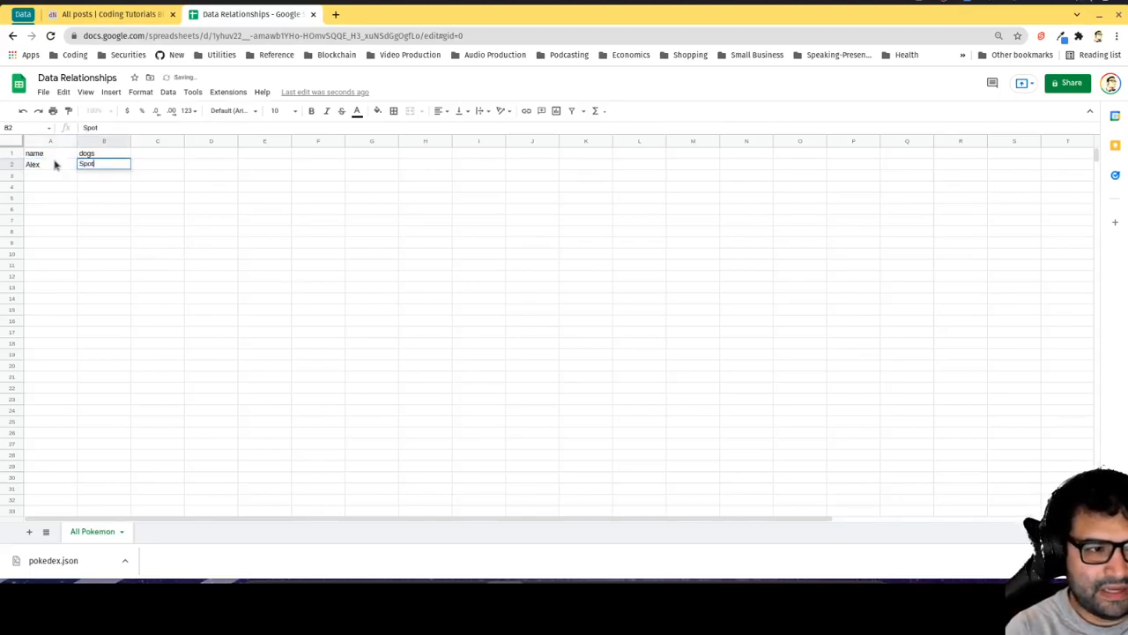
type("Steve")
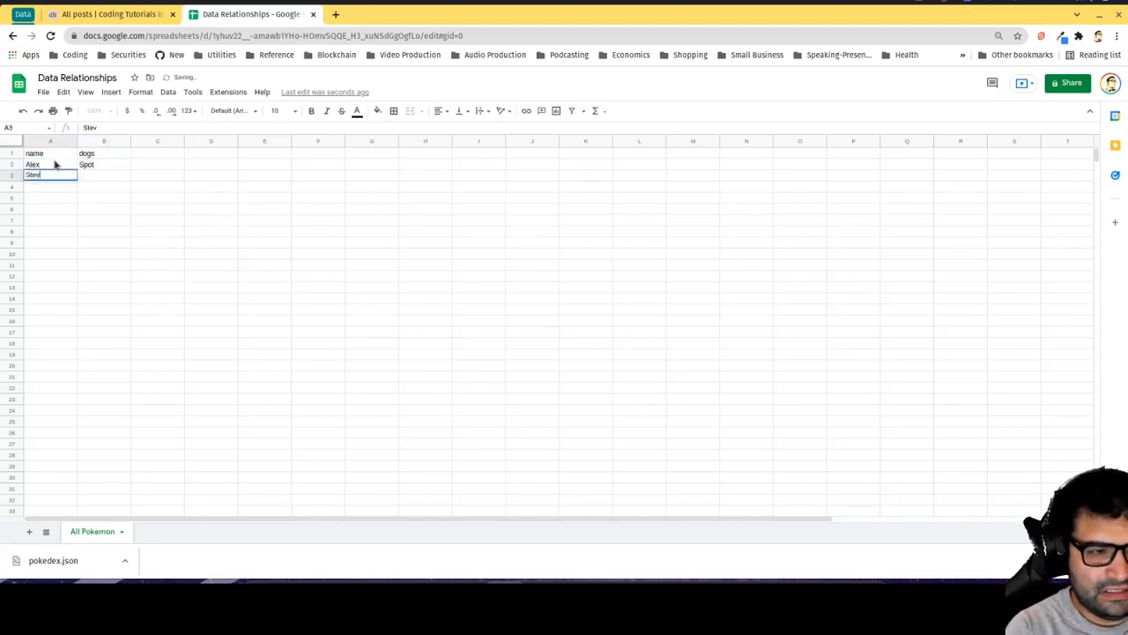
type("Ruff")
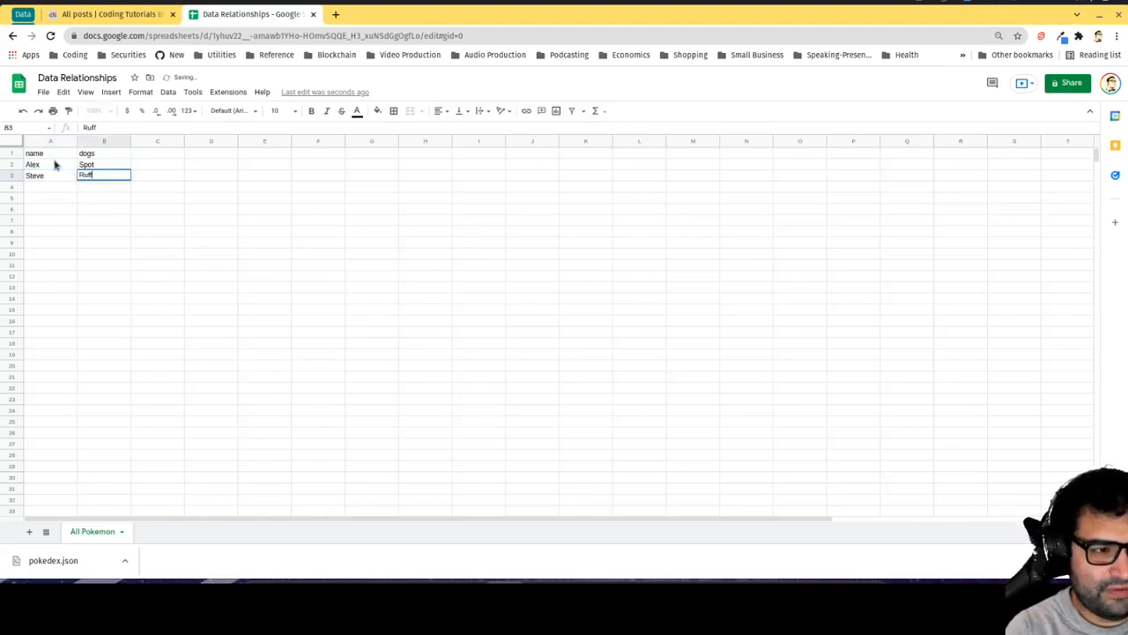
type("Alex")
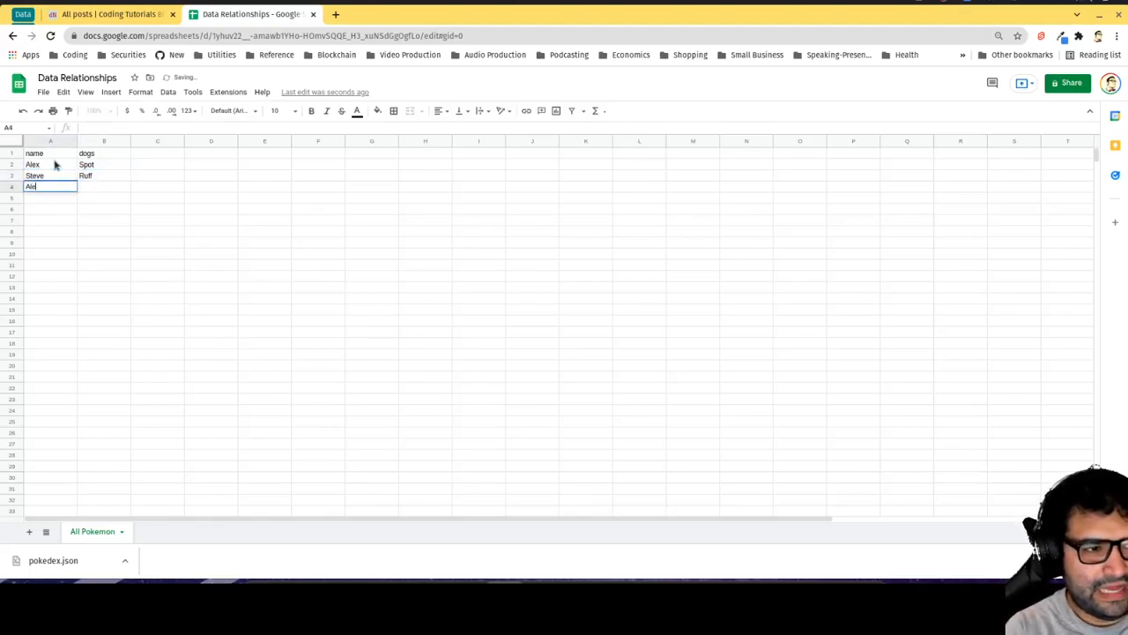
key("tab")
type("Bongo")
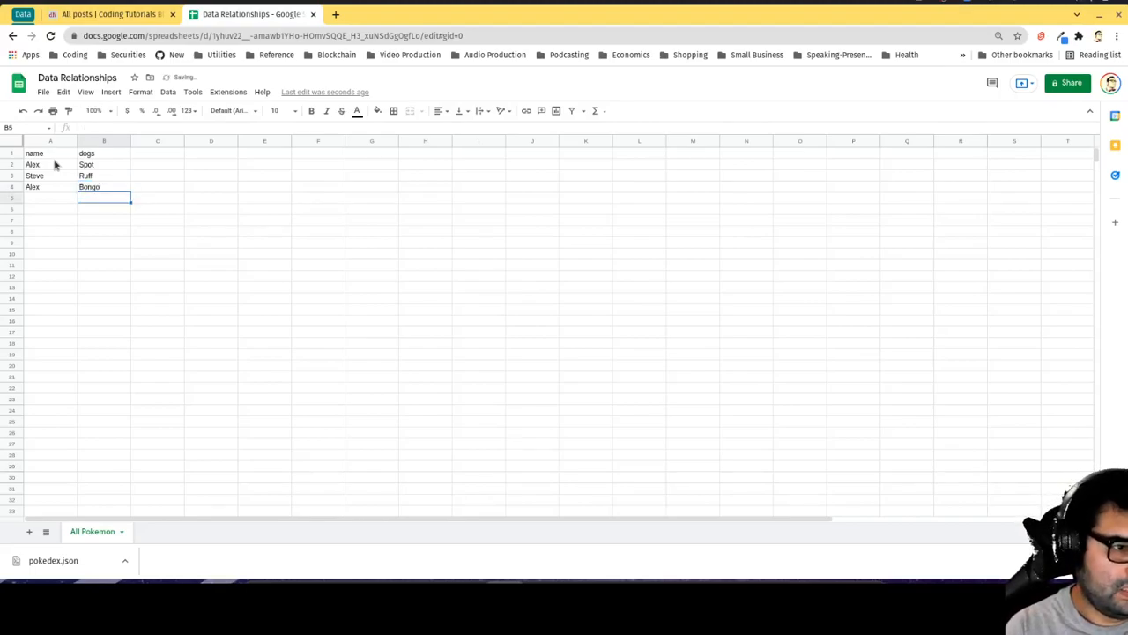
Add the remaining rows for Susie and Dave with Pongo, Biff and Ruff
type("Susie")
type("Pon")
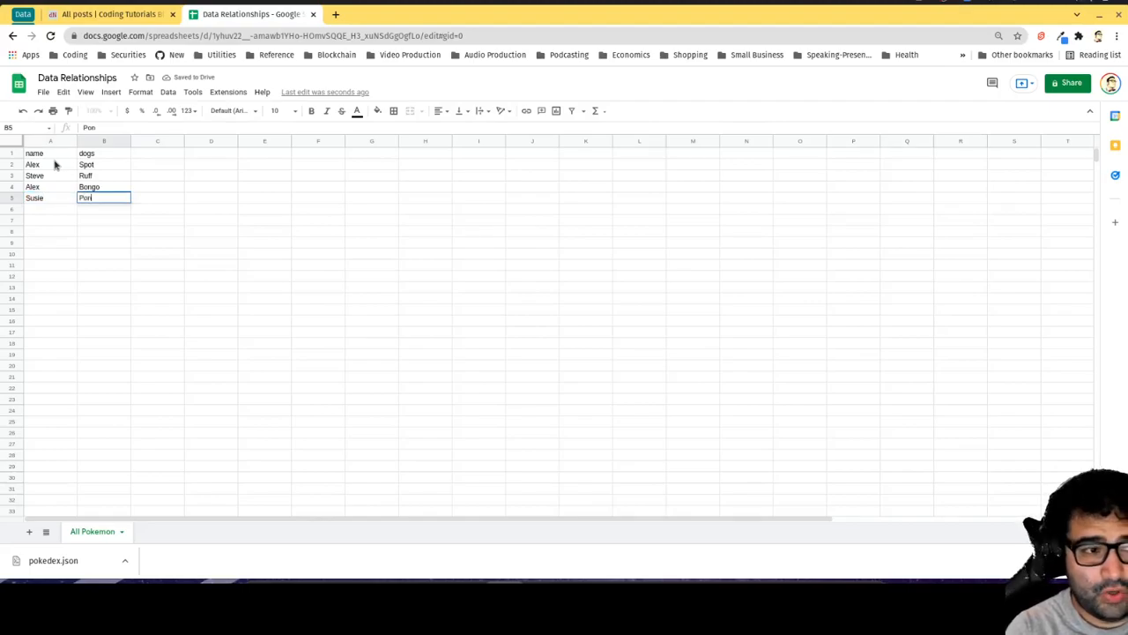
key("enter")
type("Da")
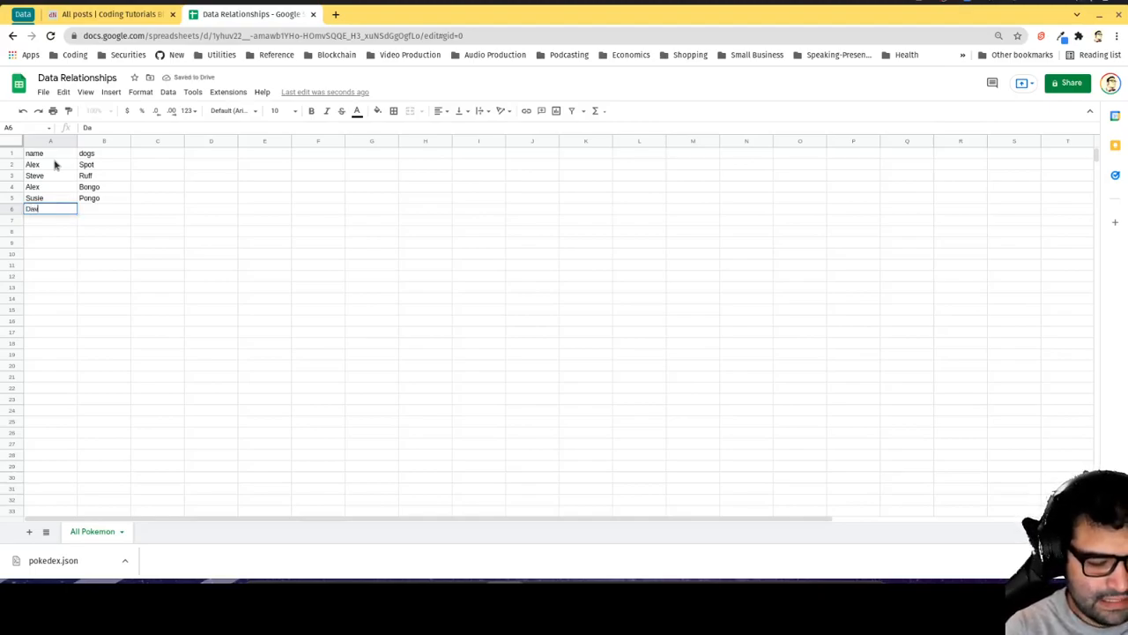
key("Tab")
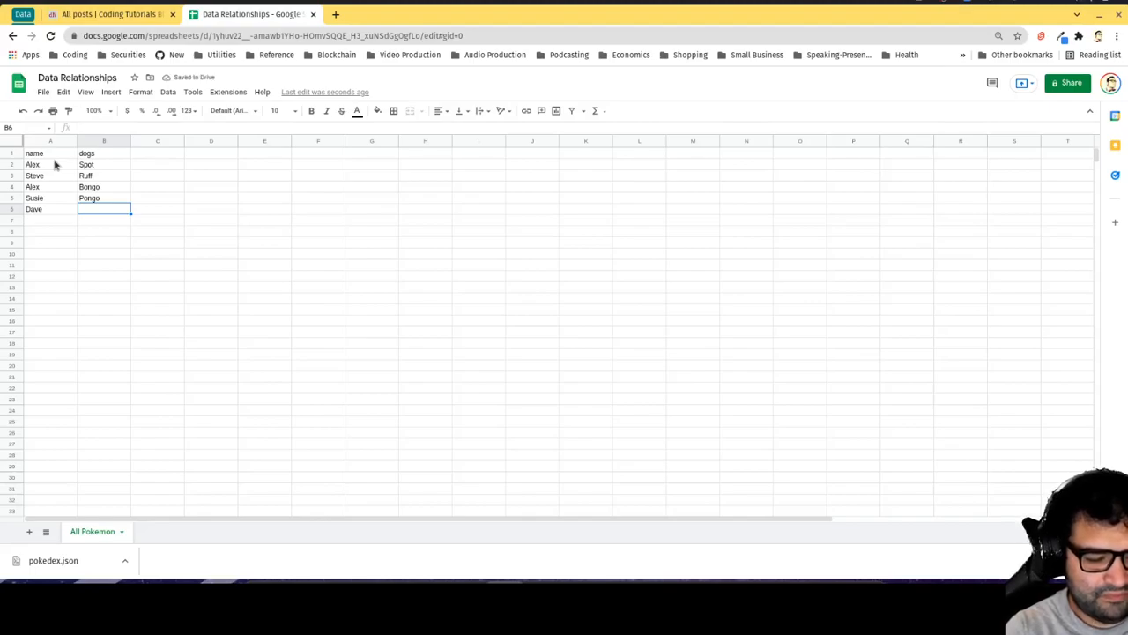
type("Biff")
left_click(50, 219)
type("Sus")
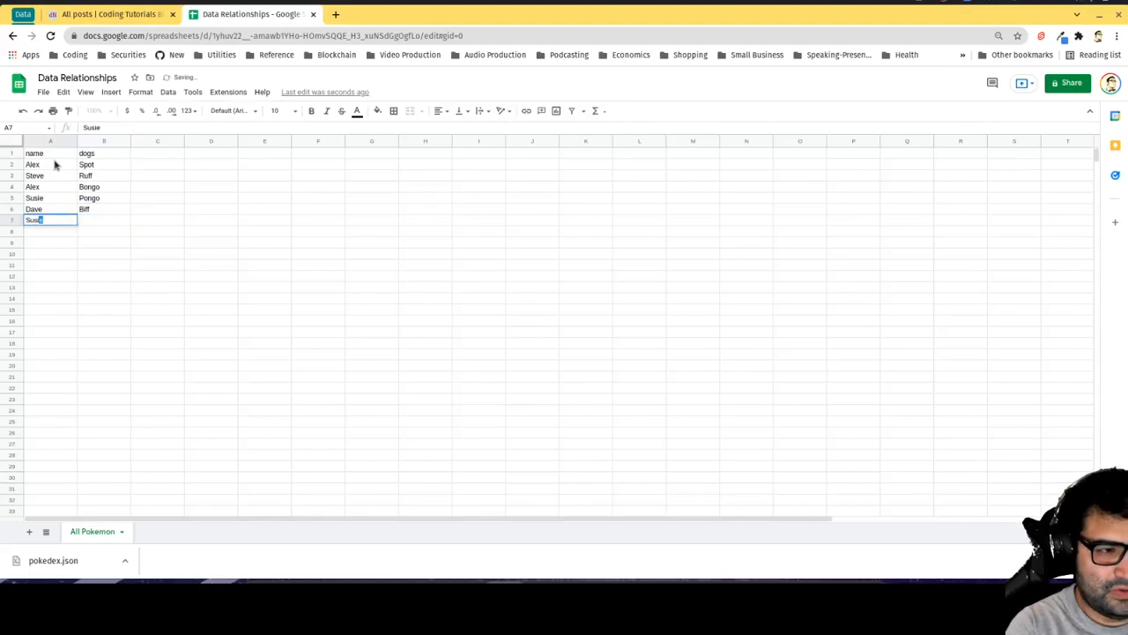
key("Tab")
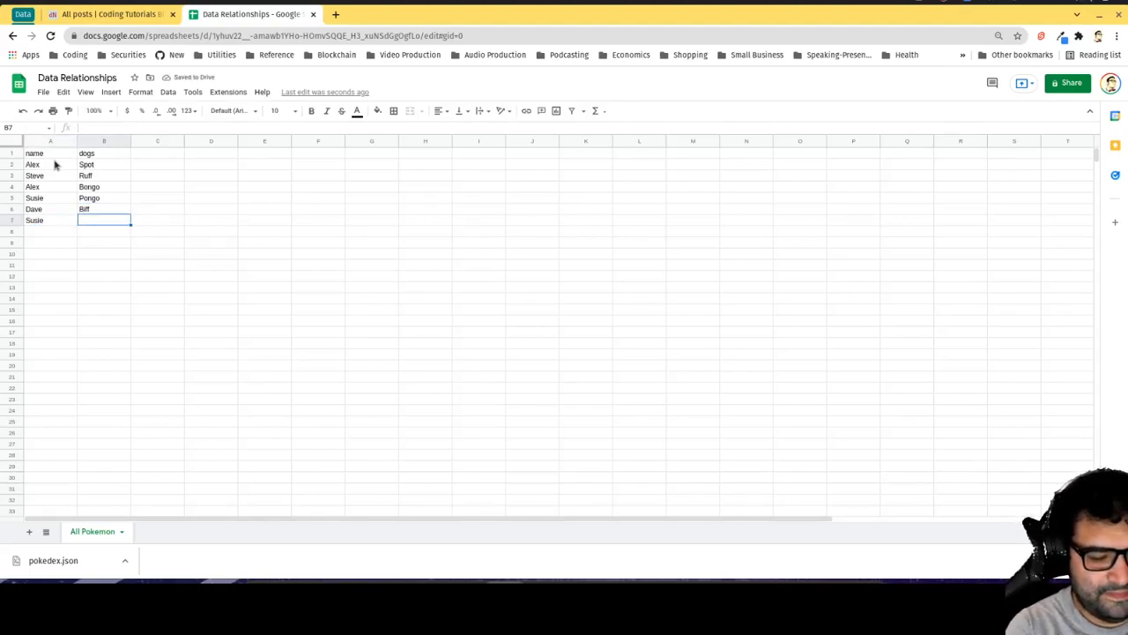
type("P")
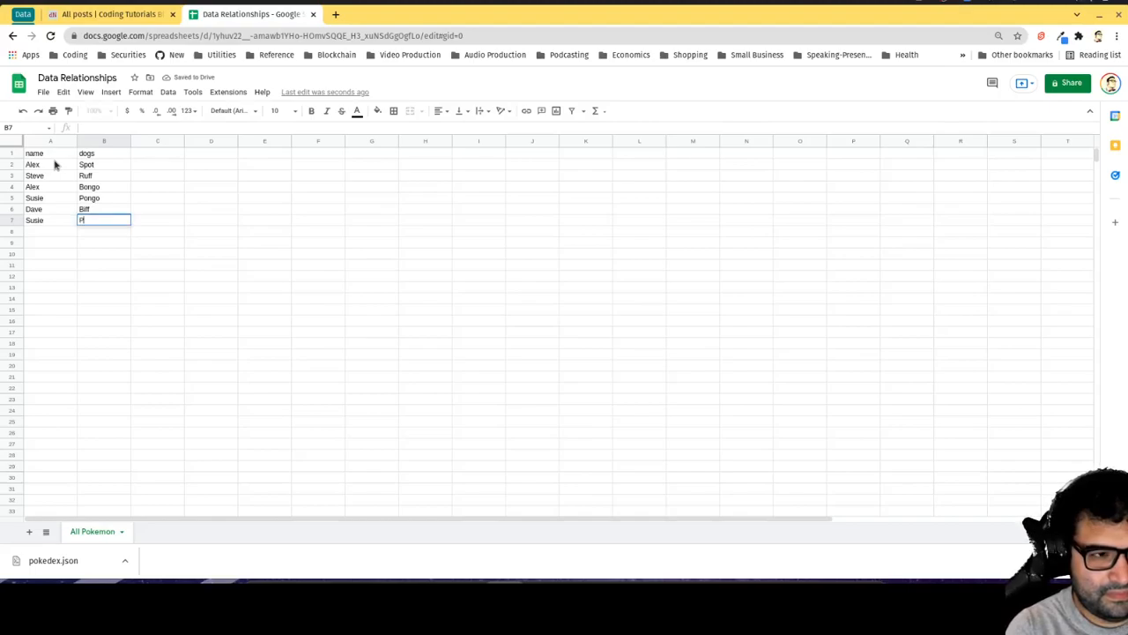
type("Pongo")
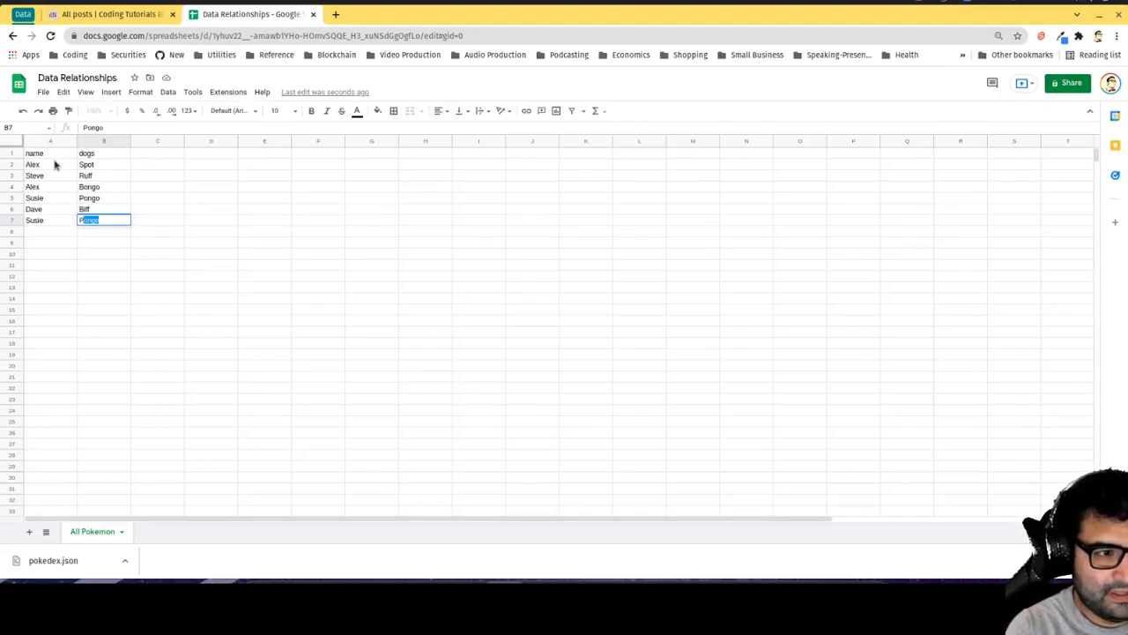
type("Ruff")
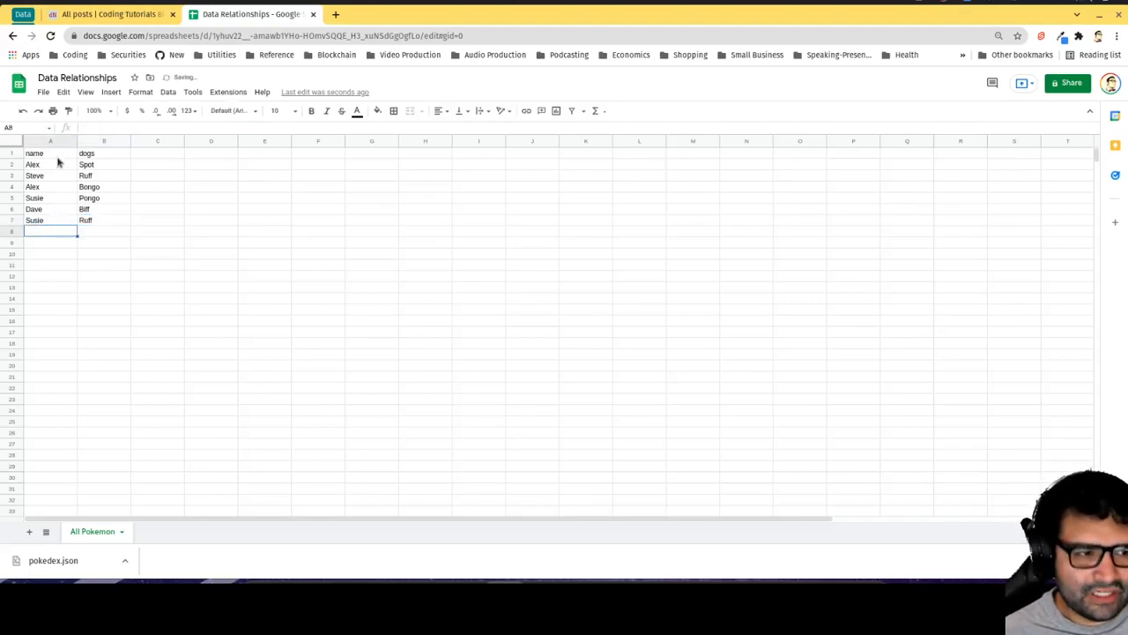
left_click(34, 152)
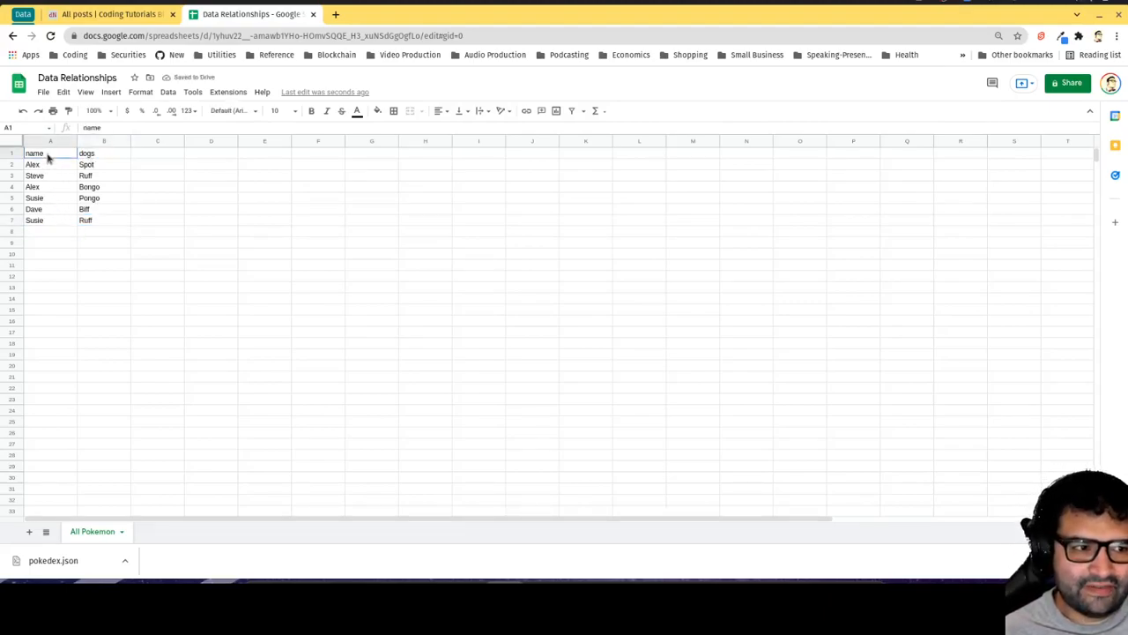
left_click(86, 153)
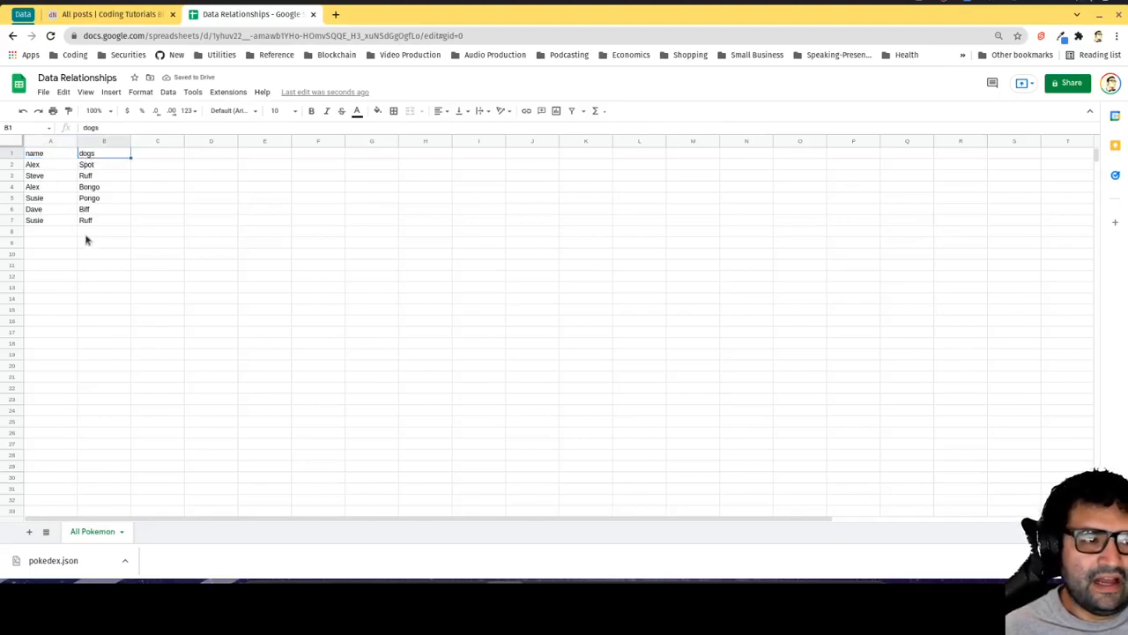
mouse_move(56, 207)
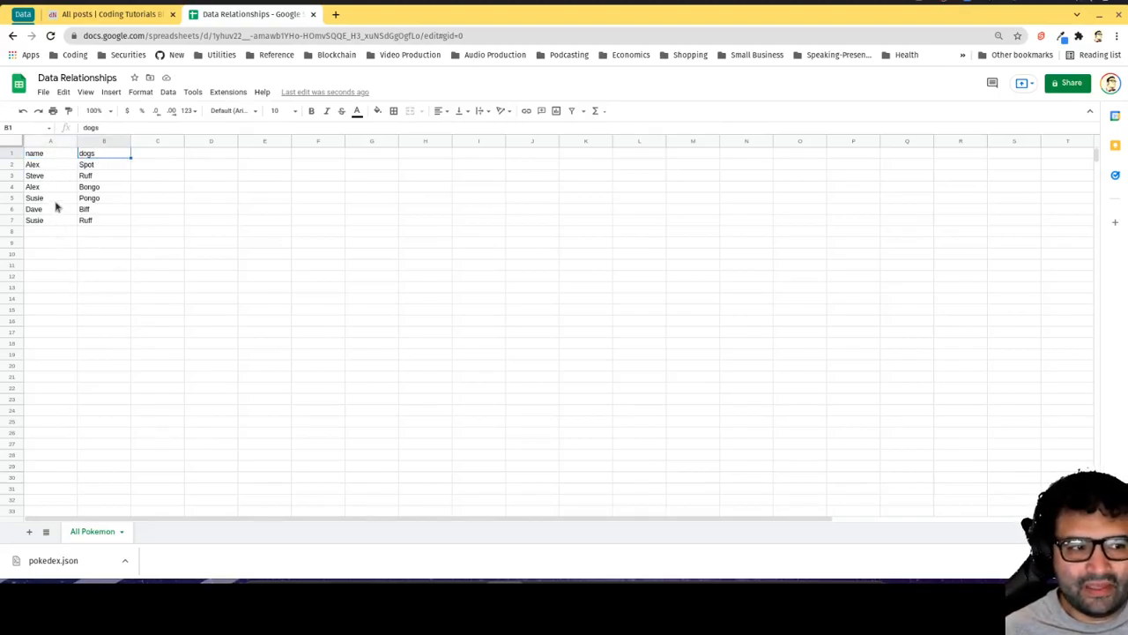
left_click(35, 164)
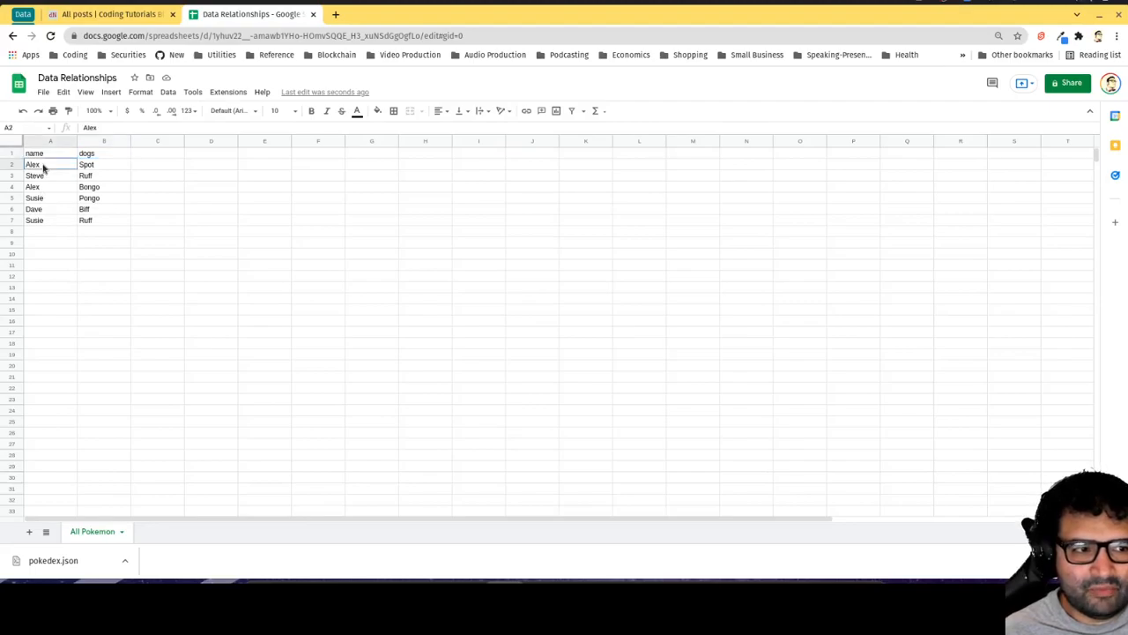
left_click(31, 186)
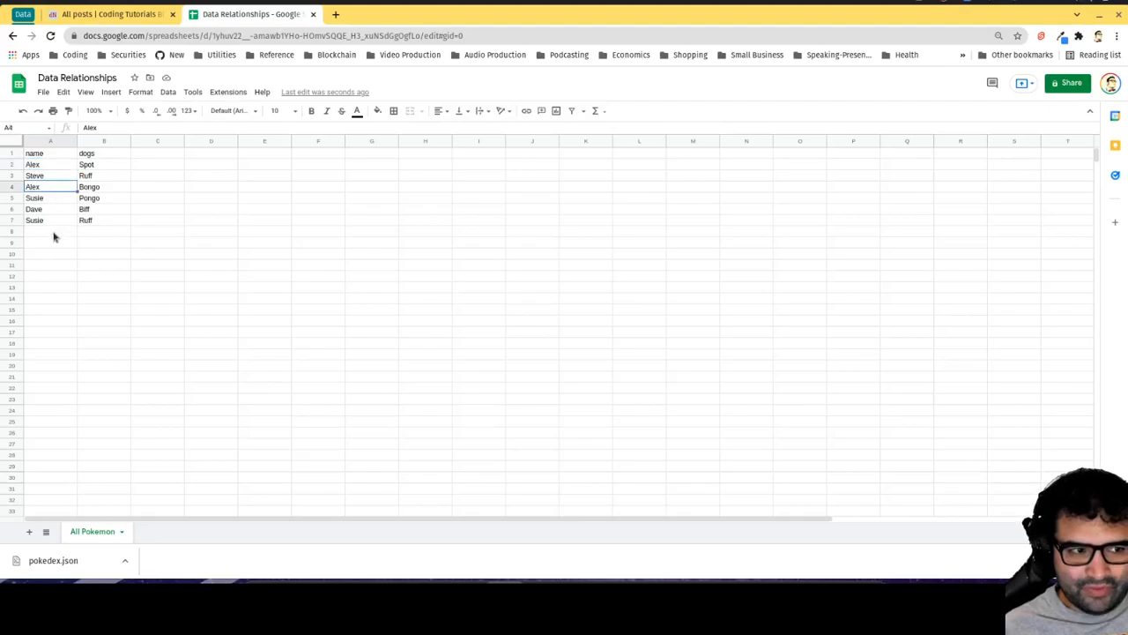
left_click(50, 176)
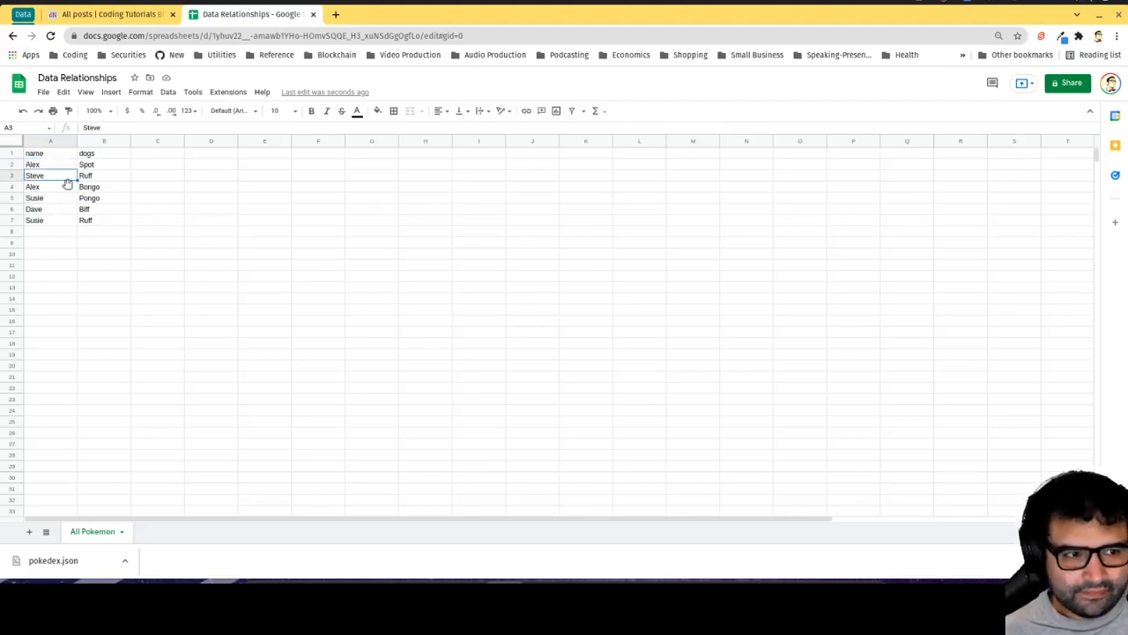
left_click(104, 220)
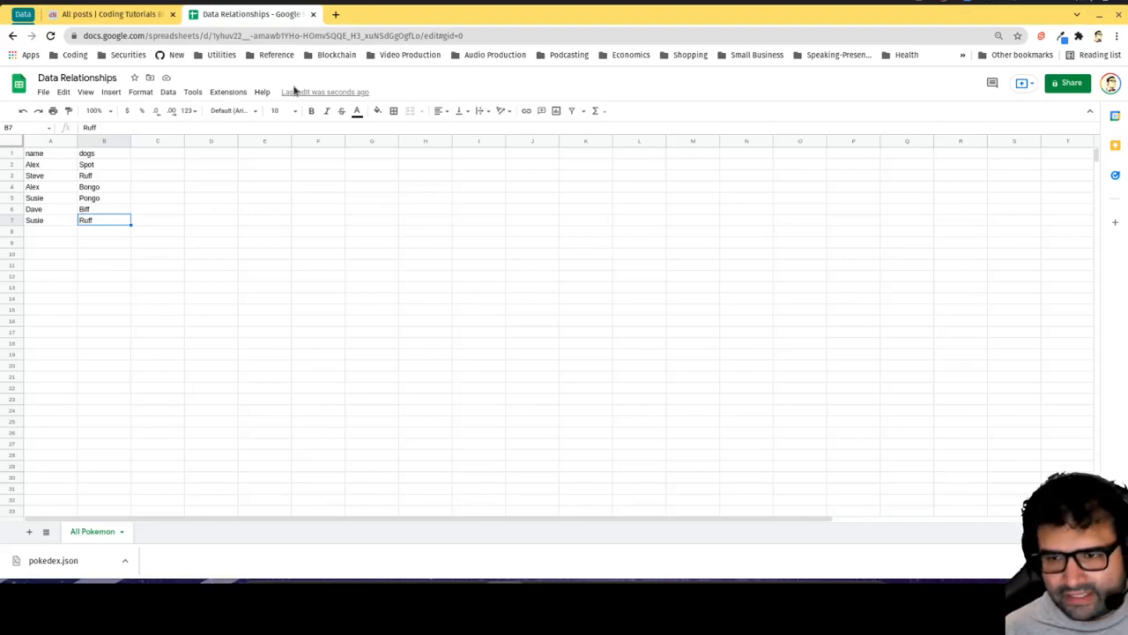
mouse_move(99, 259)
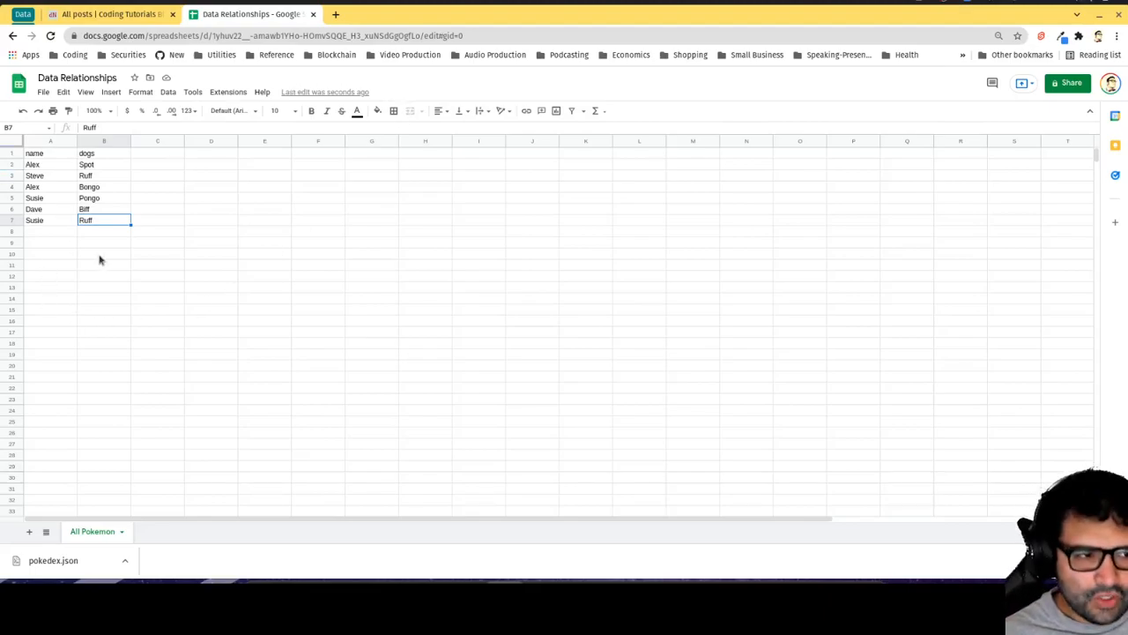
mouse_move(129, 318)
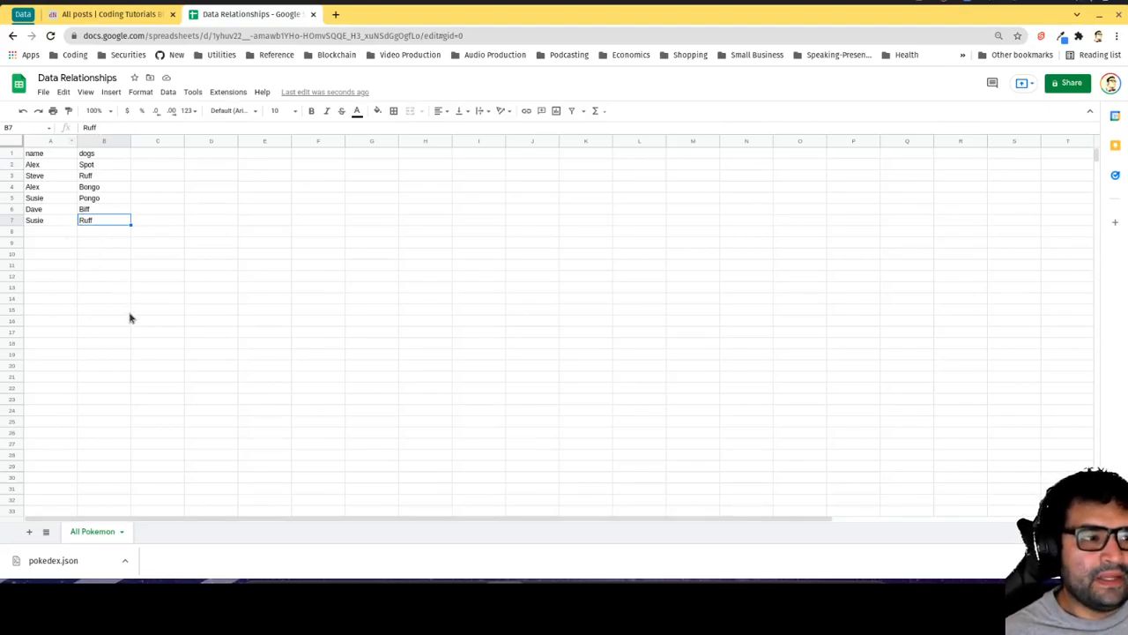
mouse_move(108, 323)
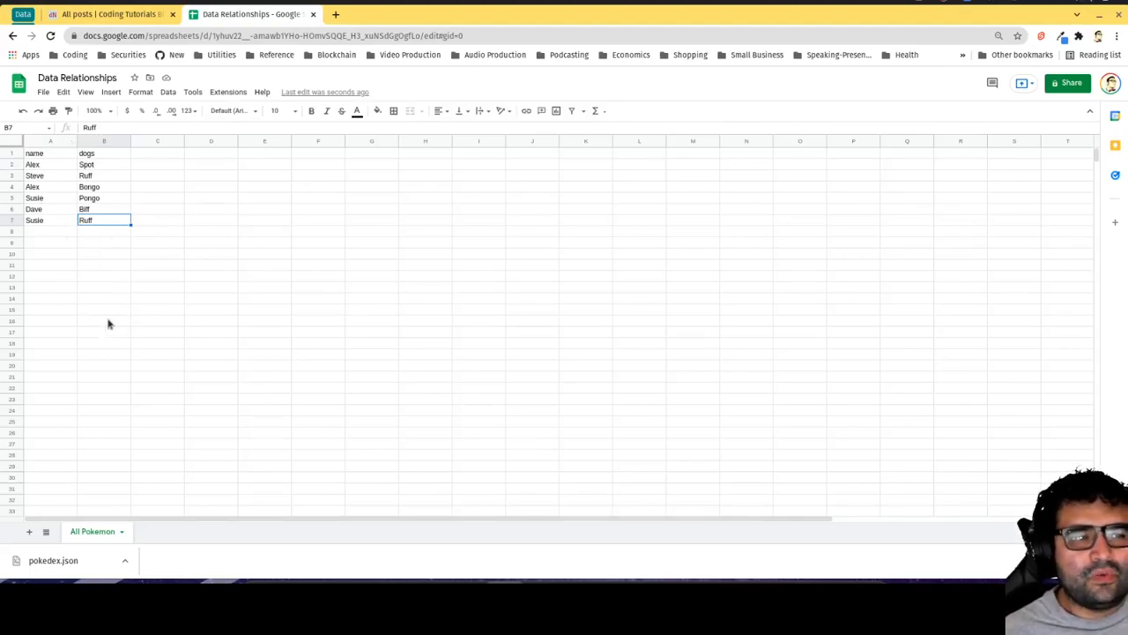
mouse_move(159, 350)
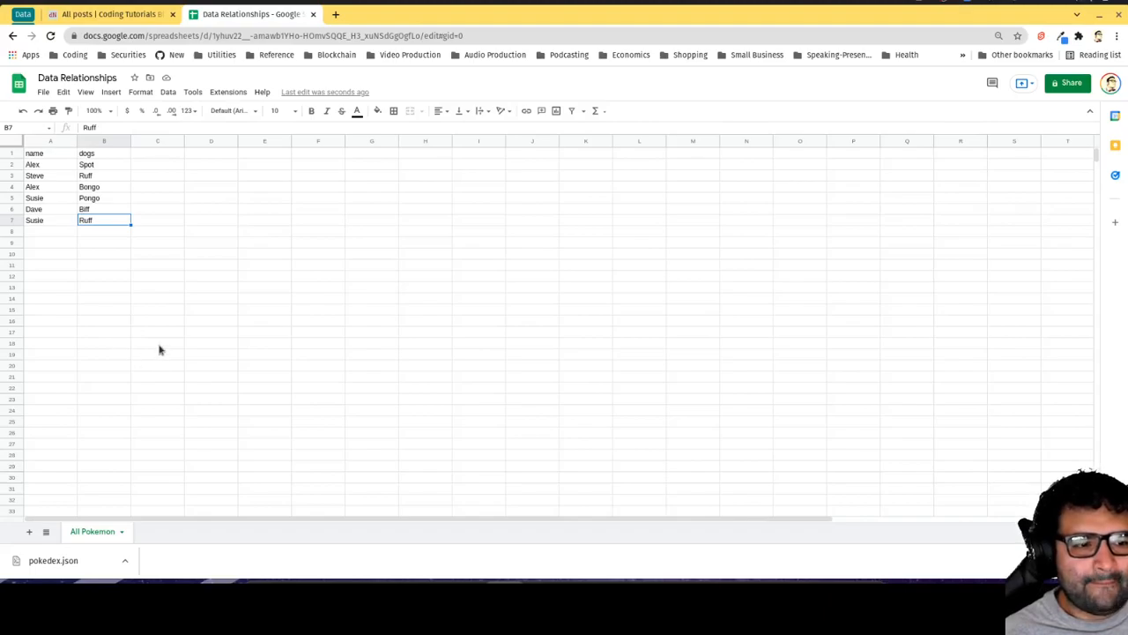
Rename the All Pokemon sheet tab to People/Dogs
double_click(92, 531)
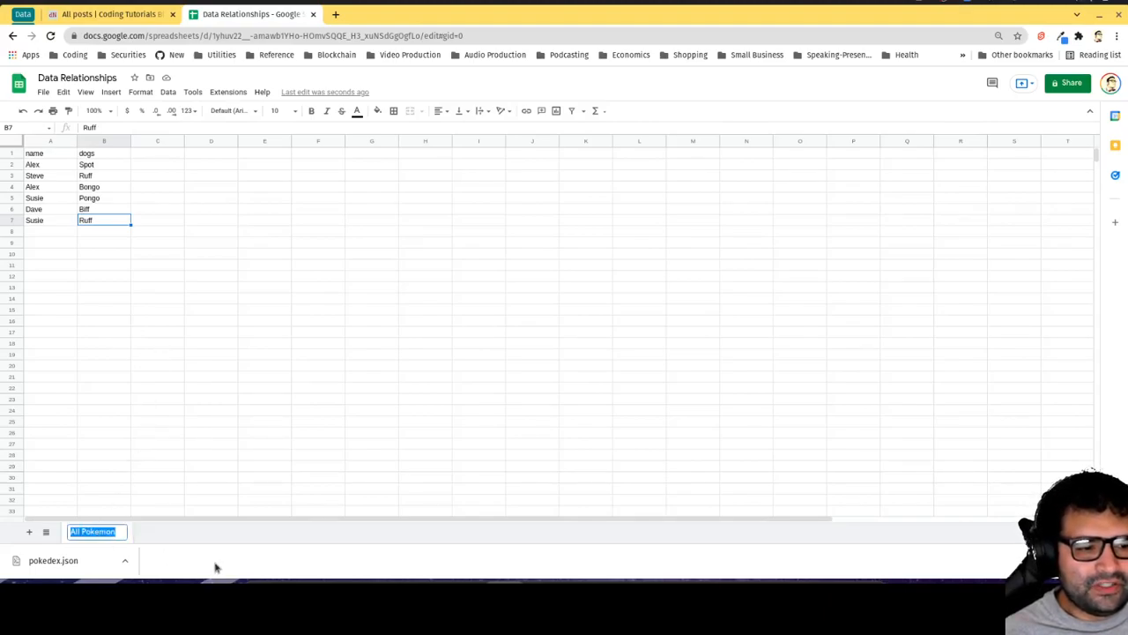
type("People/Dogs")
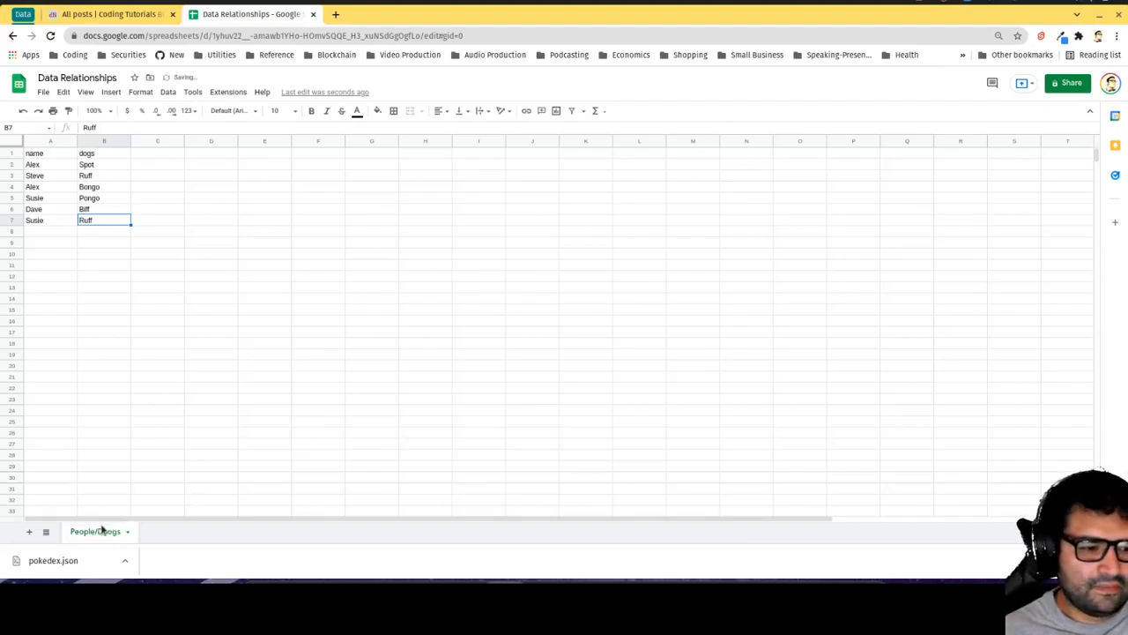
double_click(95, 531)
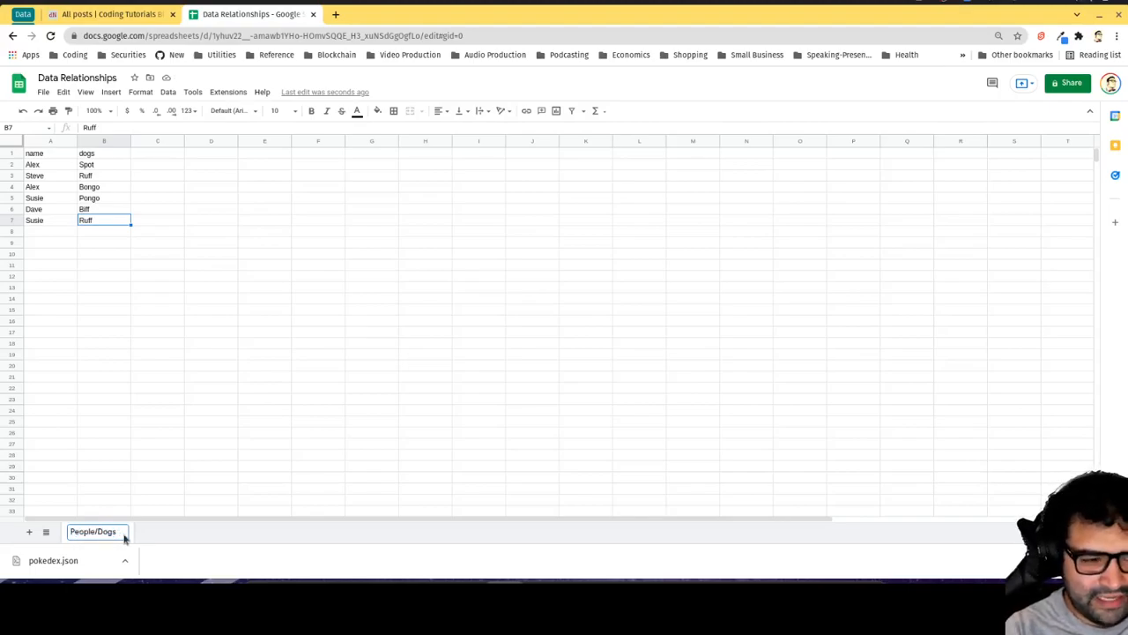
left_click(96, 531)
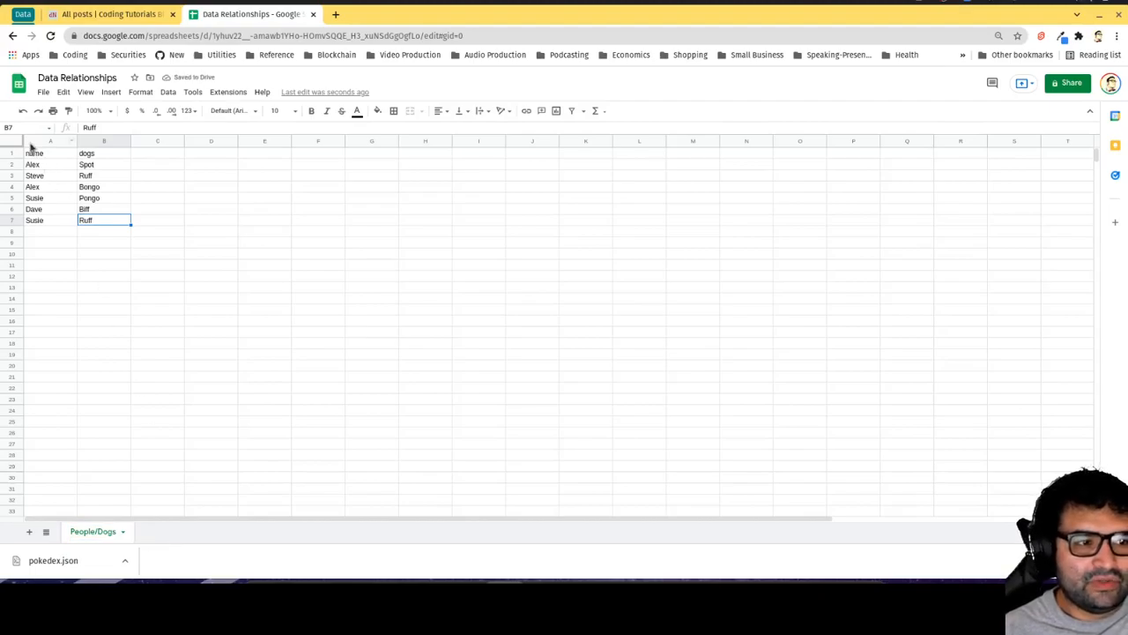
mouse_move(28, 536)
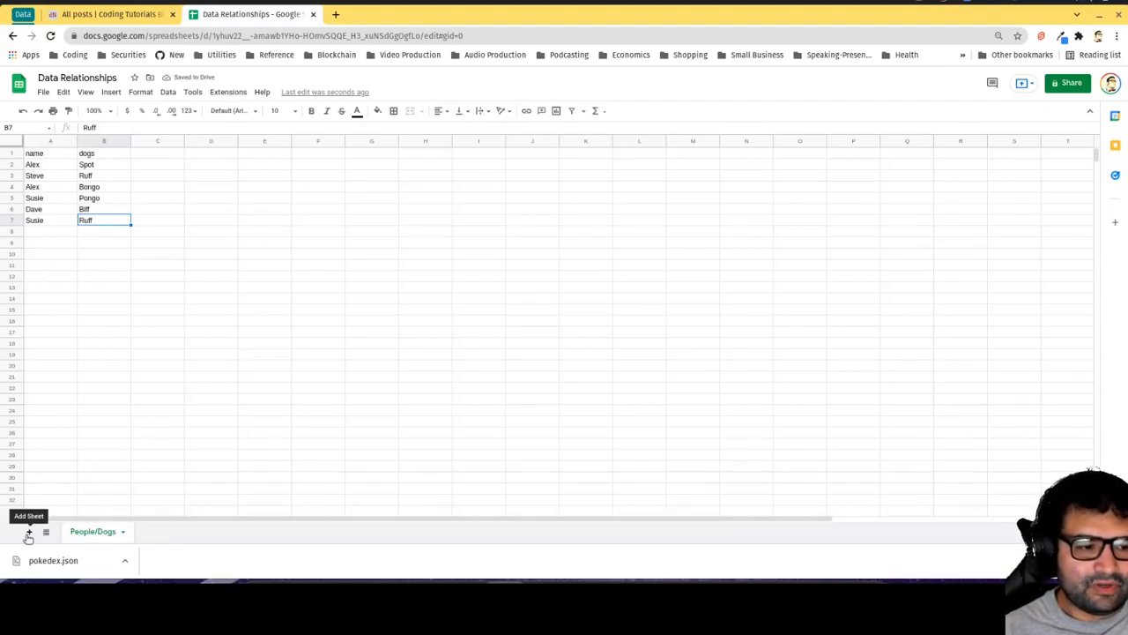
Add a new blank sheet and rename it dogs
left_click(28, 536)
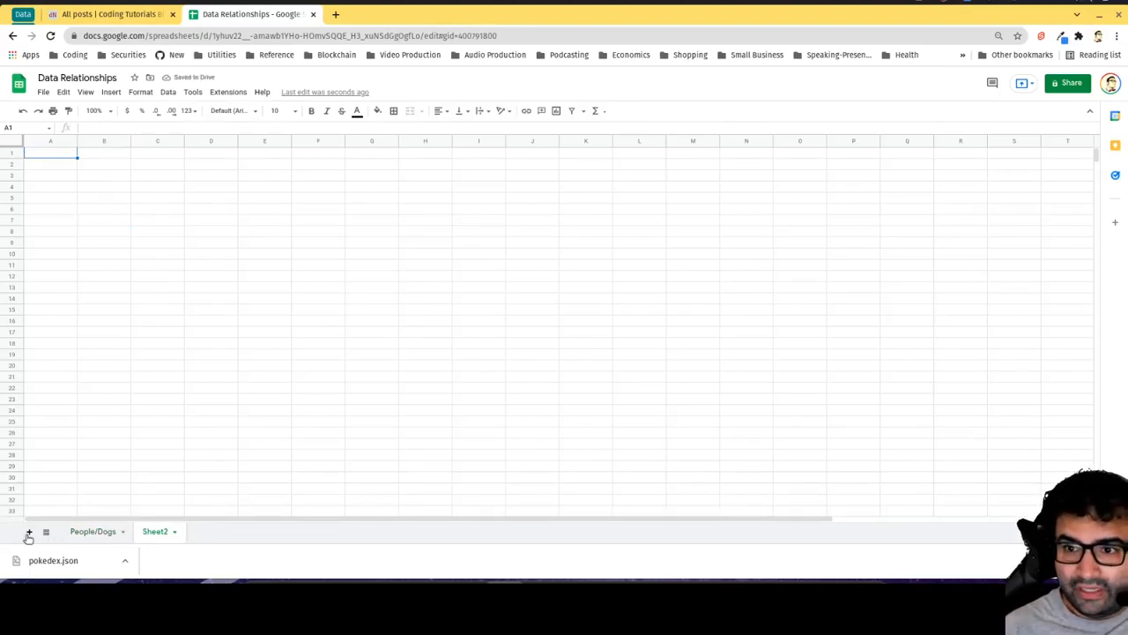
left_click(93, 531)
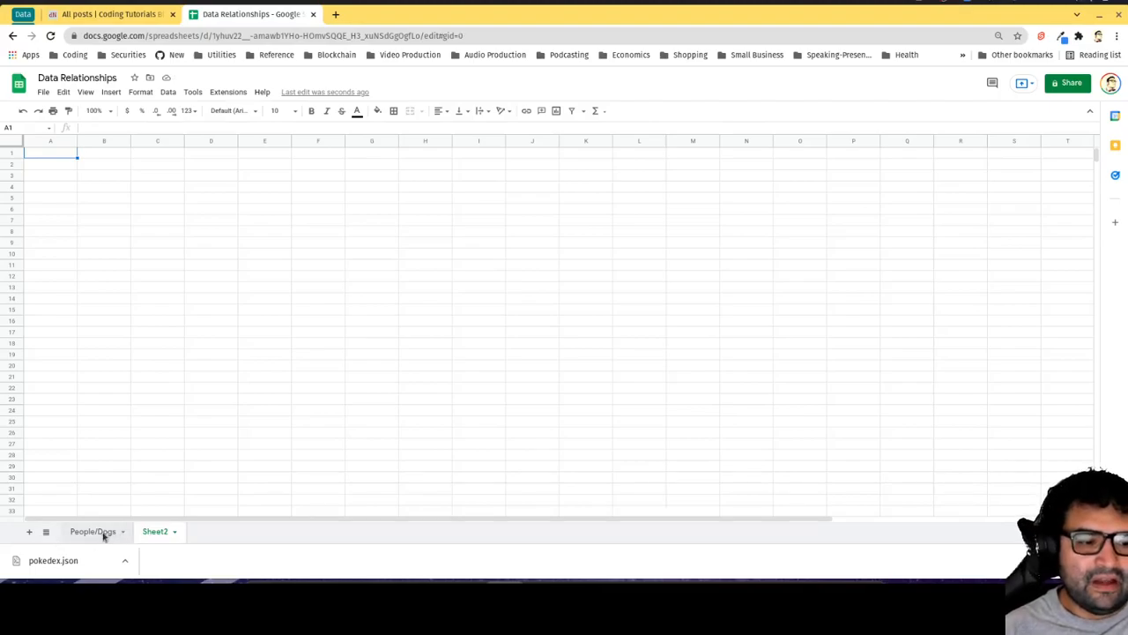
left_click(93, 531)
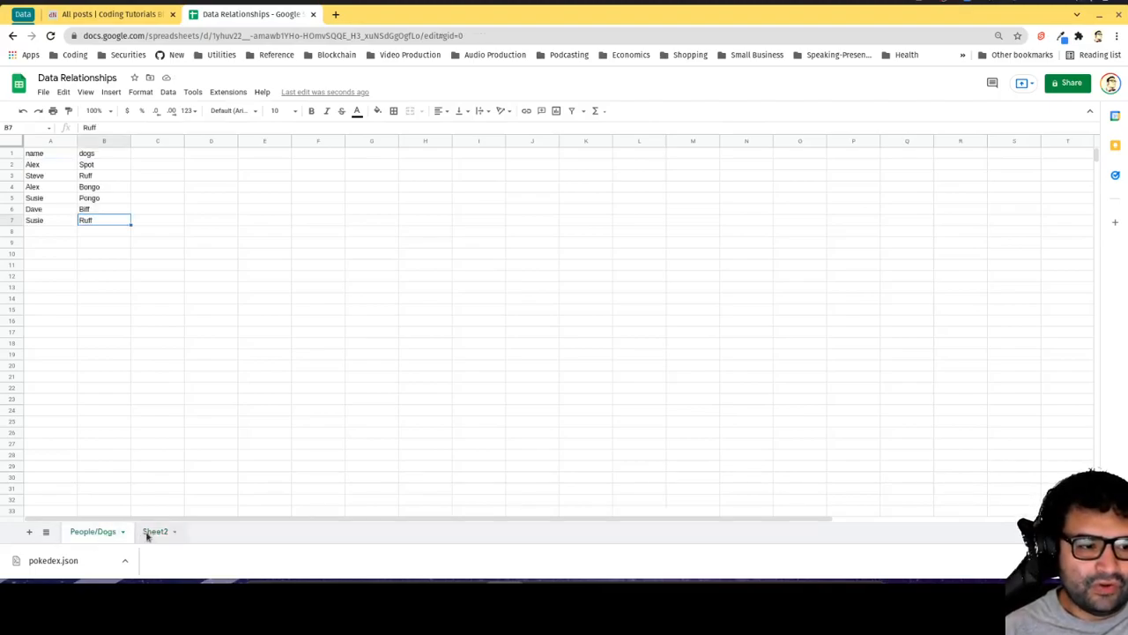
left_click(155, 530)
type("dogs")
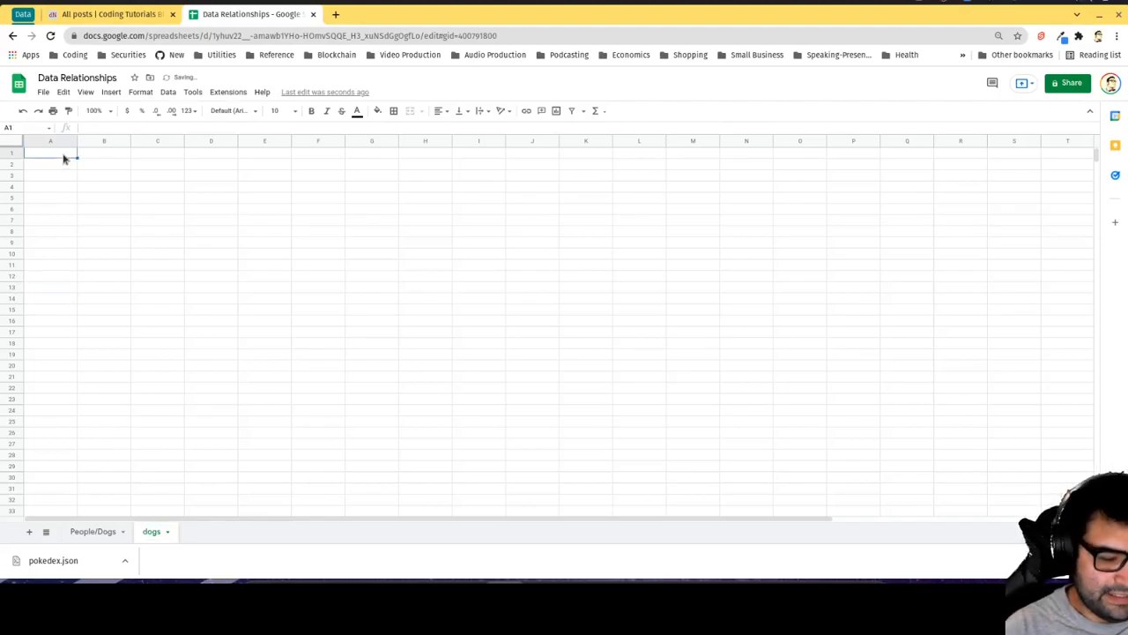
type("name")
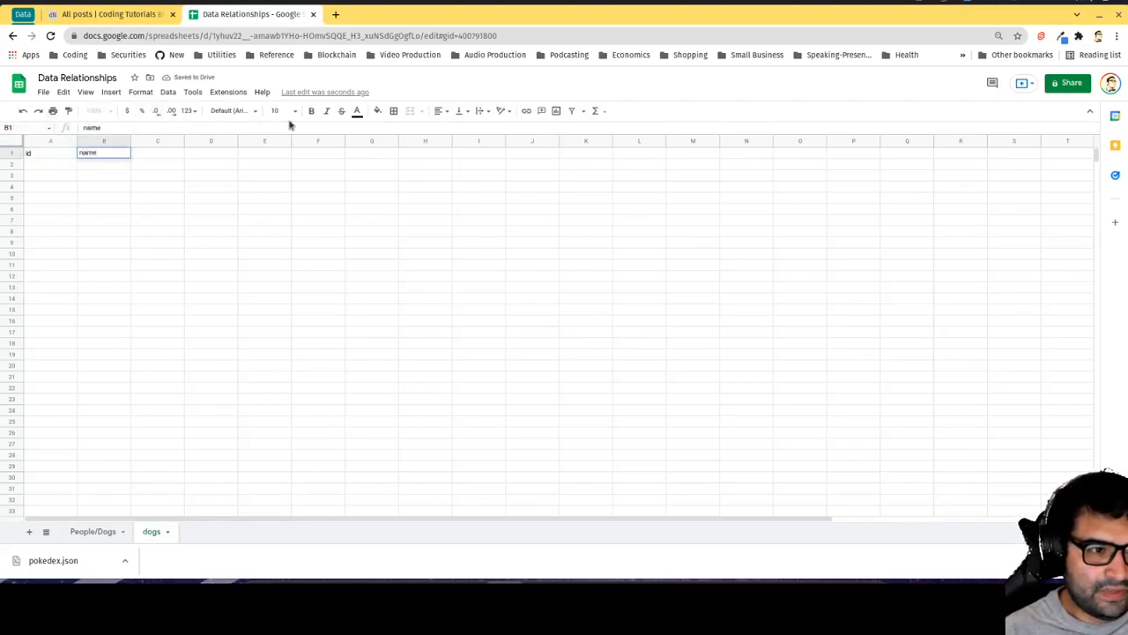
Copy the dog names from People/Dogs column B onto the dogs sheet
left_click(92, 530)
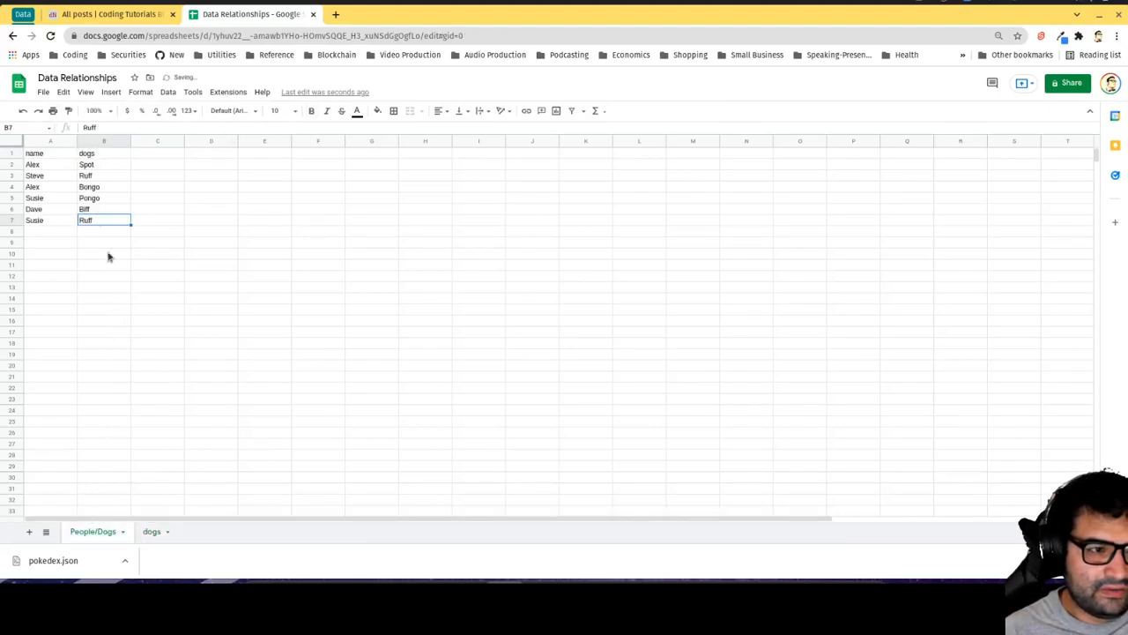
left_click_drag(87, 164, 86, 220)
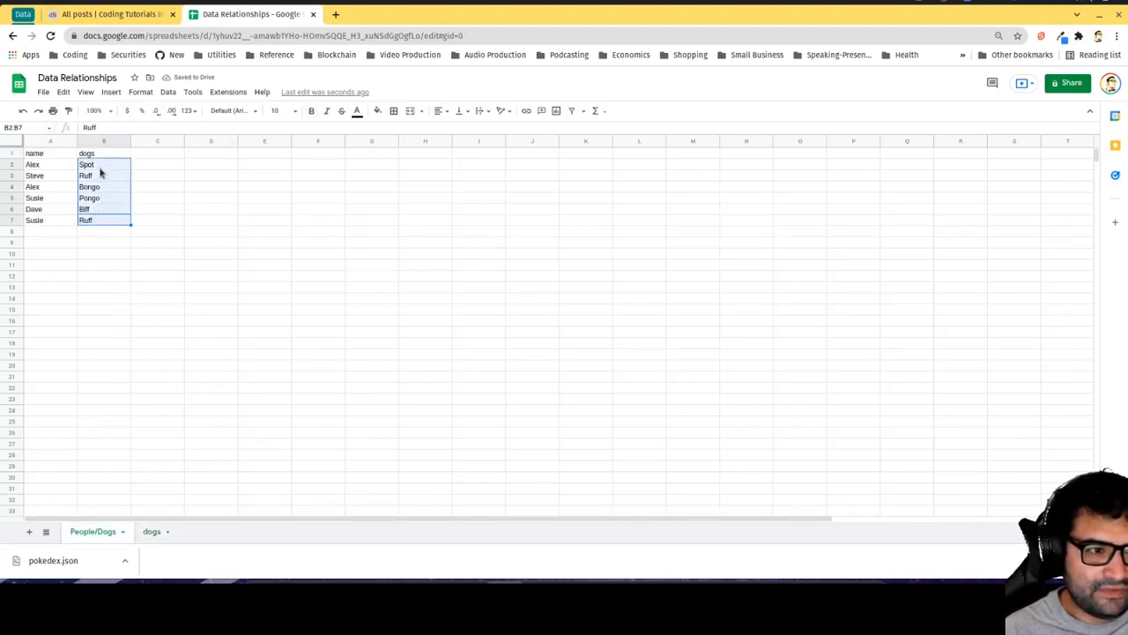
left_click(151, 531)
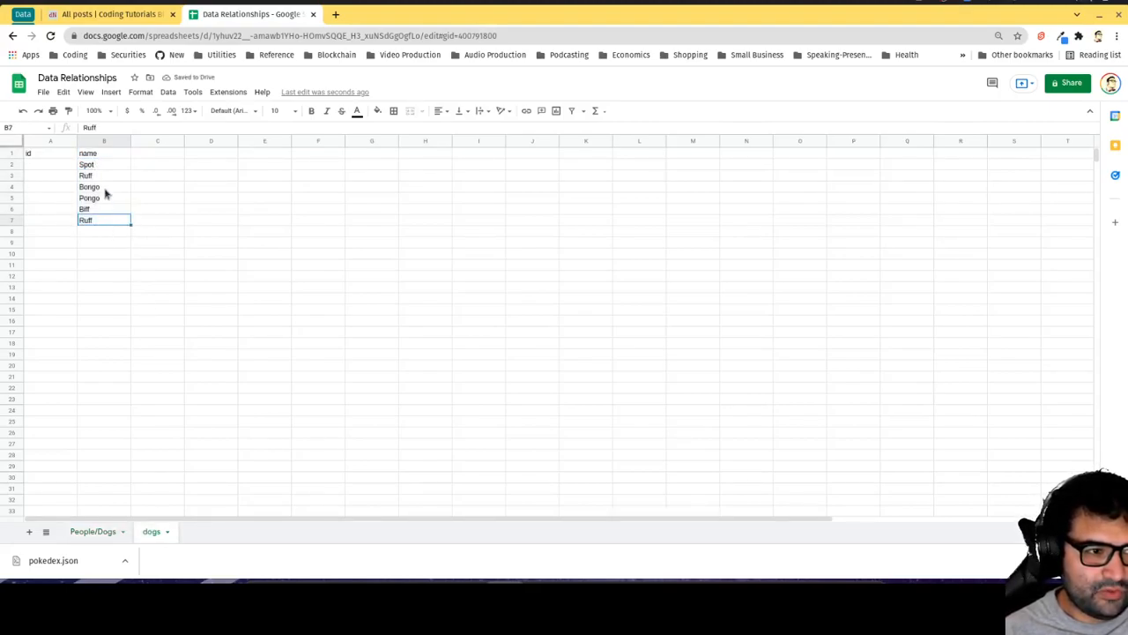
Clear the duplicate Ruff row and number the dogs 1 to 5 in the id column
left_click(12, 220)
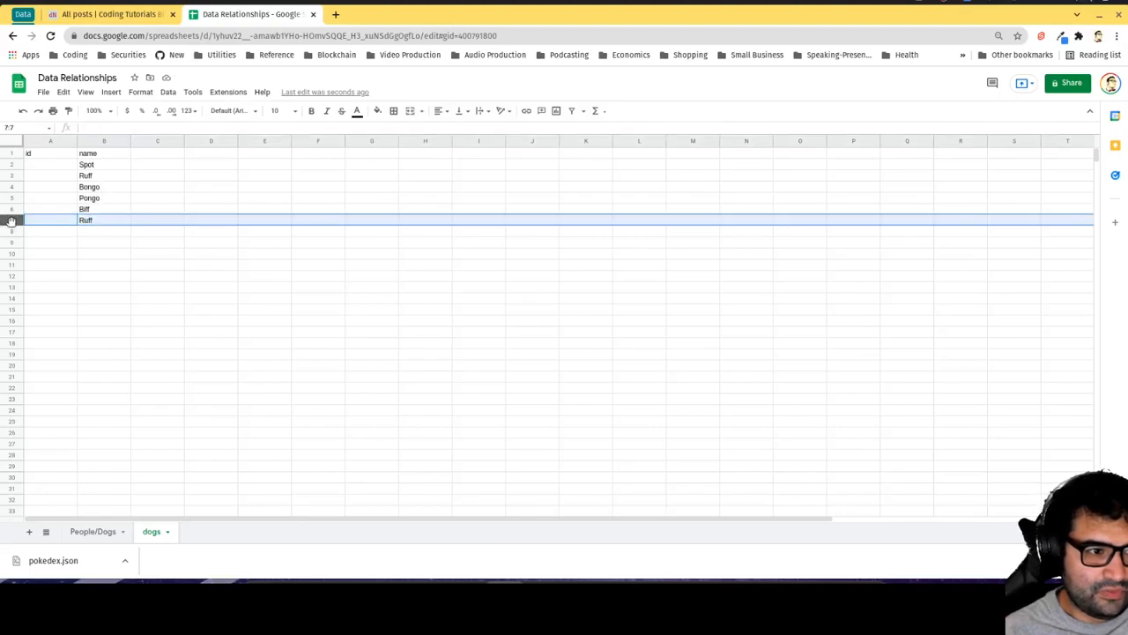
right_click(11, 220)
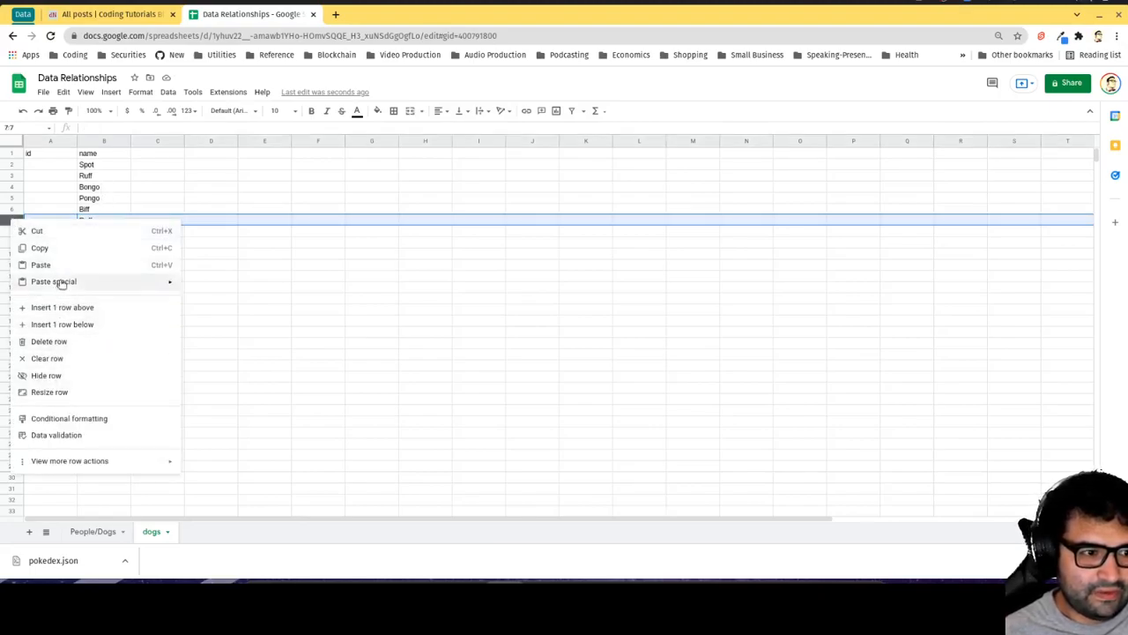
left_click(48, 341)
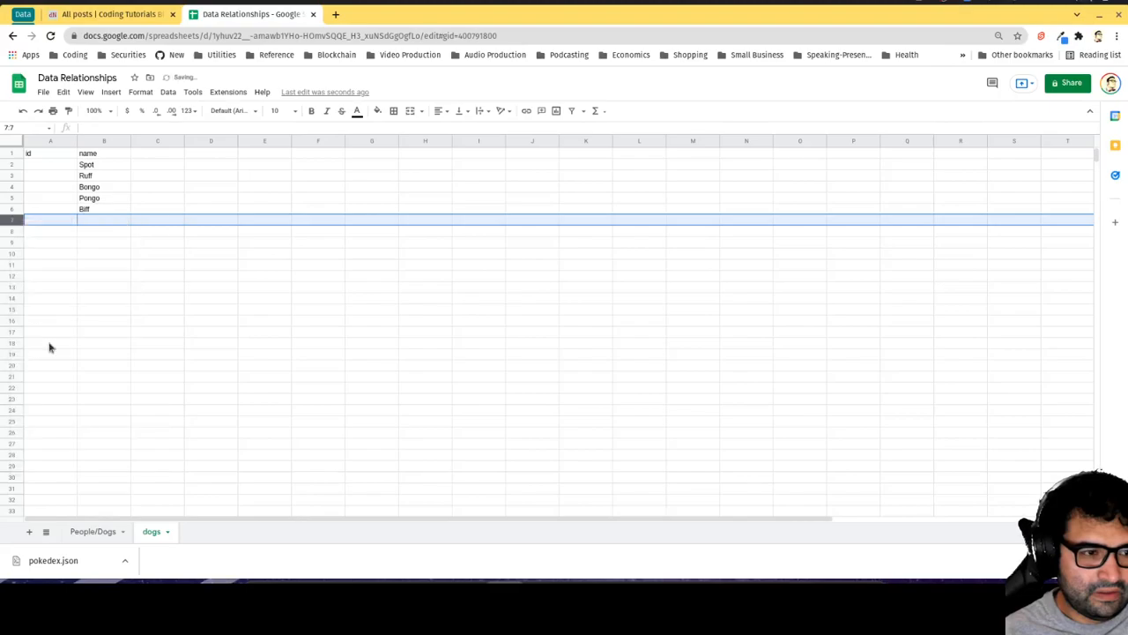
left_click(51, 164)
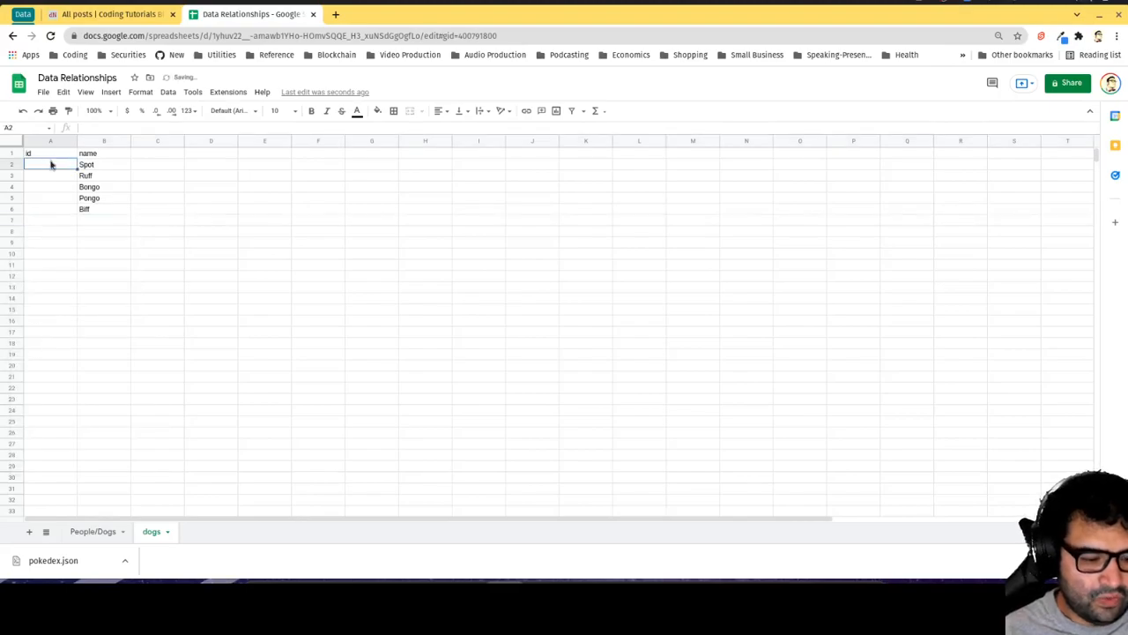
type("3")
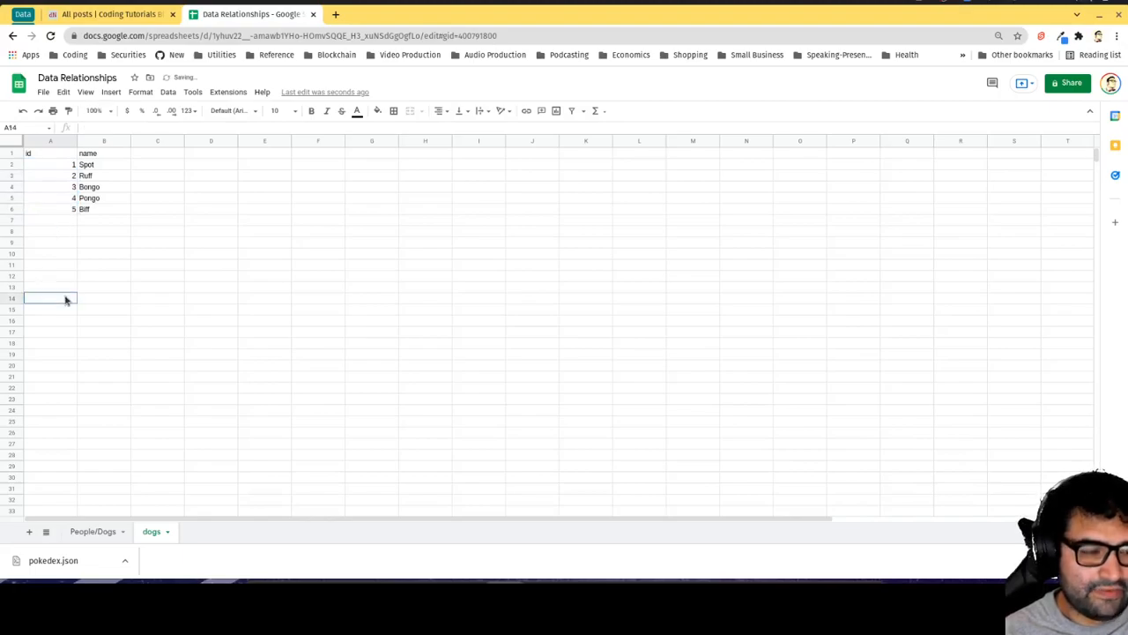
mouse_move(116, 174)
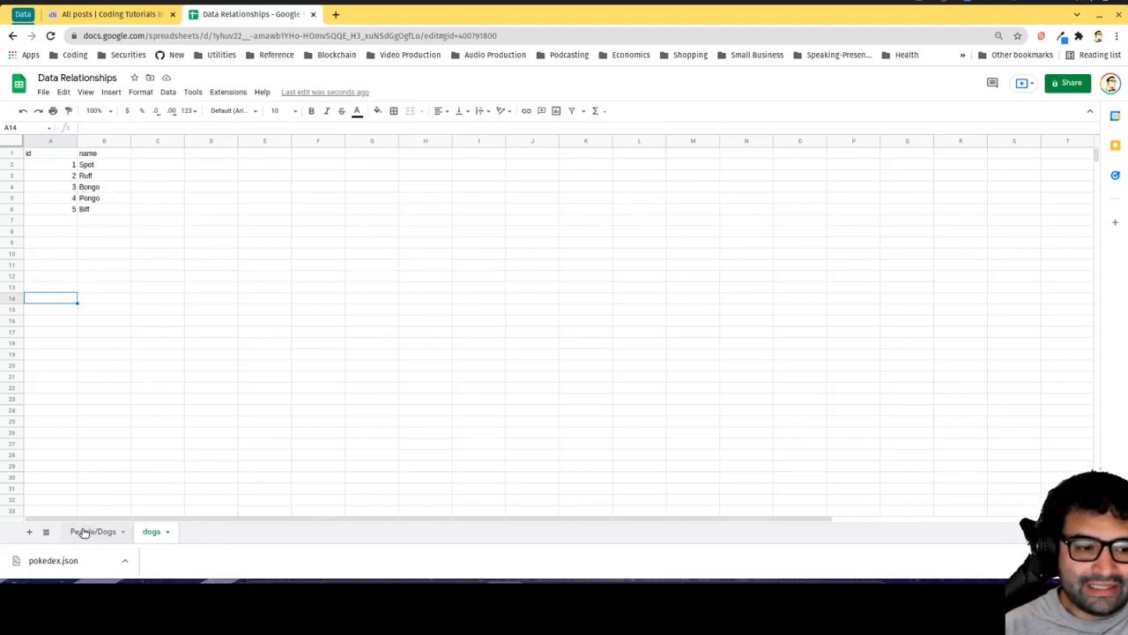
Insert a blank column left of names on People/Dogs, then check dog ids on dogs
left_click(92, 531)
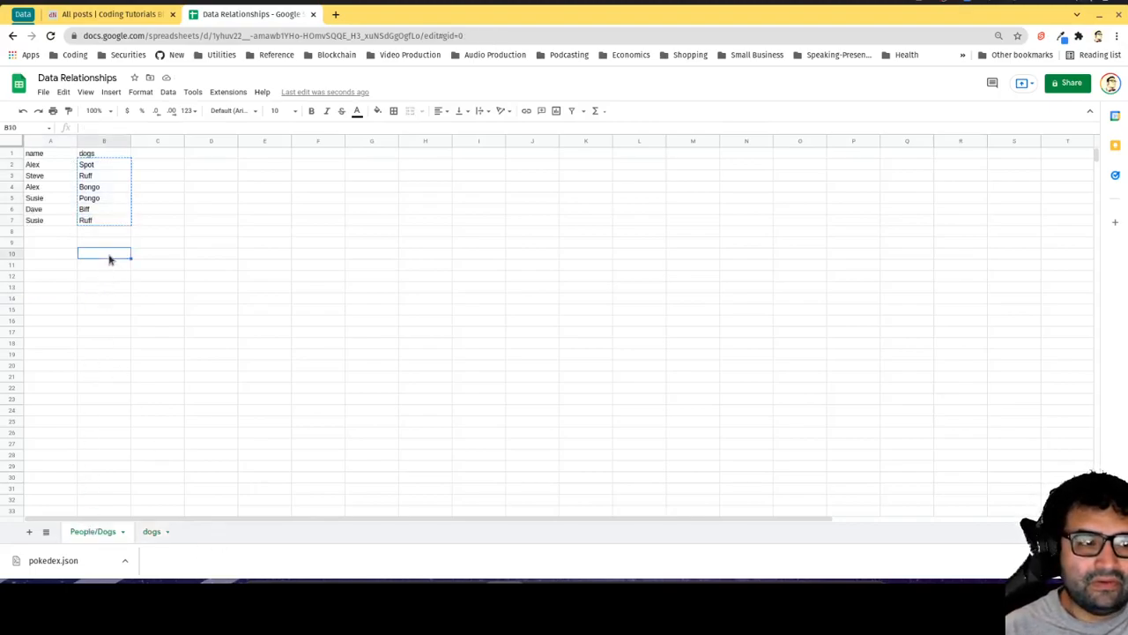
mouse_move(147, 556)
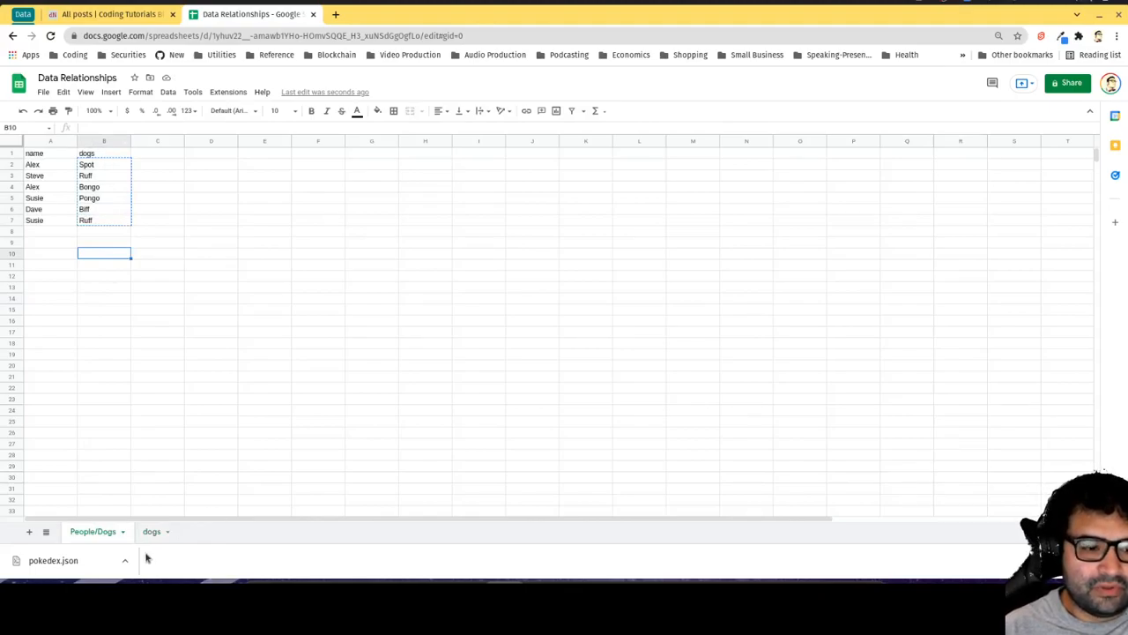
left_click(151, 531)
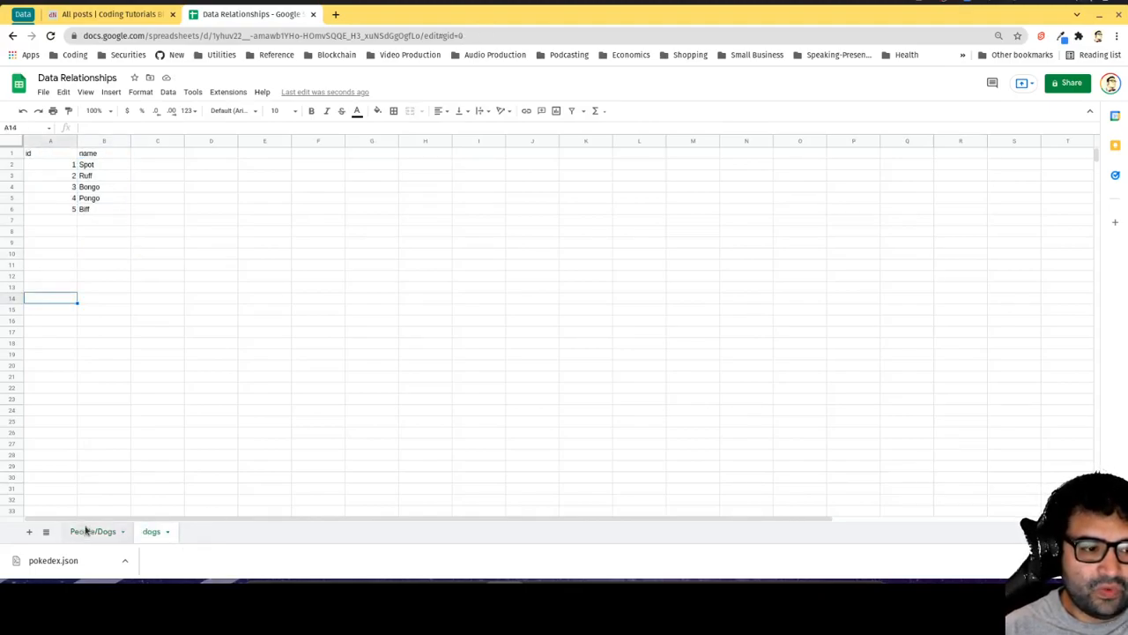
left_click(92, 530)
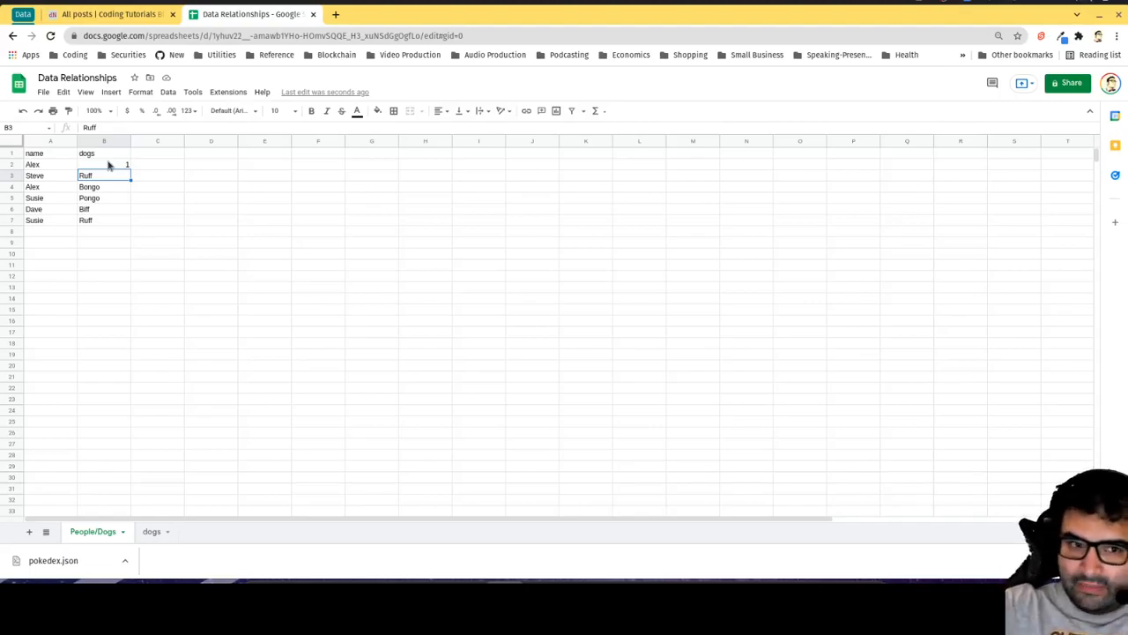
right_click(104, 167)
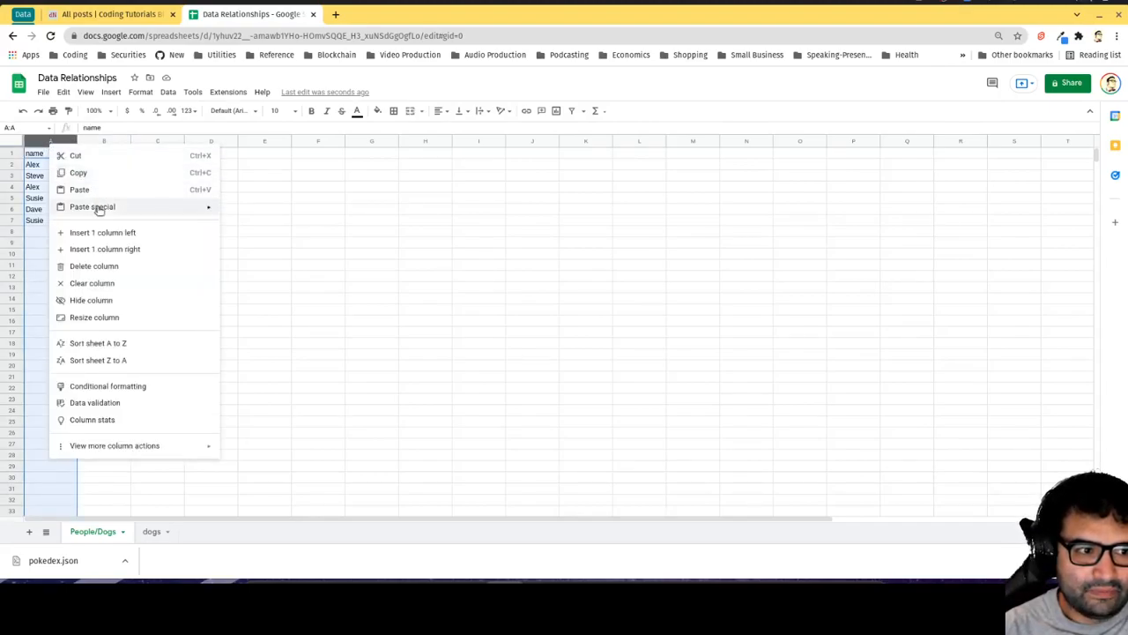
mouse_move(103, 232)
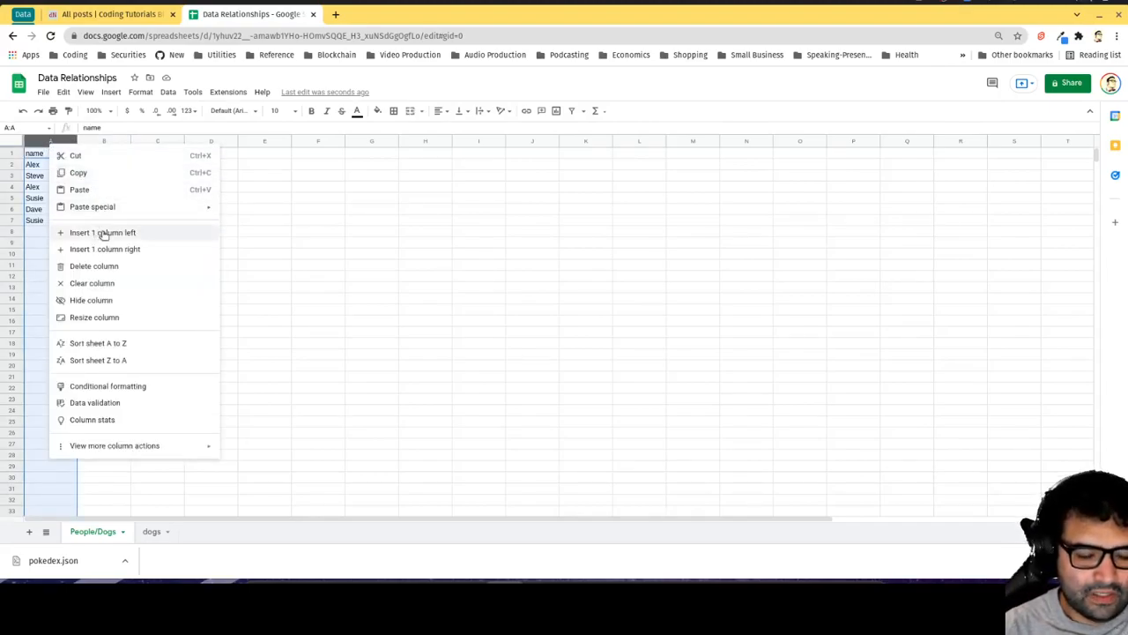
left_click(102, 231)
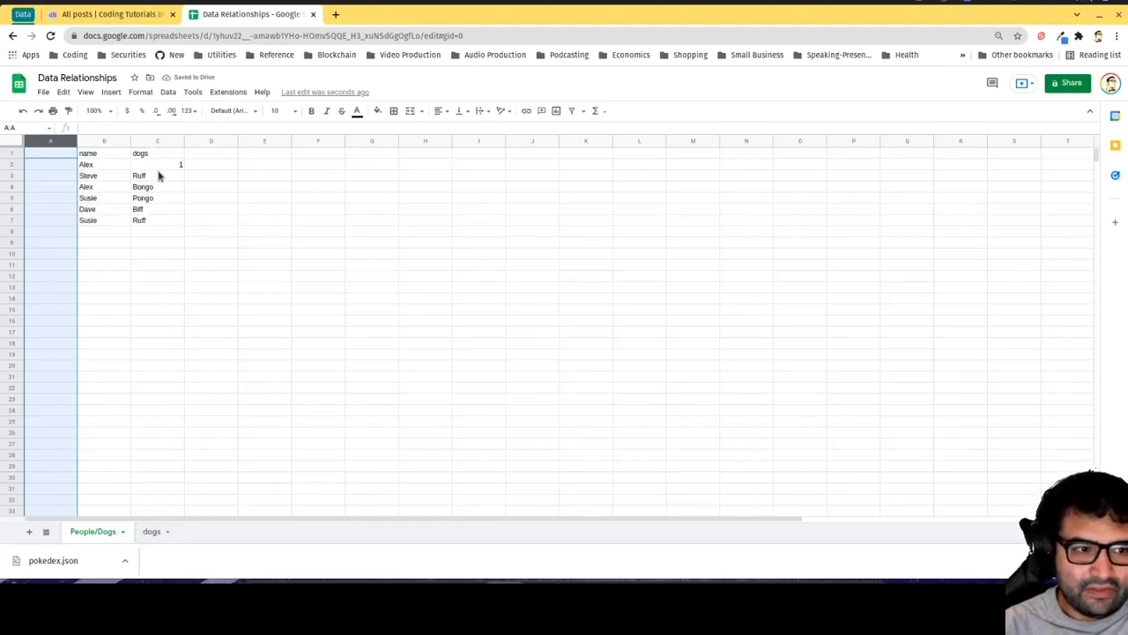
mouse_move(174, 486)
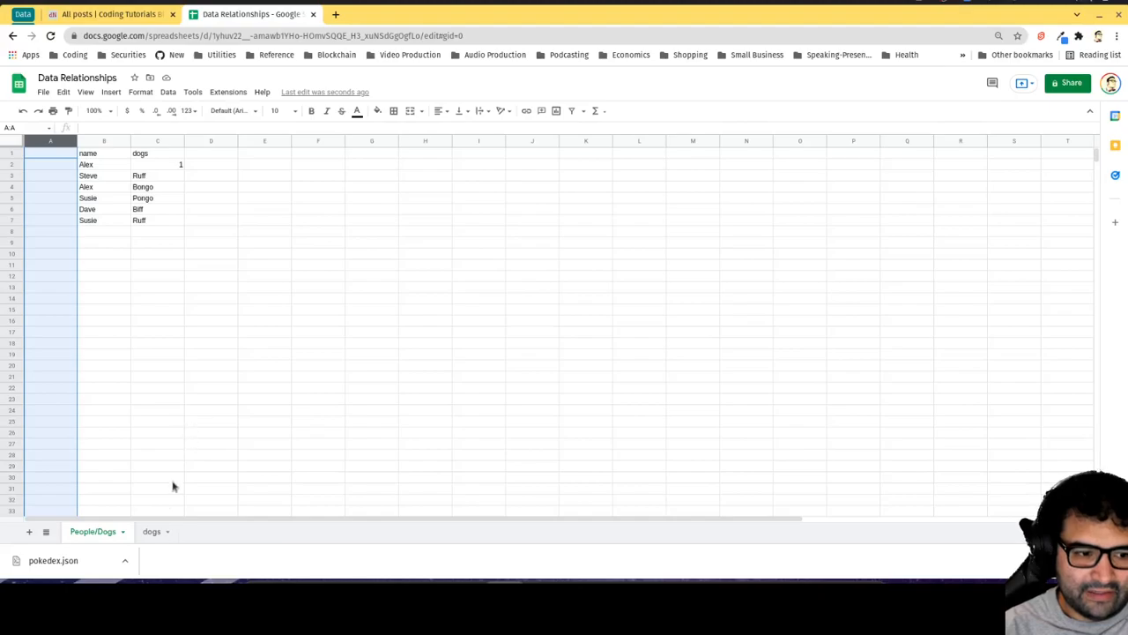
left_click(152, 531)
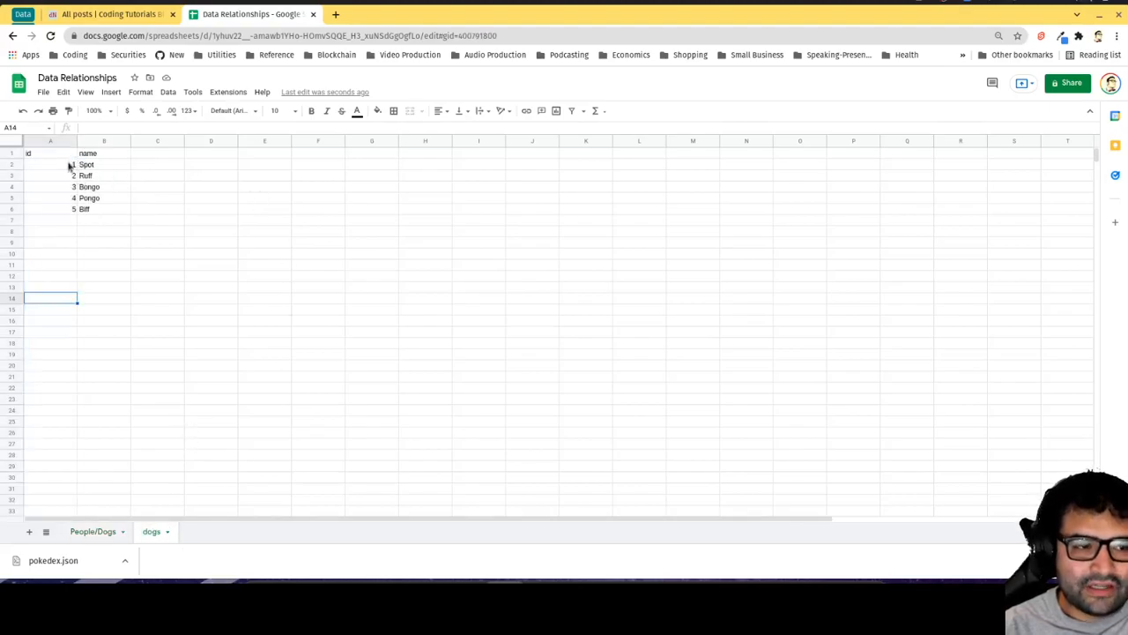
left_click(50, 185)
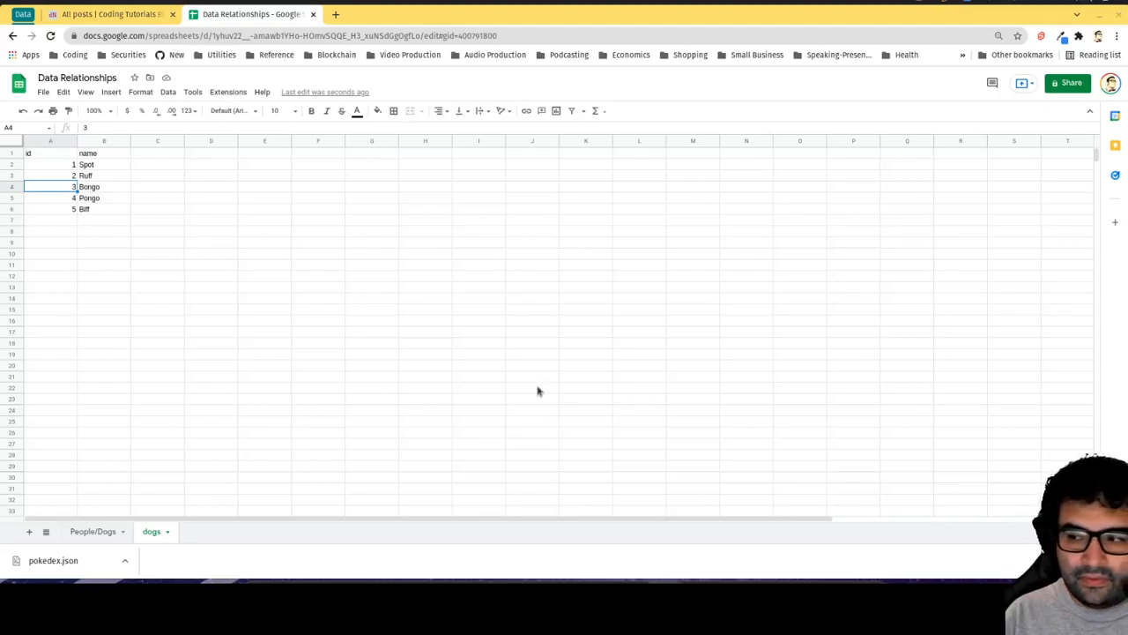
mouse_move(284, 544)
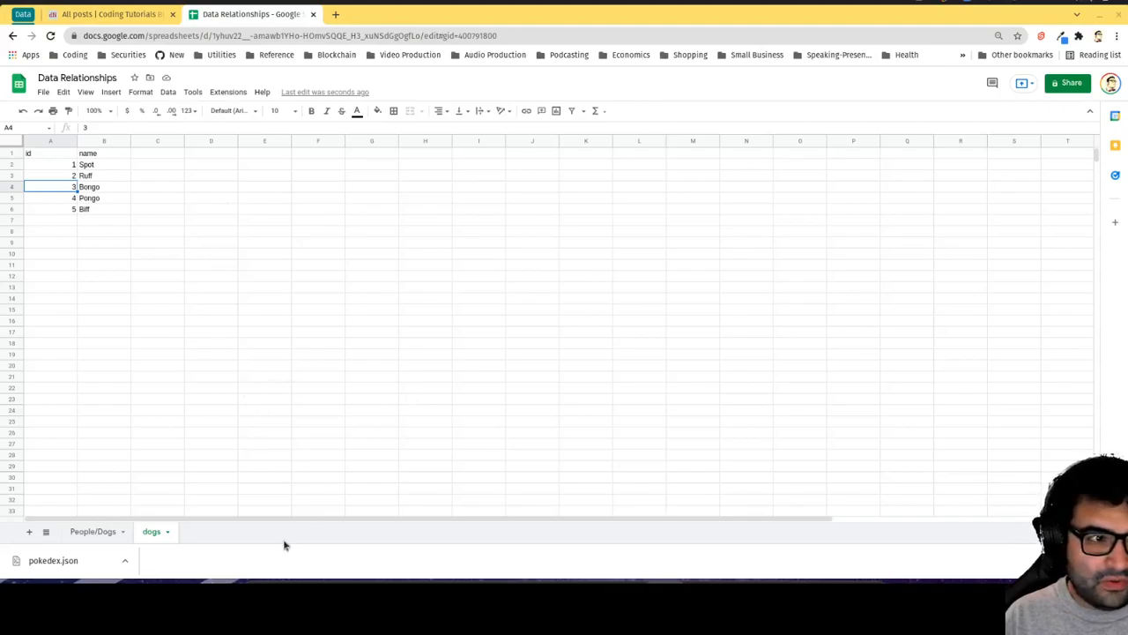
Replace the People/Dogs dog names with ids 1, 2, 3, 4, 5, 2
left_click(92, 530)
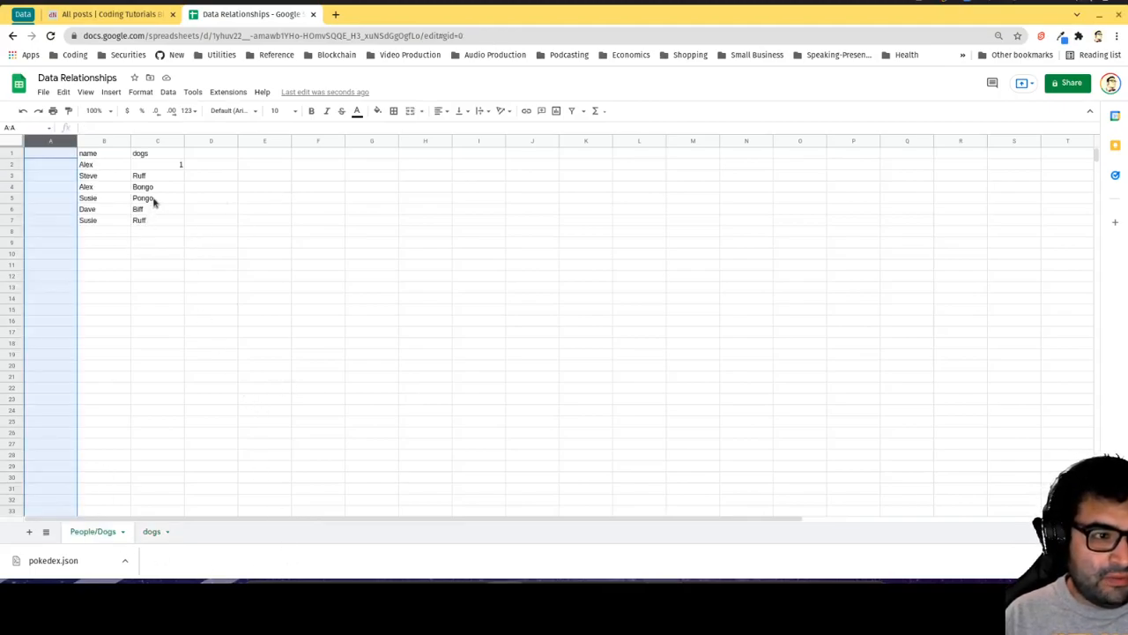
left_click(151, 531)
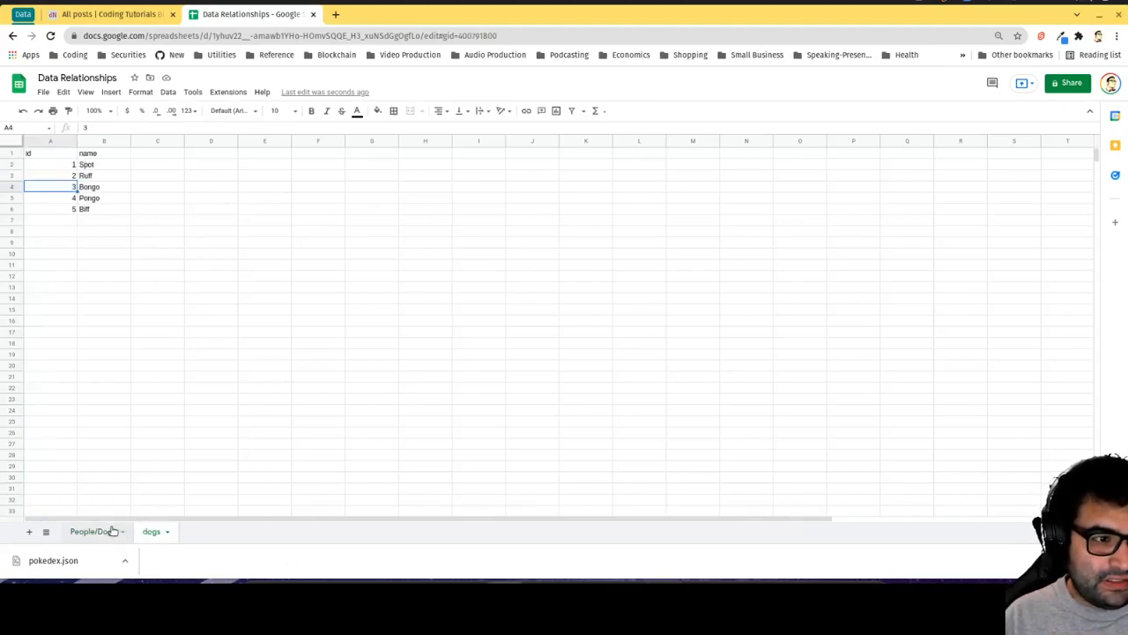
left_click(93, 531)
type("2")
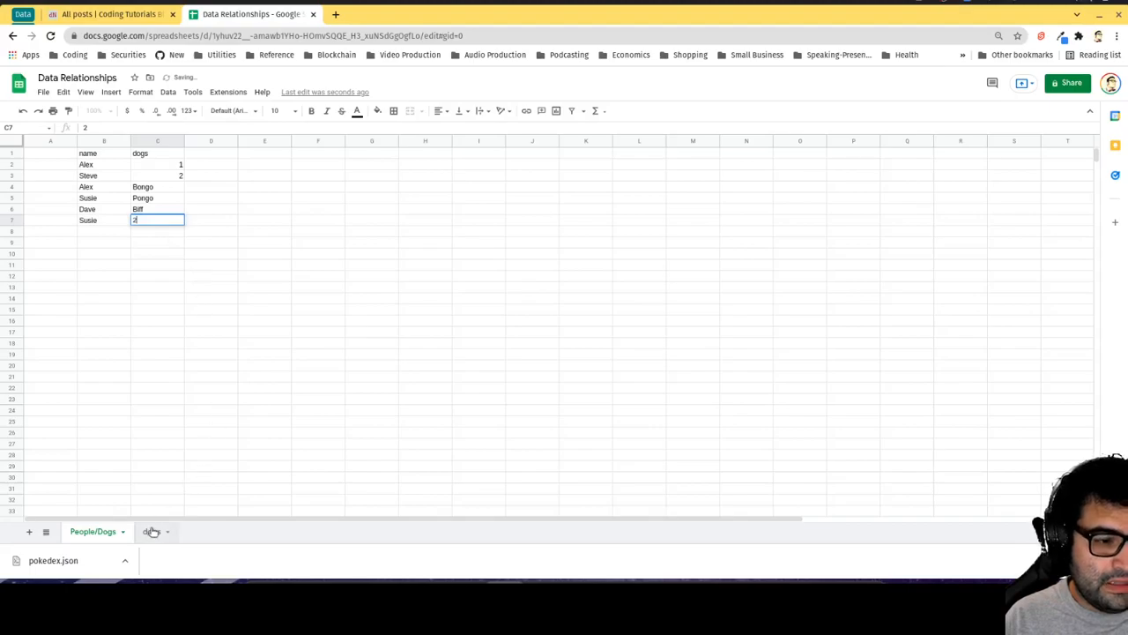
left_click(151, 531)
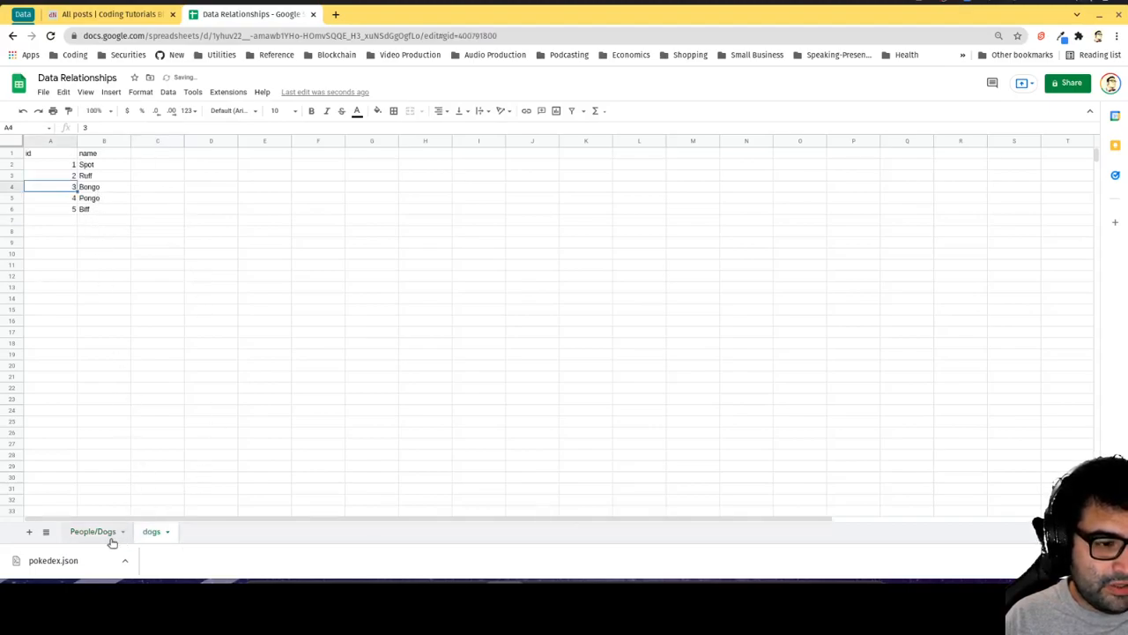
left_click(93, 530)
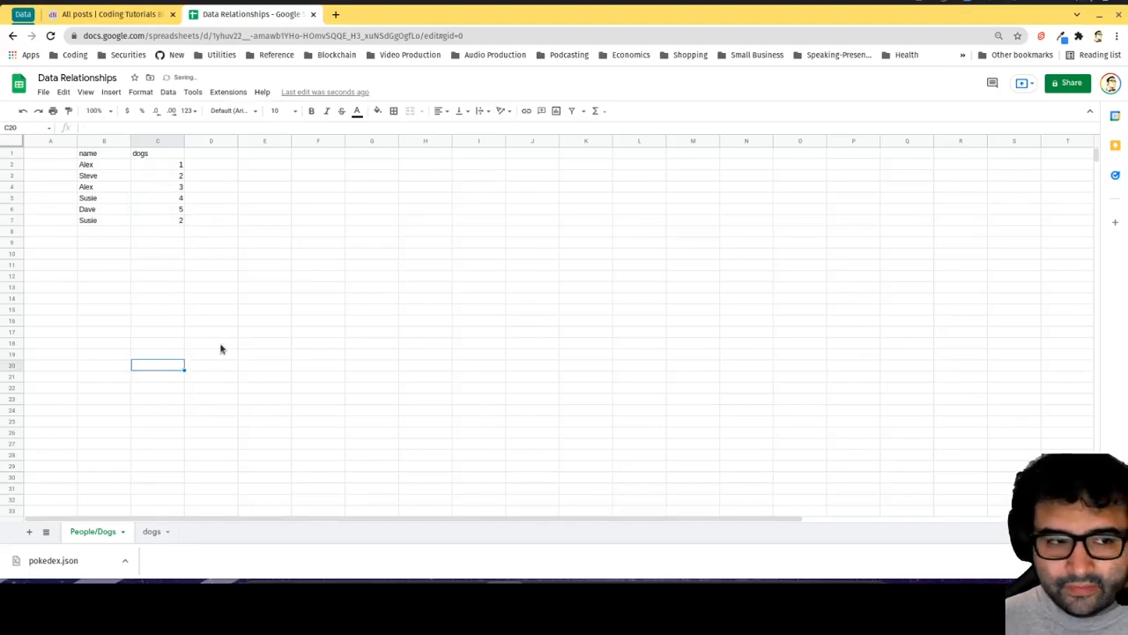
Type the header id in A1 and number the People/Dogs rows 1 through 6
right_click(50, 141)
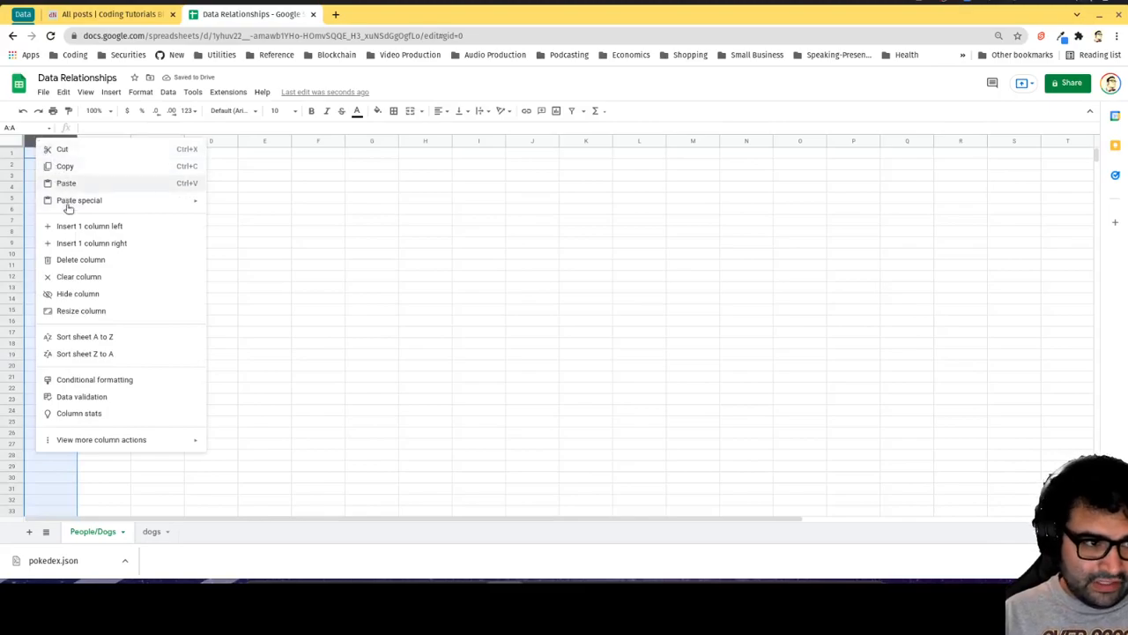
left_click(318, 241)
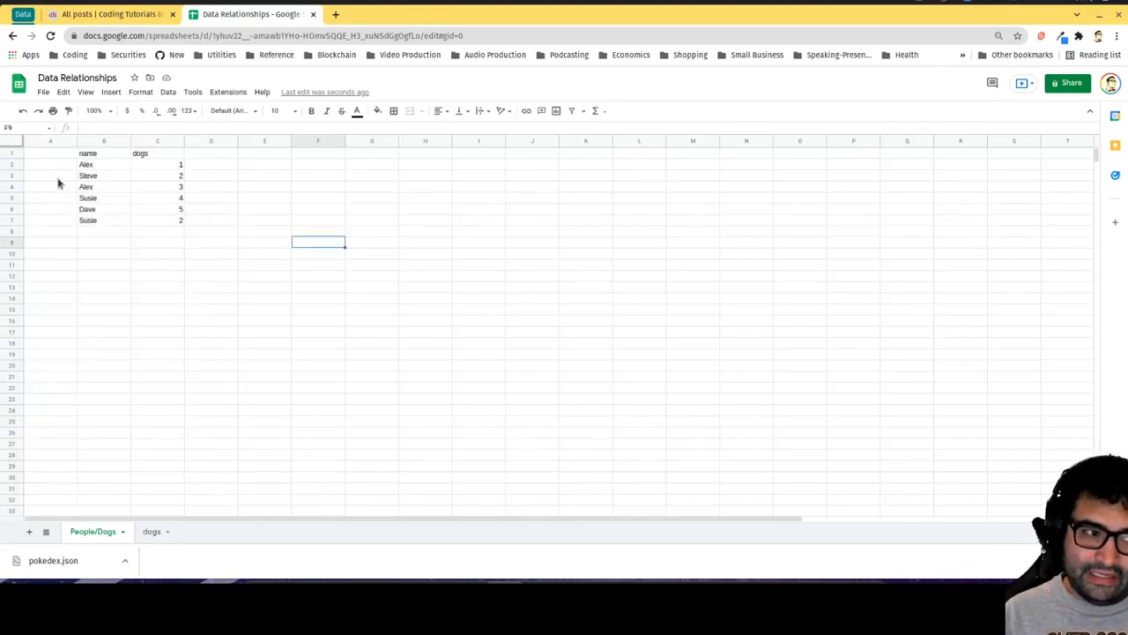
type("id")
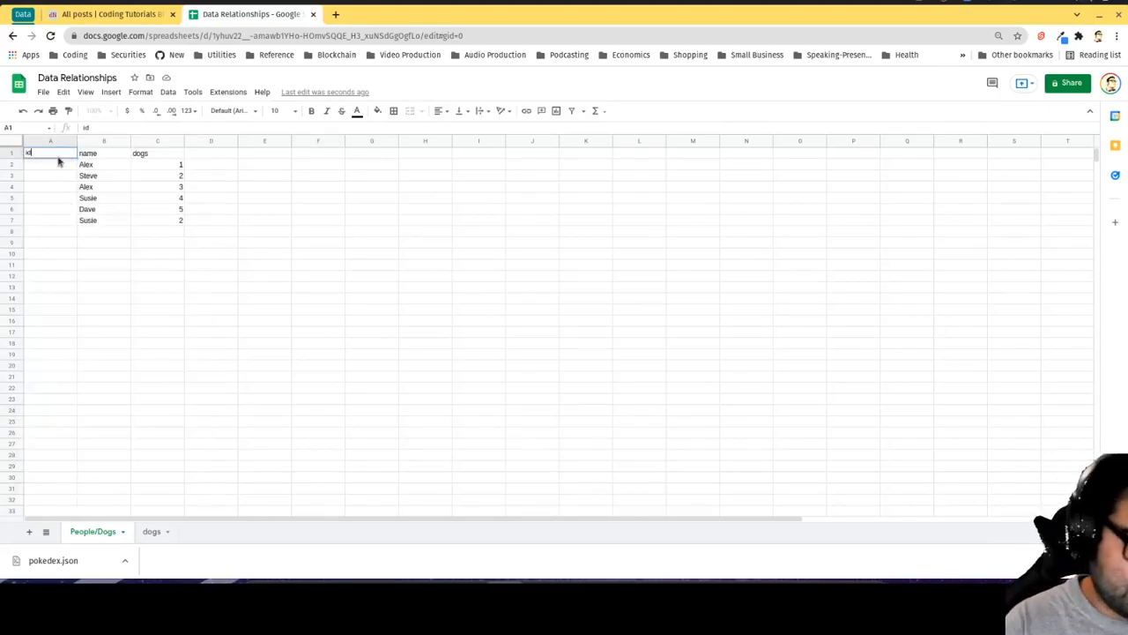
type("2")
left_click(50, 198)
type("4")
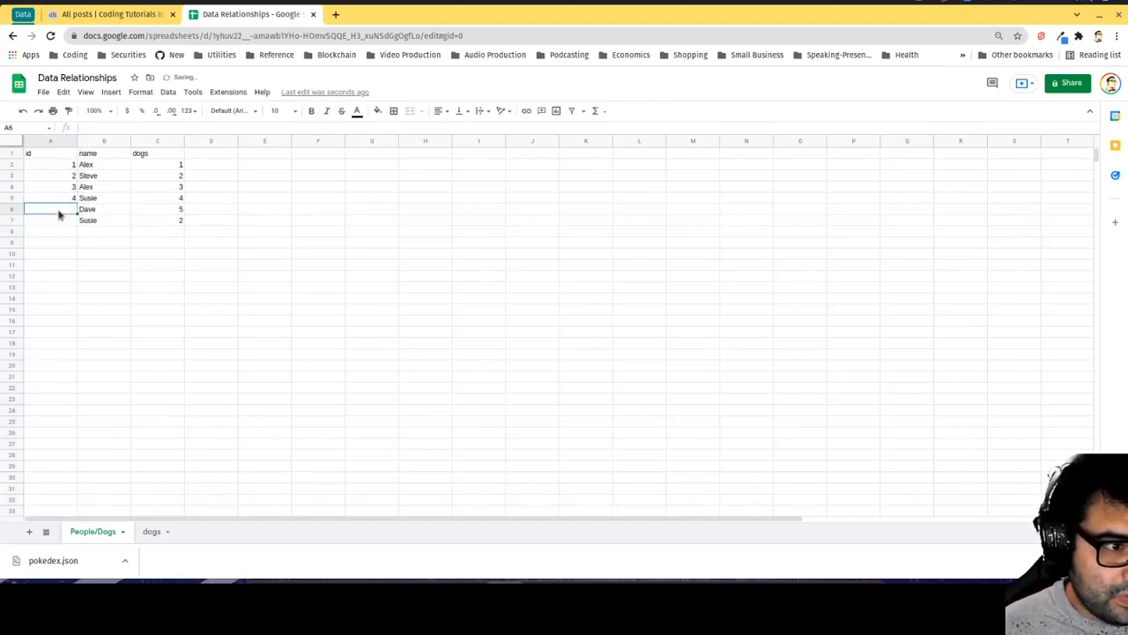
type("5")
left_click(50, 219)
type("6")
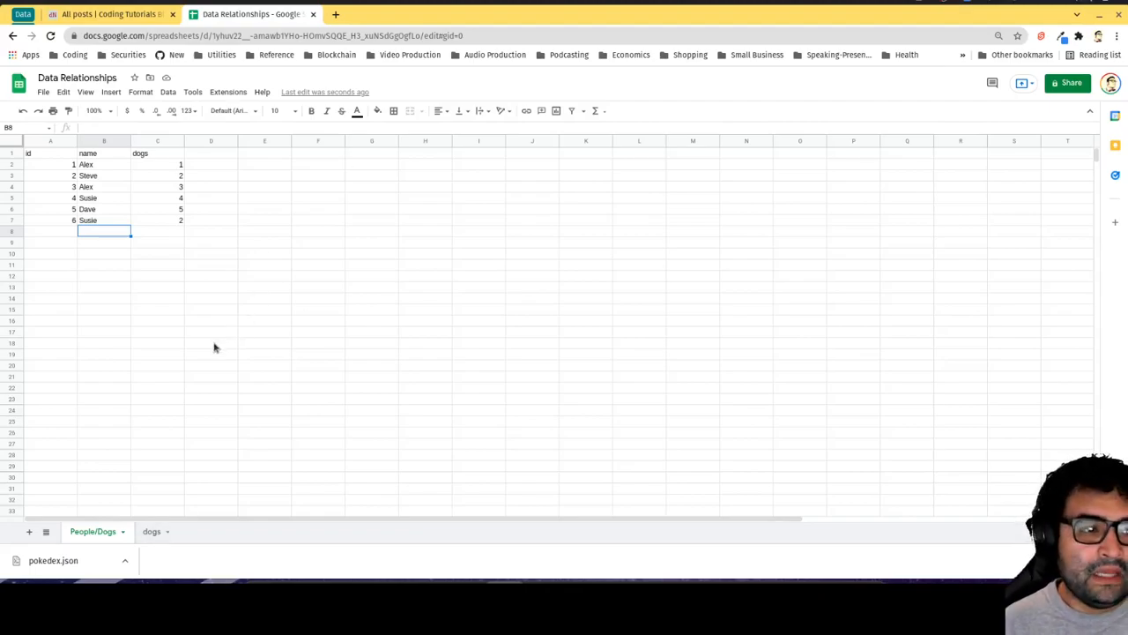
mouse_move(106, 167)
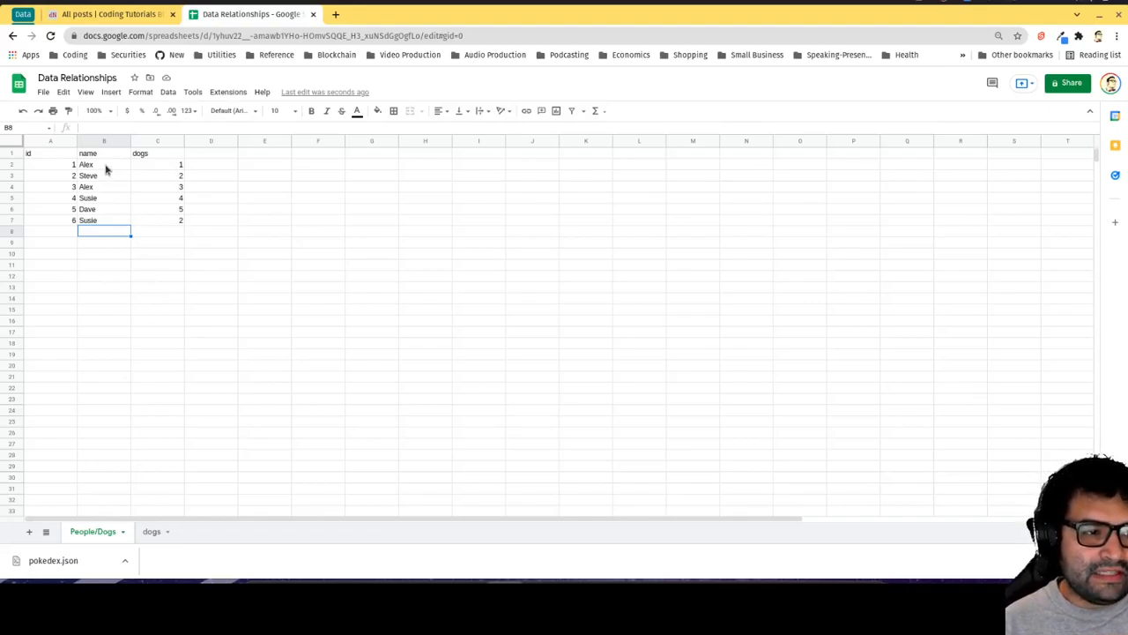
Duplicate the dogs sheet and name the copy people
left_click(104, 220)
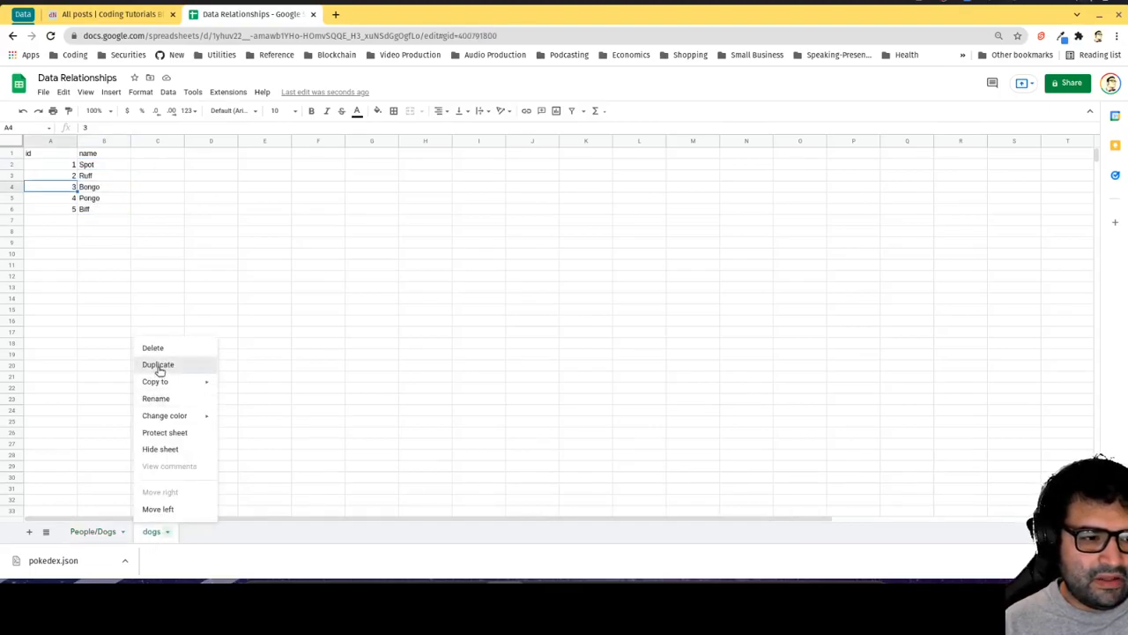
left_click(157, 364)
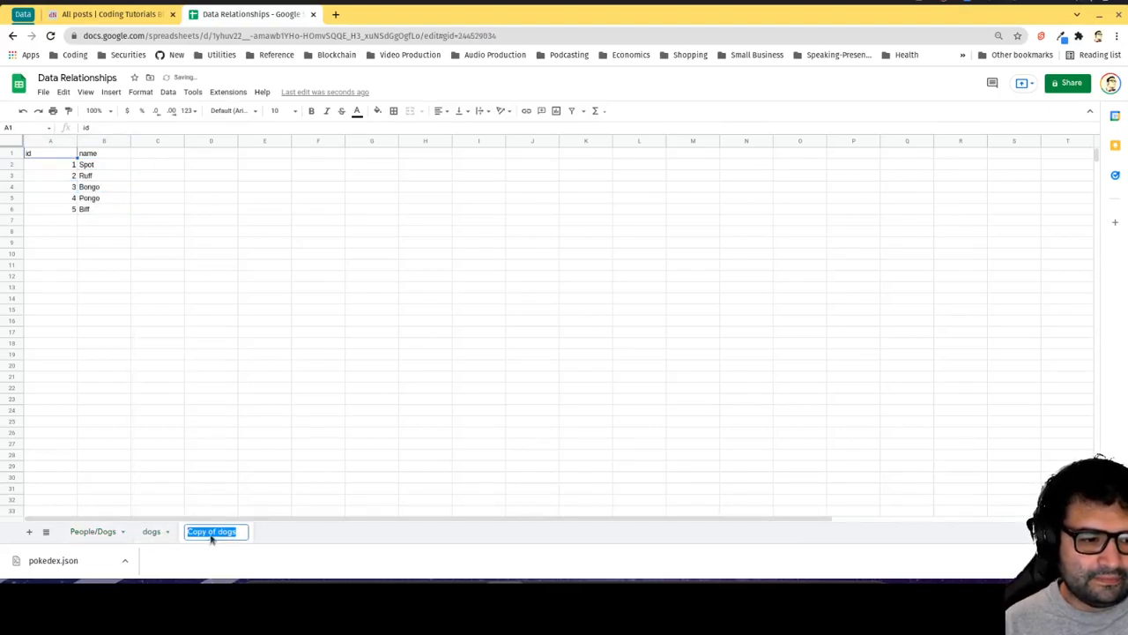
type("people")
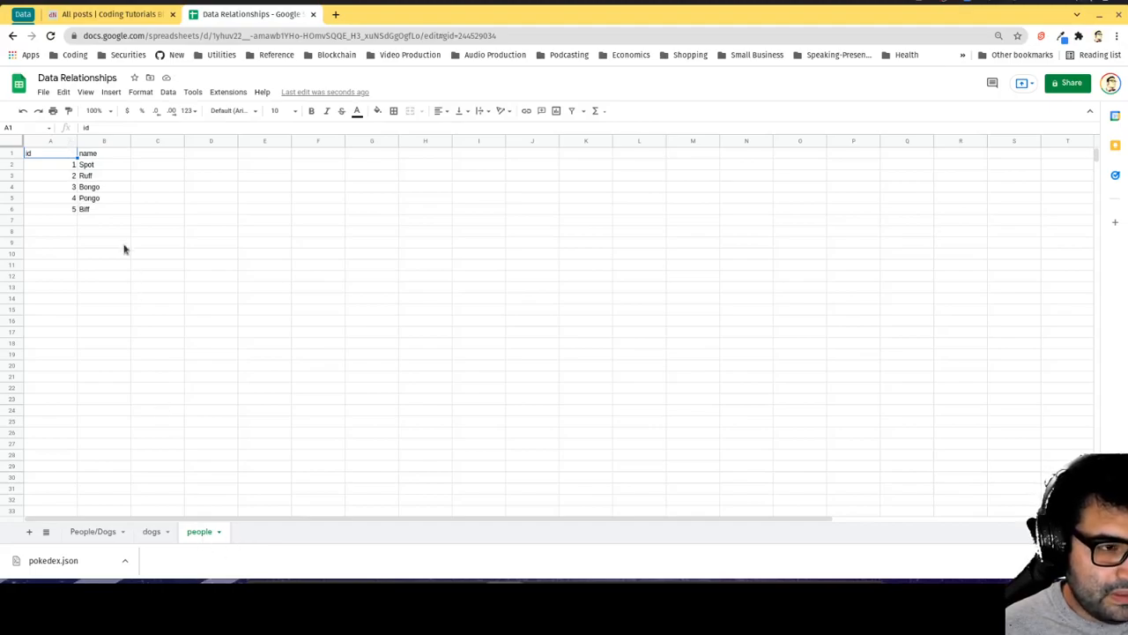
left_click(93, 531)
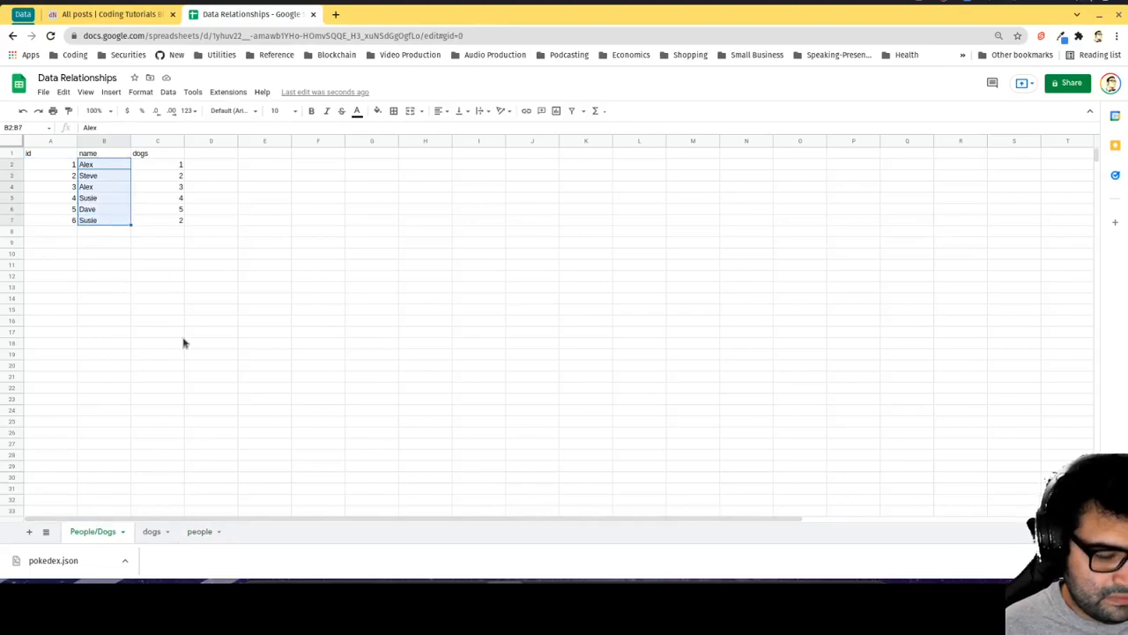
Delete leftover rows 6 and 7 on the people sheet, leaving Alex, Steve, Susie and Dave
left_click(199, 531)
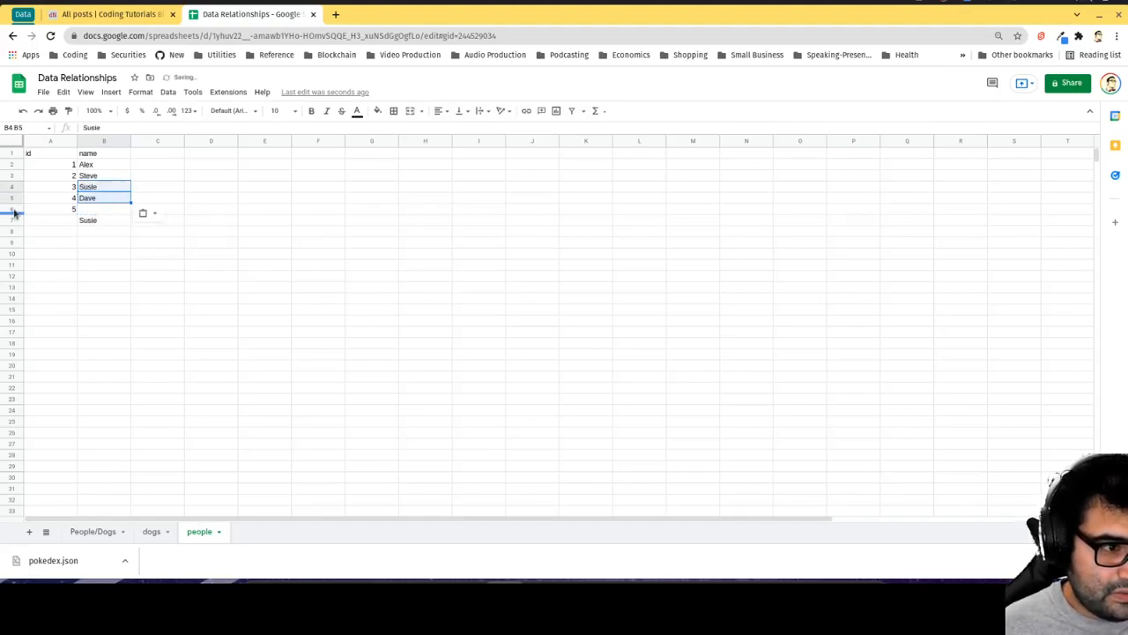
right_click(13, 209)
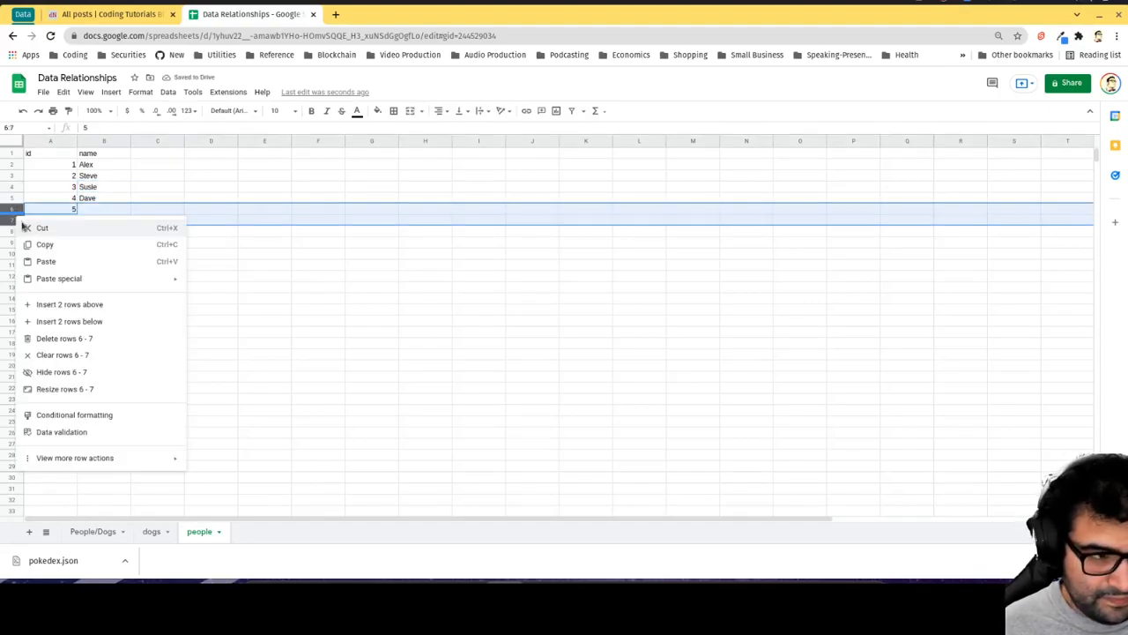
mouse_move(65, 338)
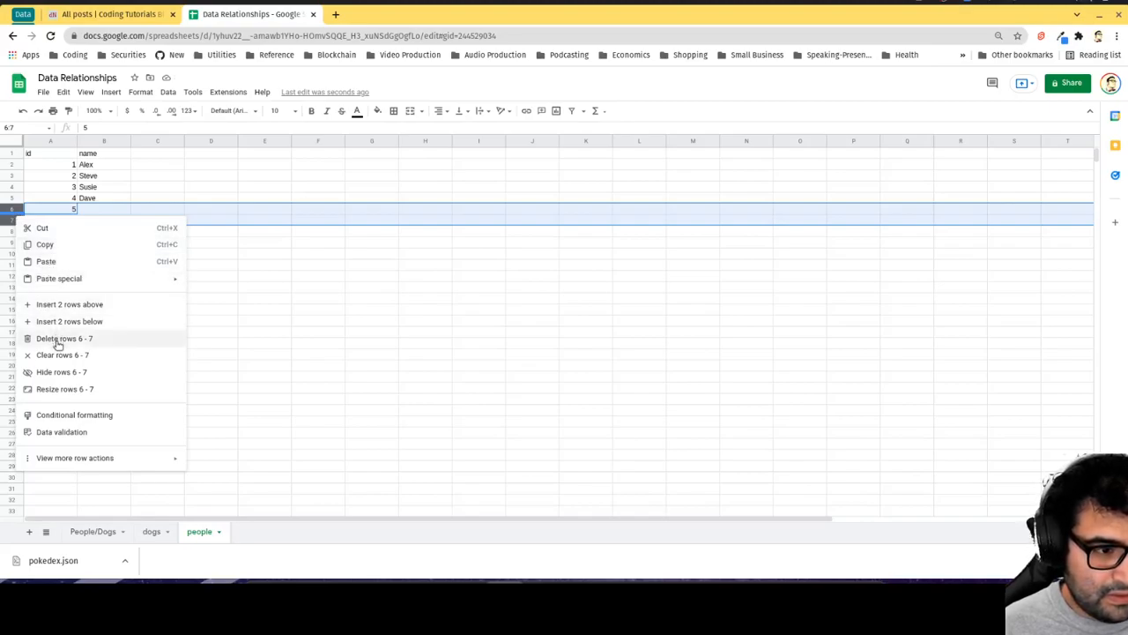
left_click(63, 338)
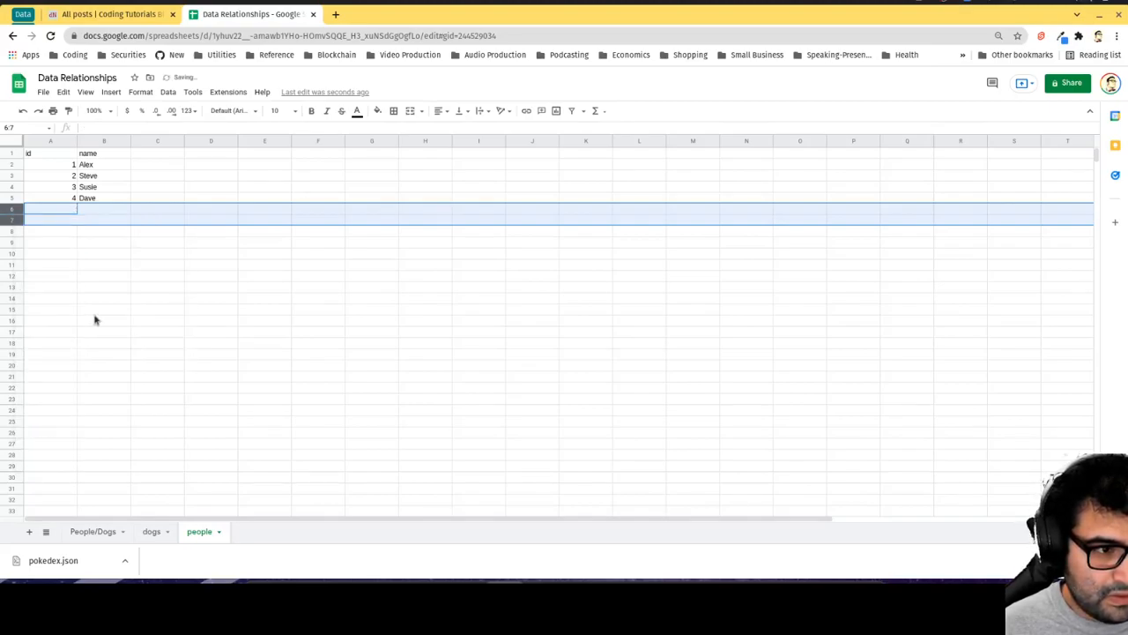
left_click(92, 530)
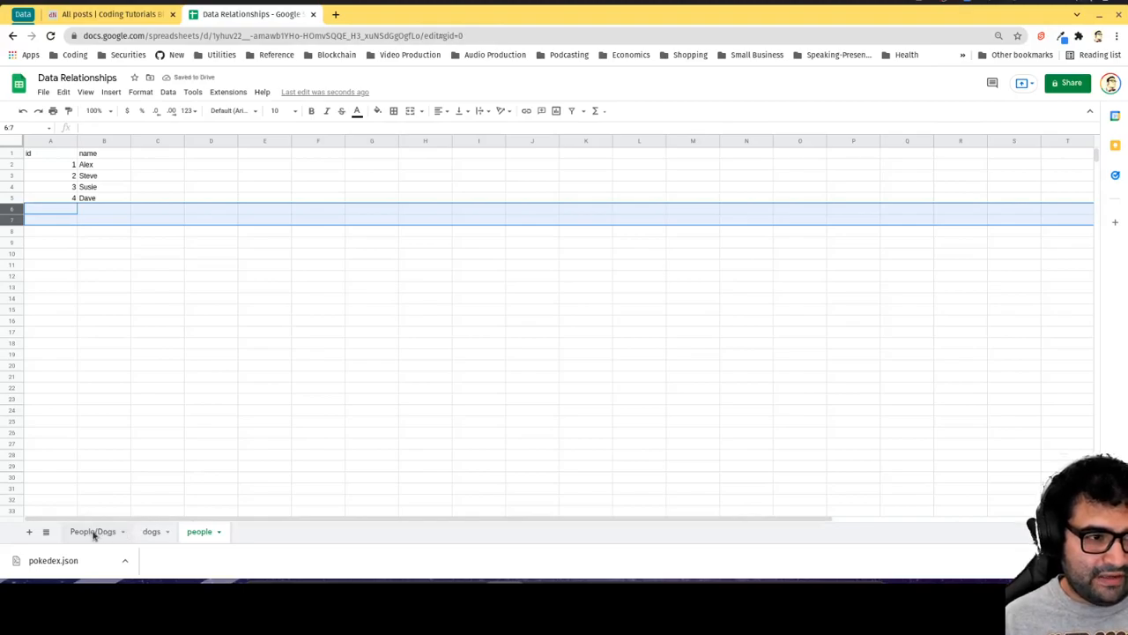
Check People/Dogs person ids 1, 2, 1, 3, 4, 3 against dogs and people, then select C2
left_click(93, 530)
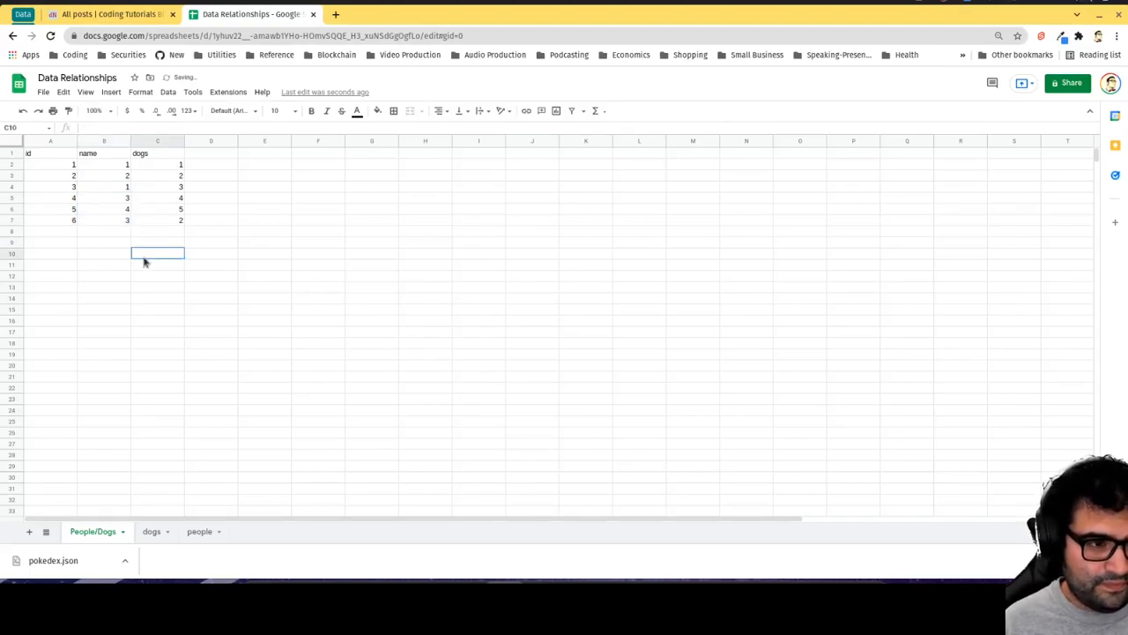
mouse_move(150, 273)
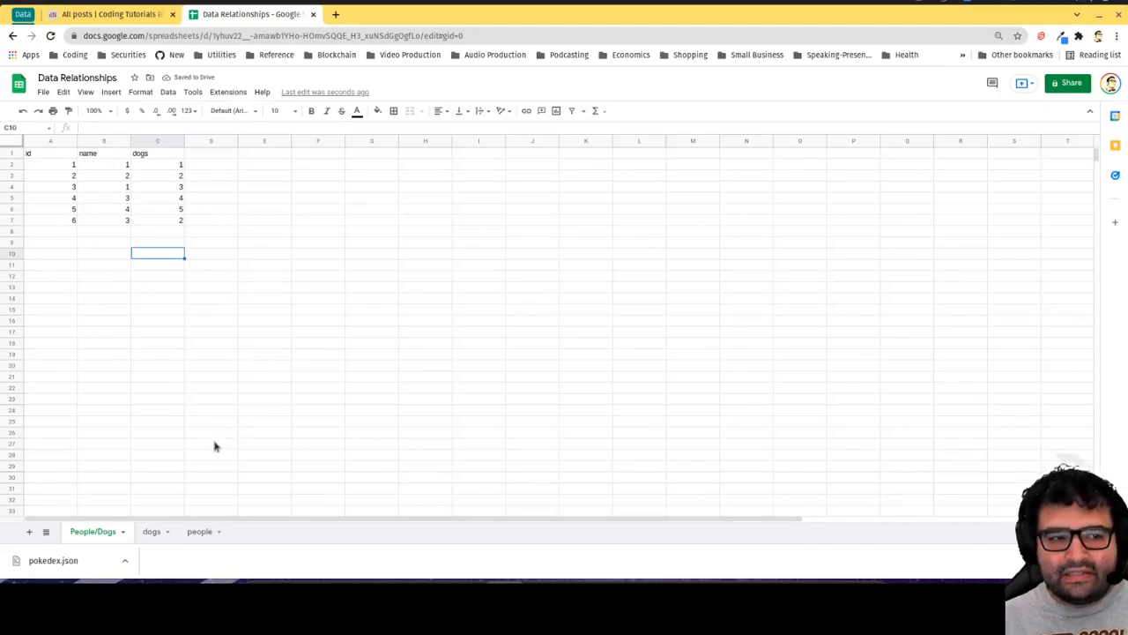
mouse_move(206, 287)
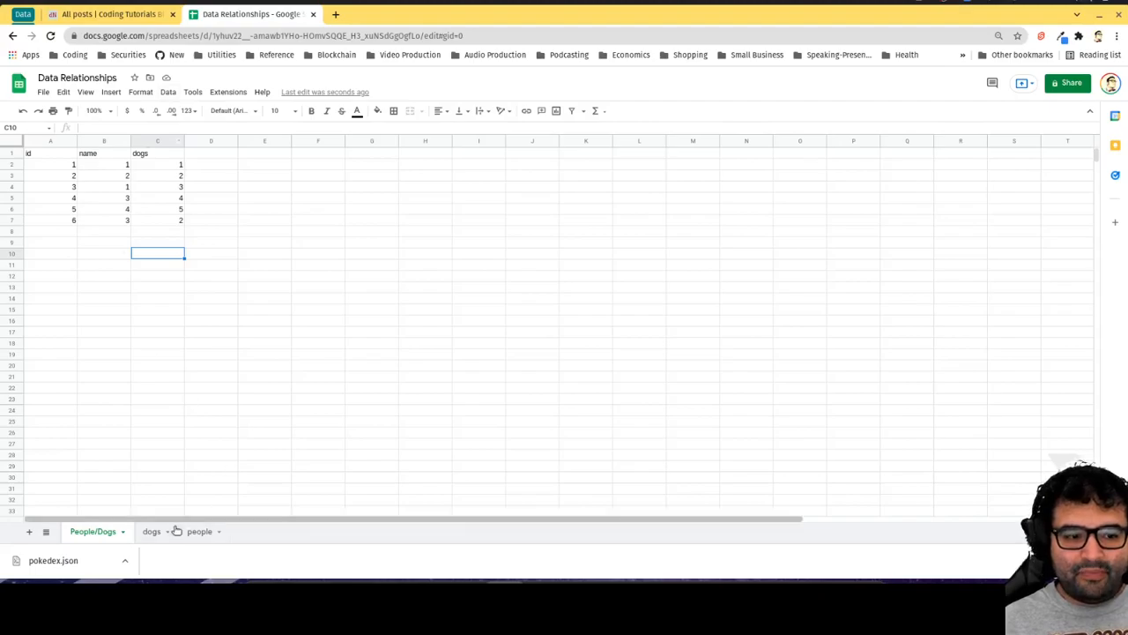
left_click(151, 531)
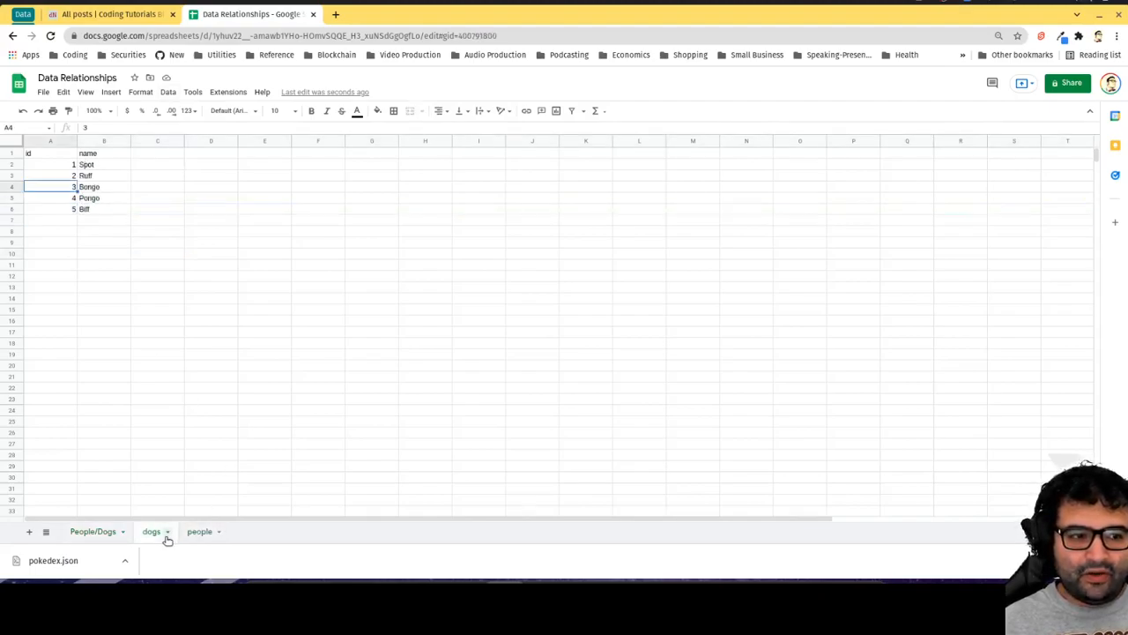
left_click(92, 531)
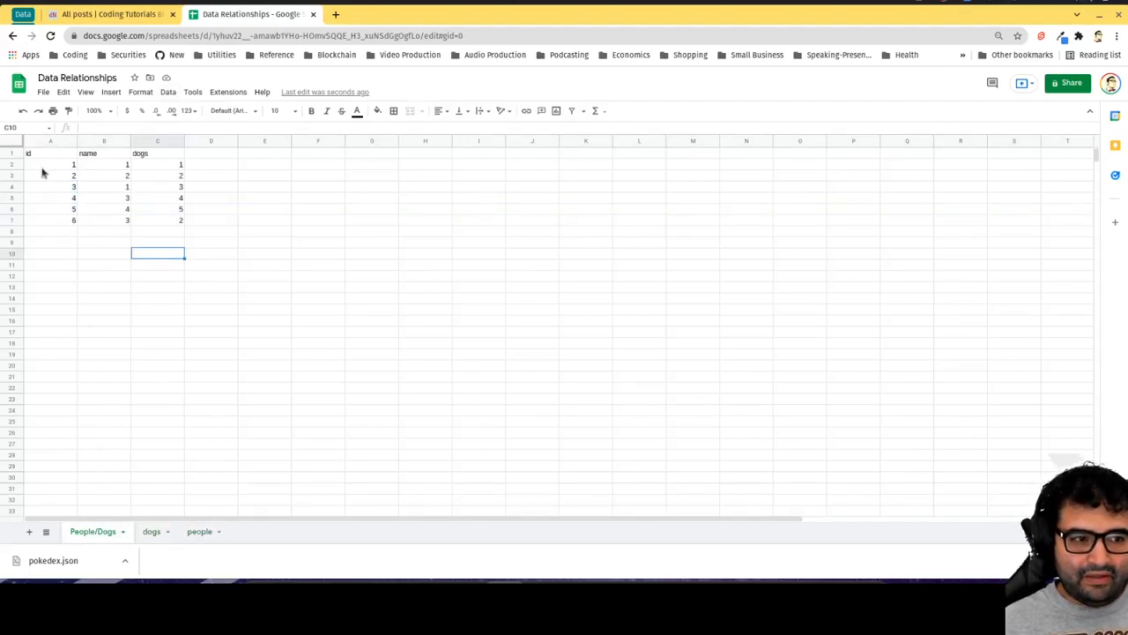
mouse_move(119, 170)
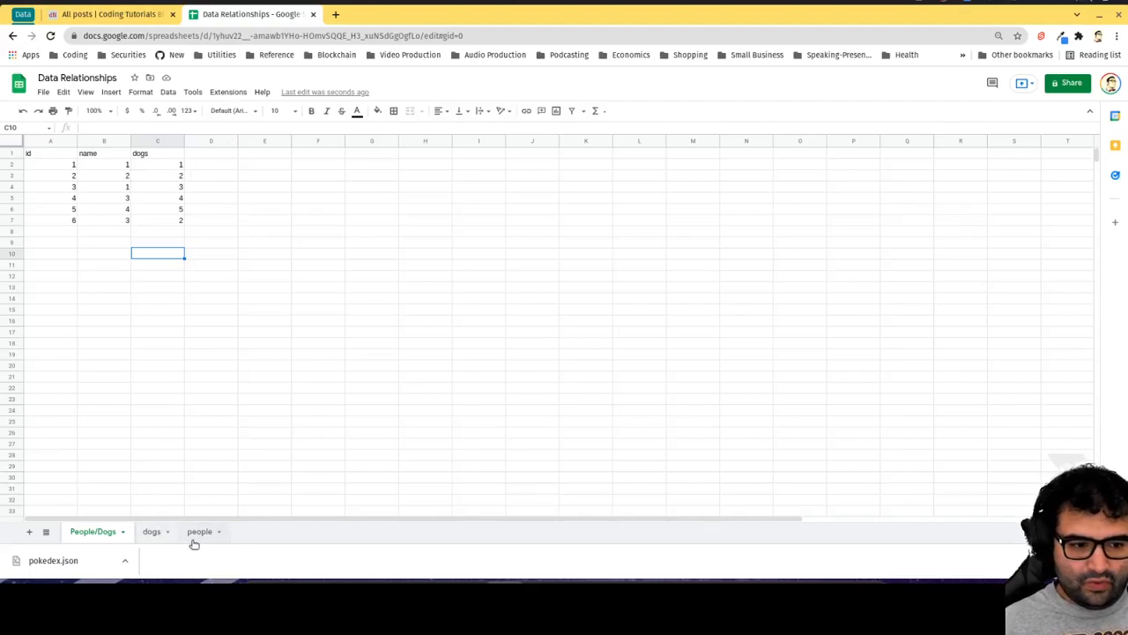
left_click(199, 530)
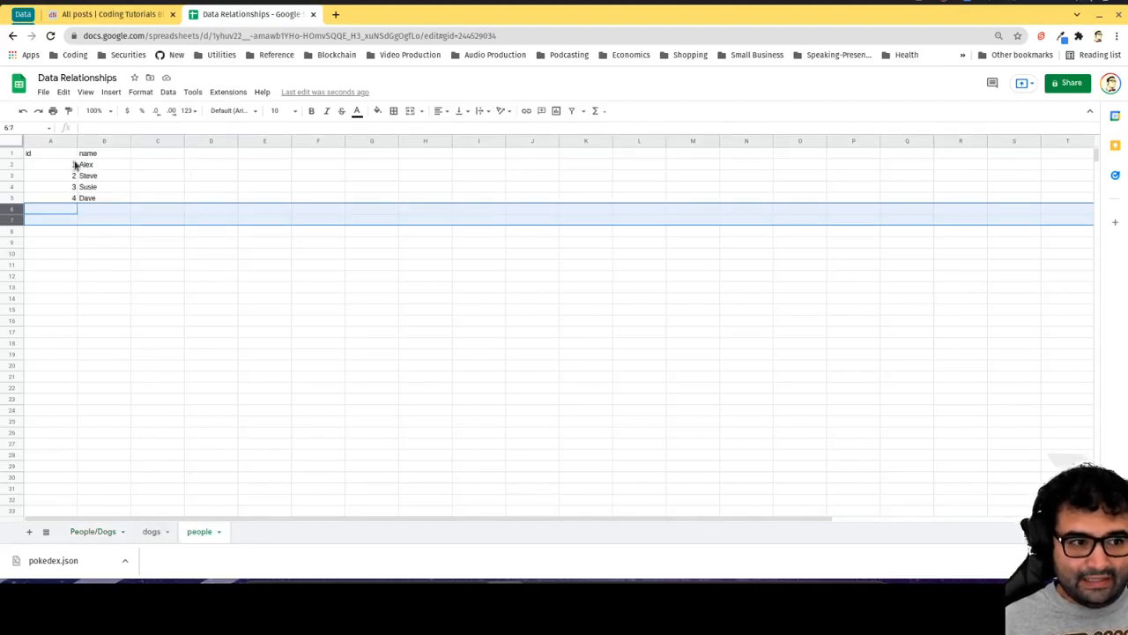
left_click(151, 531)
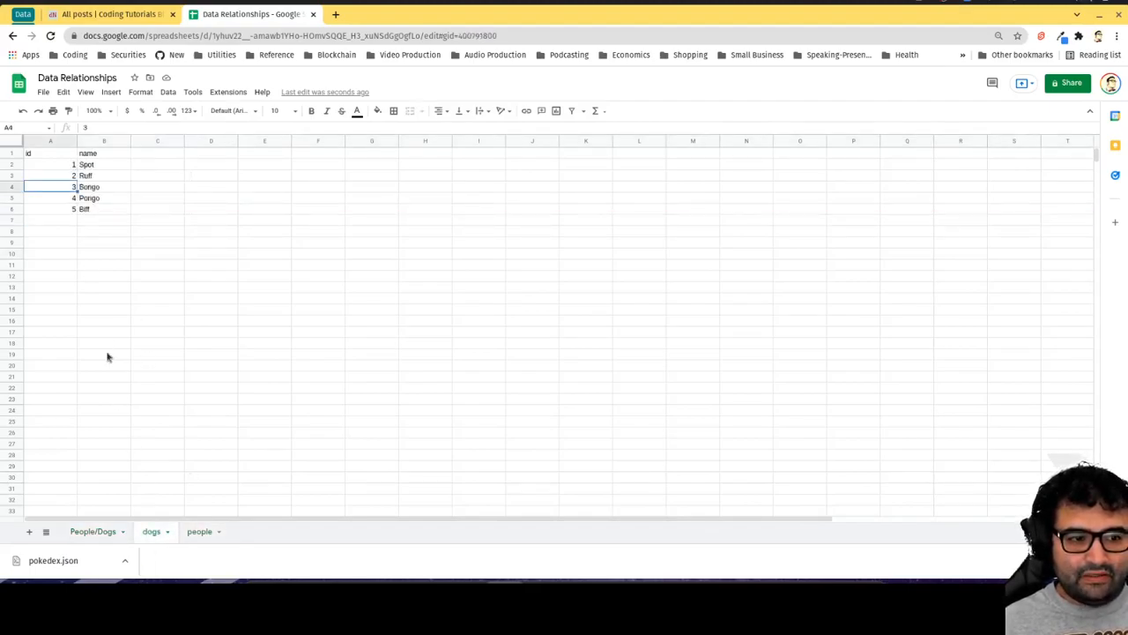
mouse_move(101, 240)
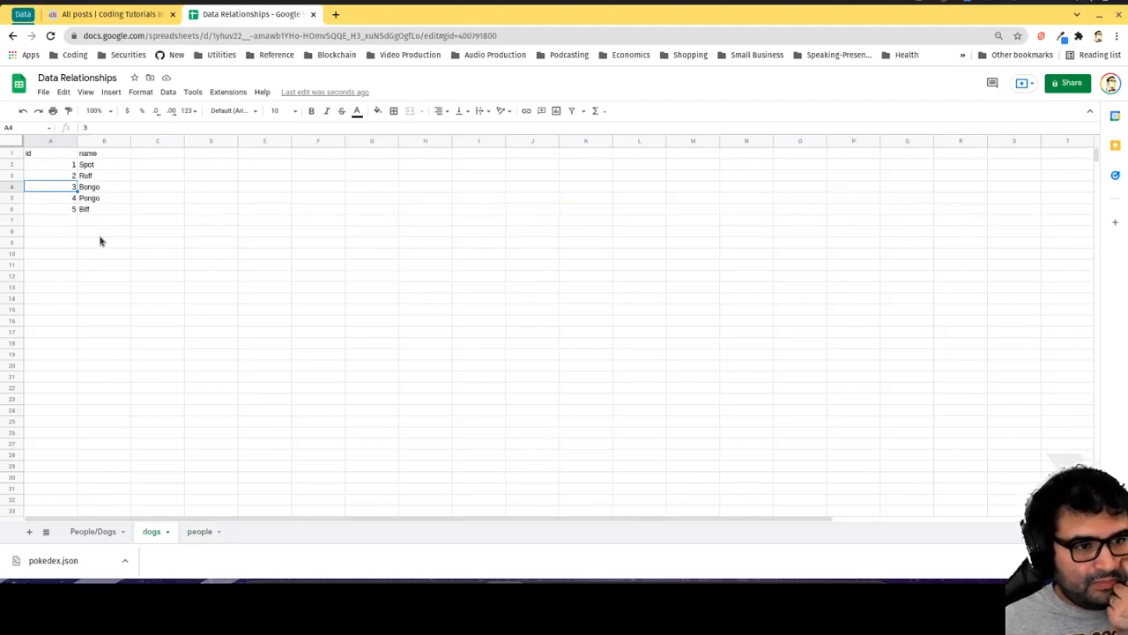
mouse_move(170, 294)
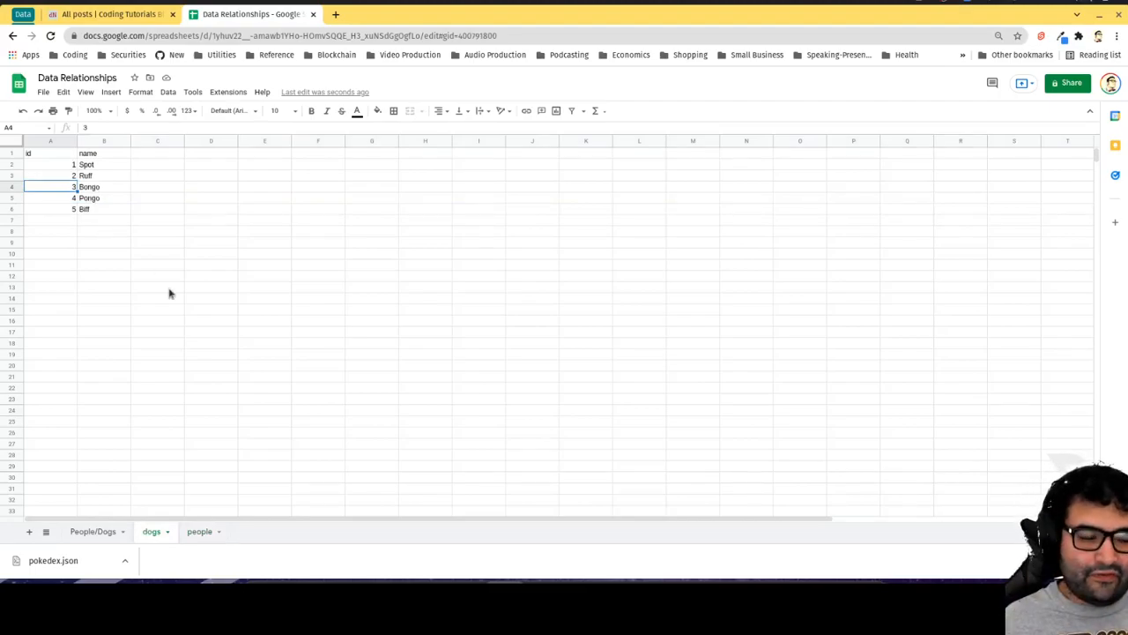
left_click(199, 530)
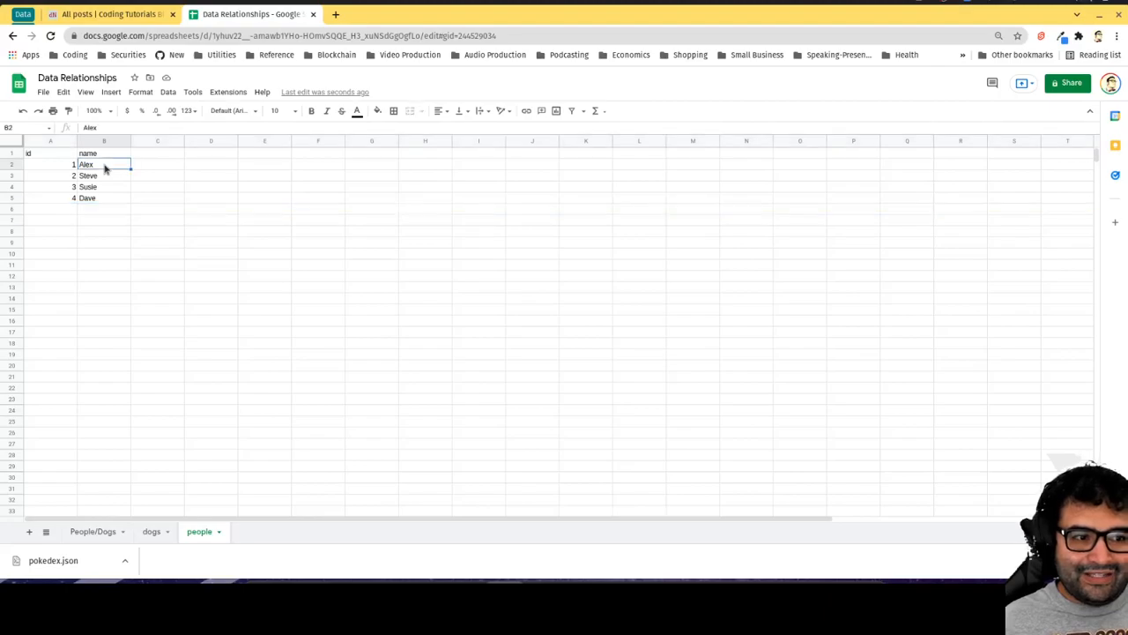
left_click(151, 531)
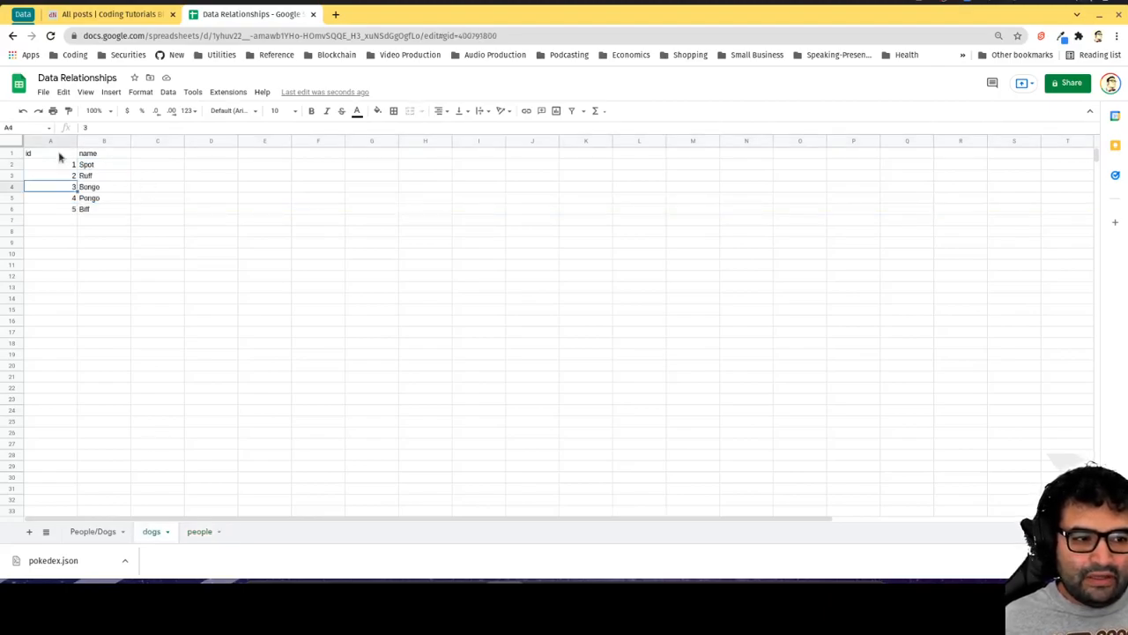
left_click(92, 531)
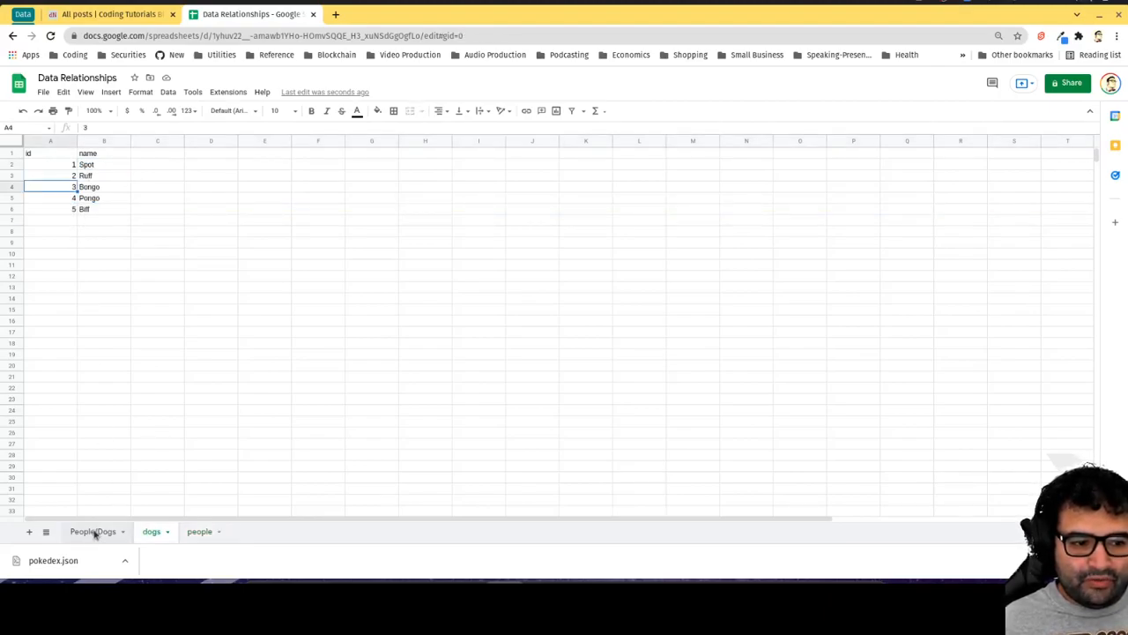
left_click(92, 531)
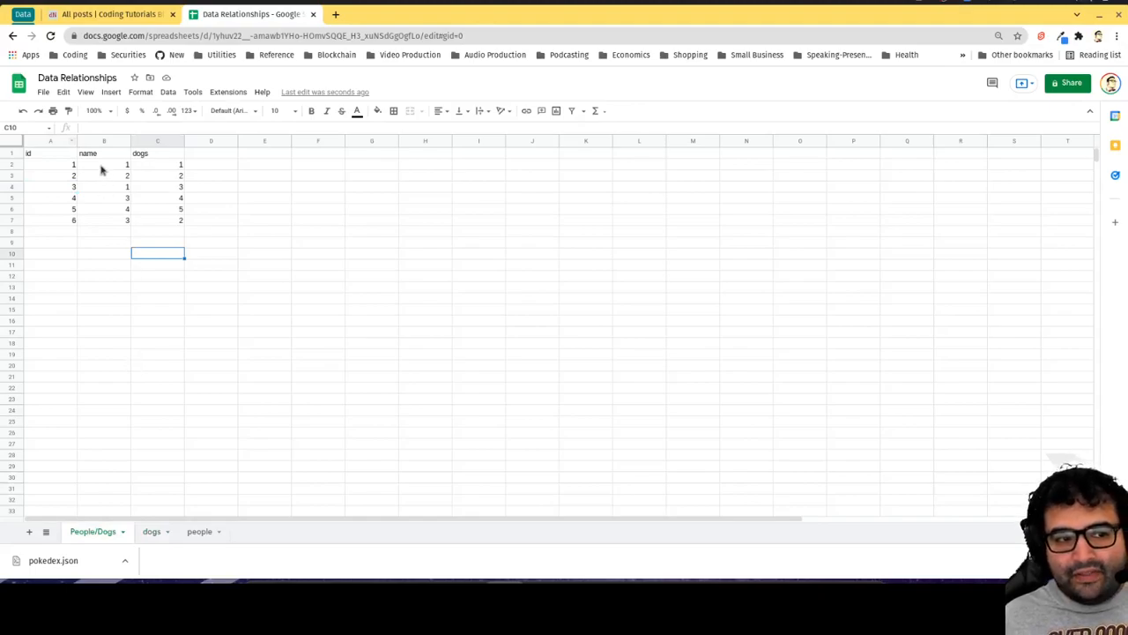
left_click(157, 163)
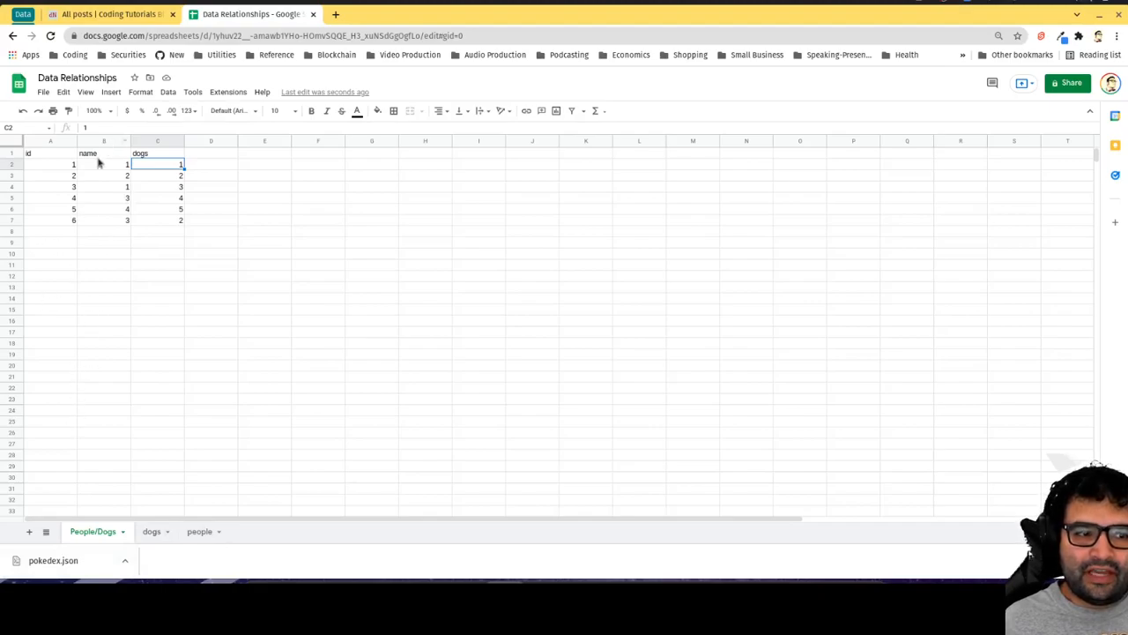
mouse_move(109, 256)
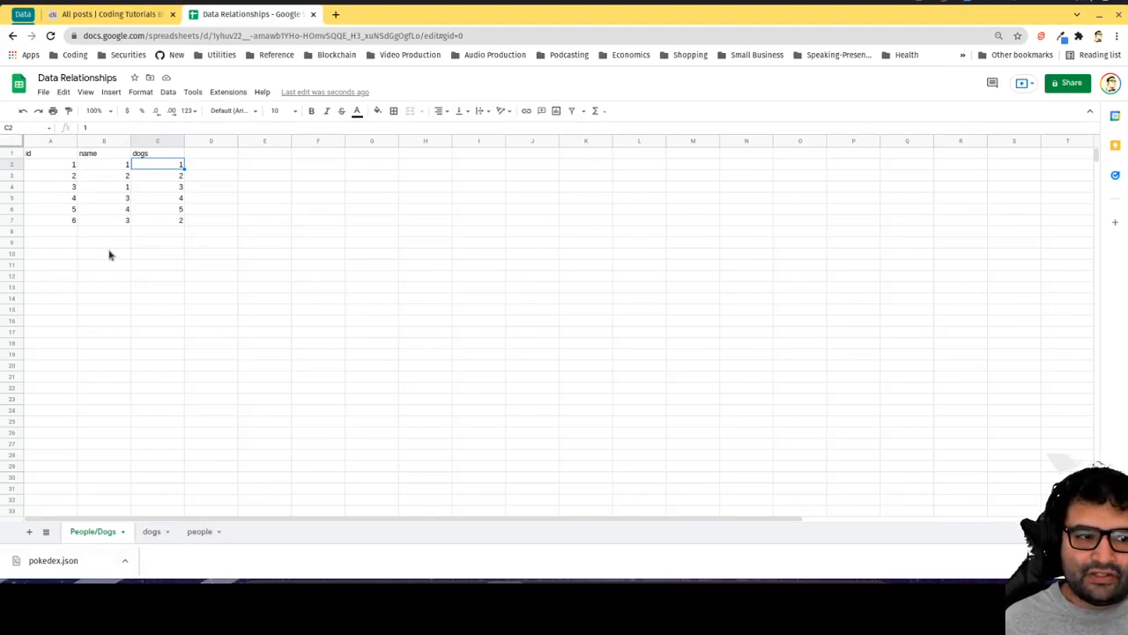
mouse_move(172, 208)
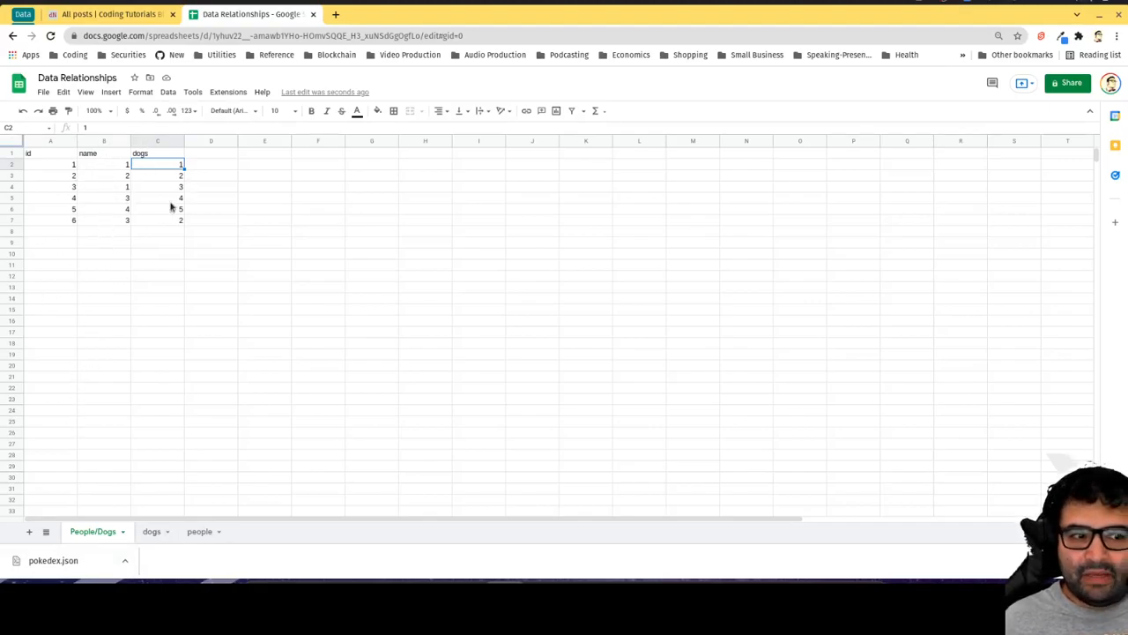
mouse_move(100, 253)
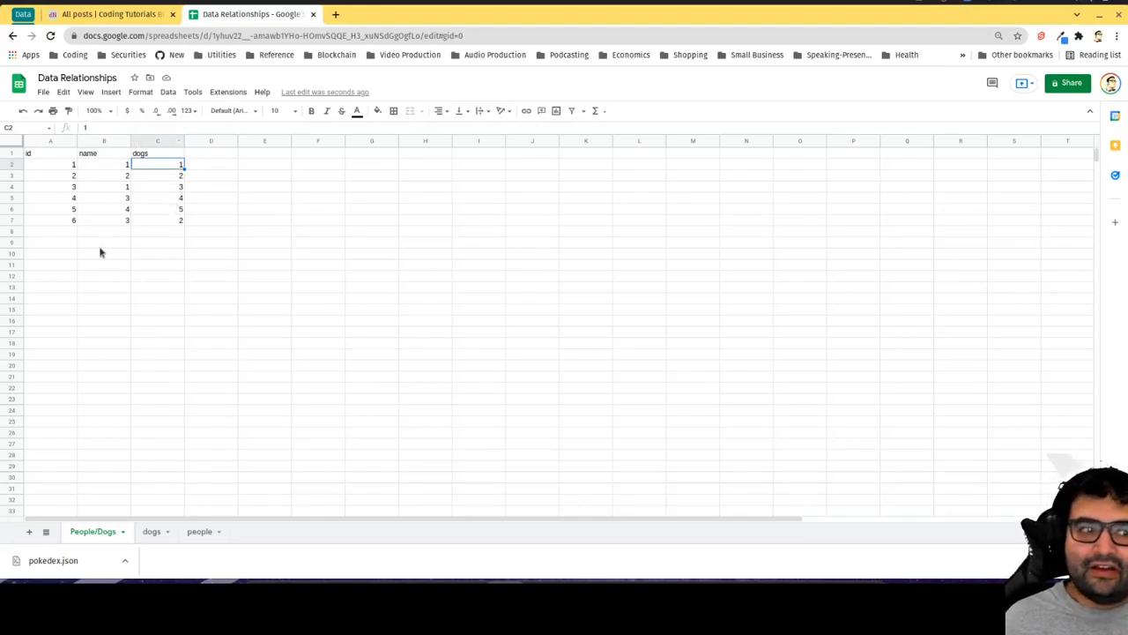
Change the People/Dogs B1 header from name to person
left_click(104, 153)
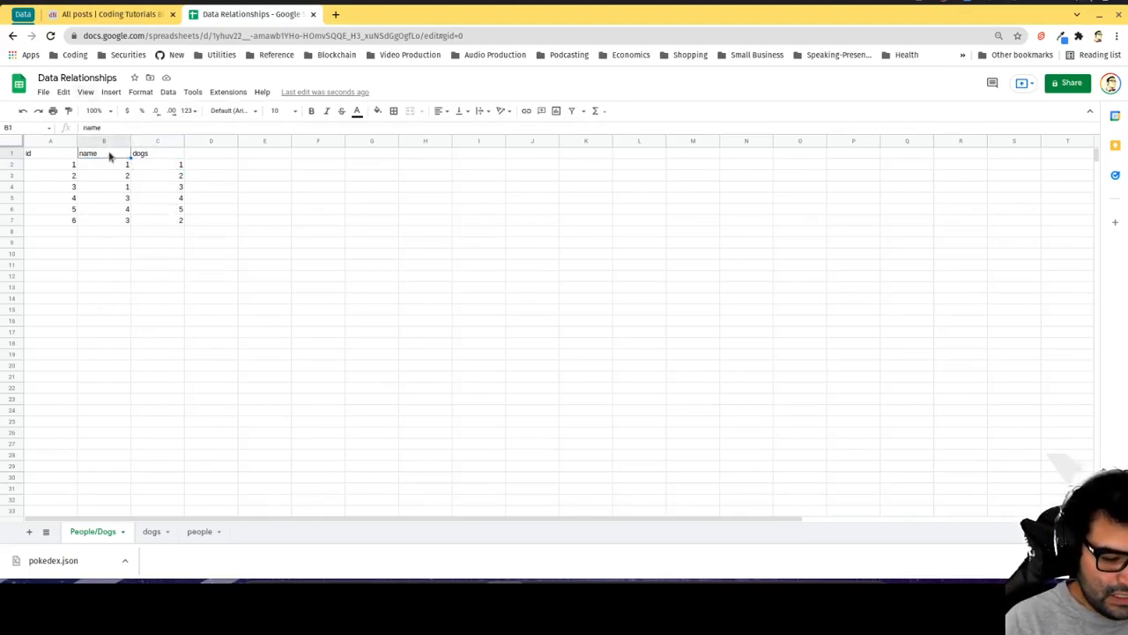
type("person")
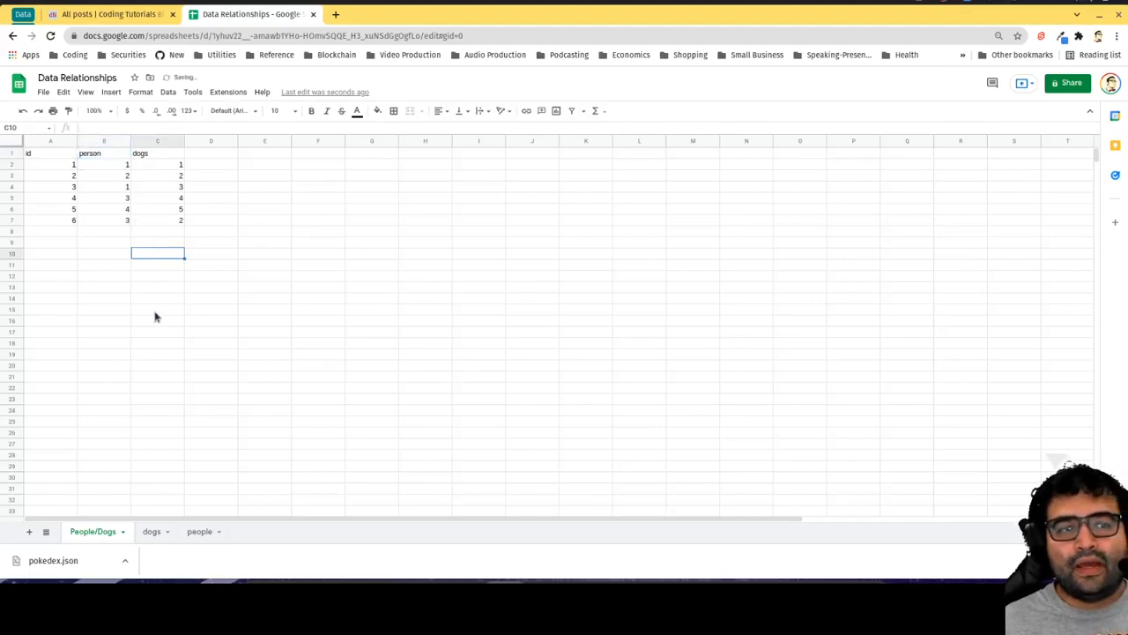
left_click(157, 309)
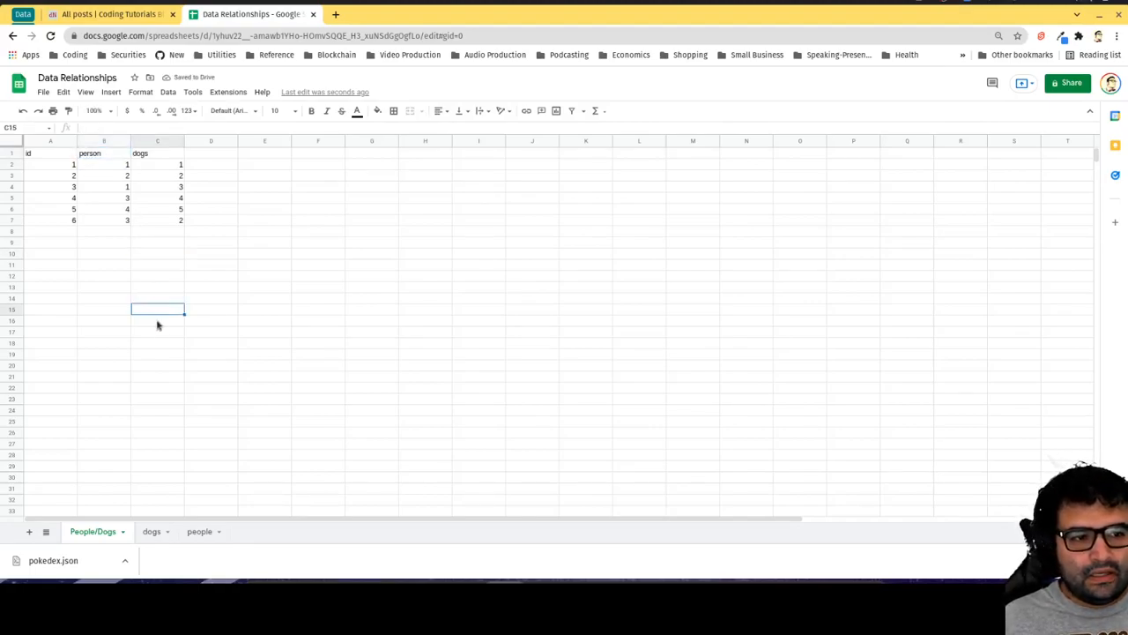
mouse_move(236, 354)
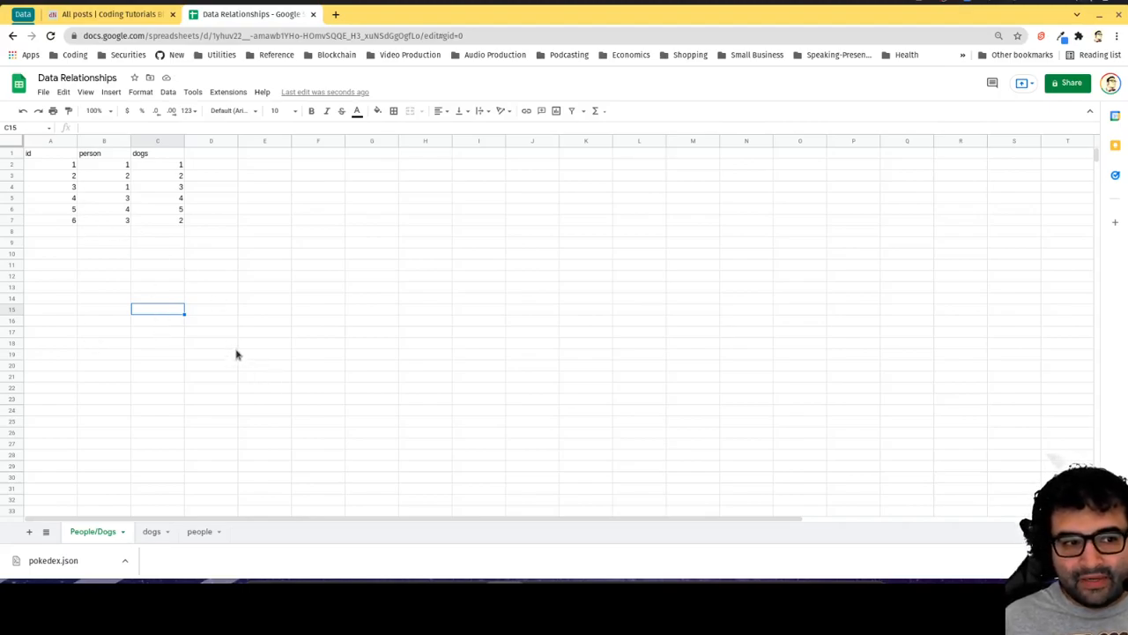
Show the dogs sheet listing Spot, Ruff, Bongo, Pongo and Biff with ids 1–5
left_click(151, 531)
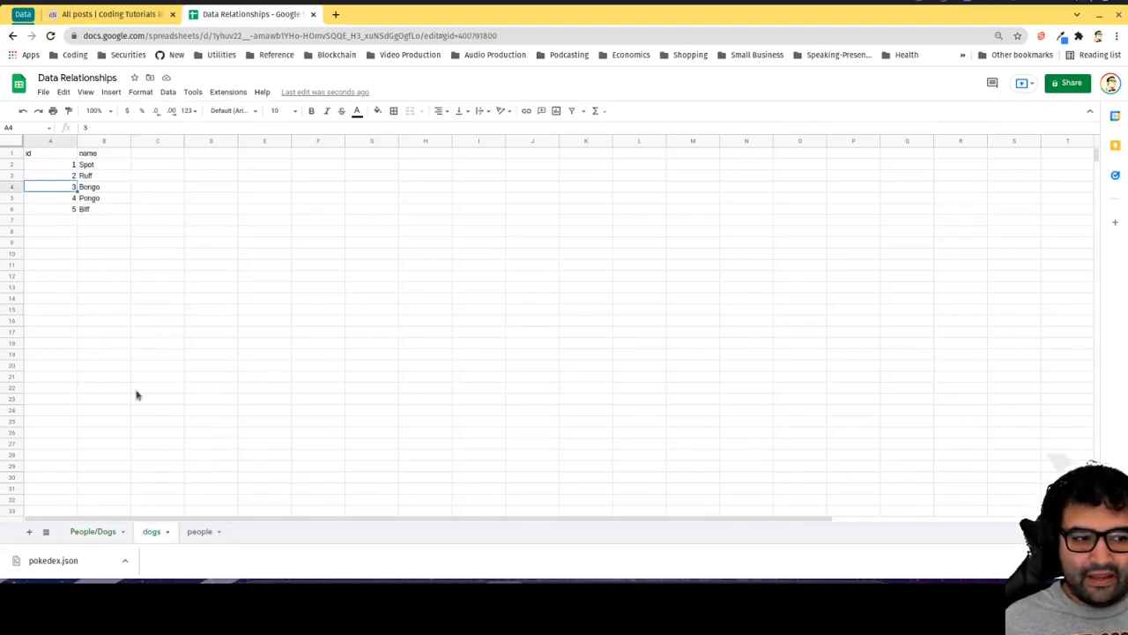
mouse_move(109, 167)
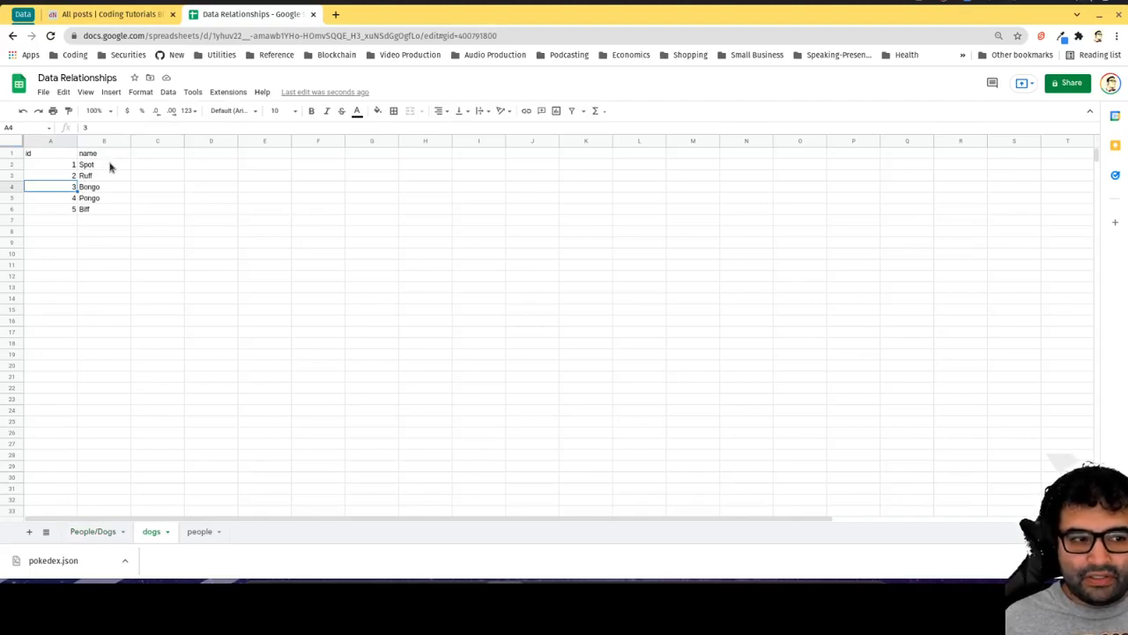
mouse_move(159, 171)
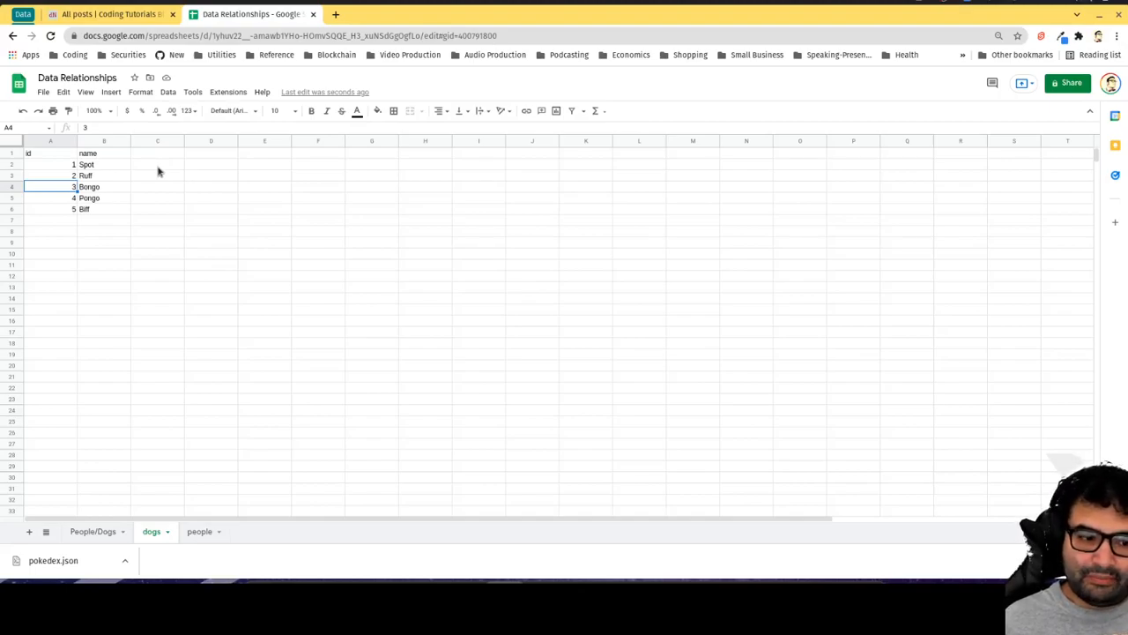
mouse_move(191, 411)
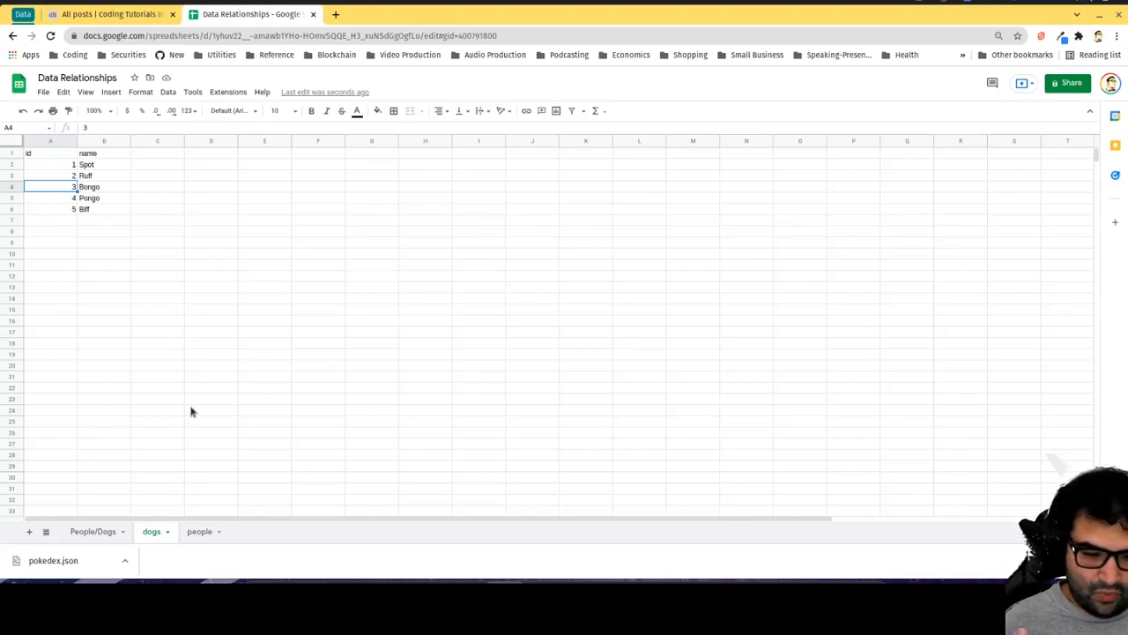
mouse_move(221, 551)
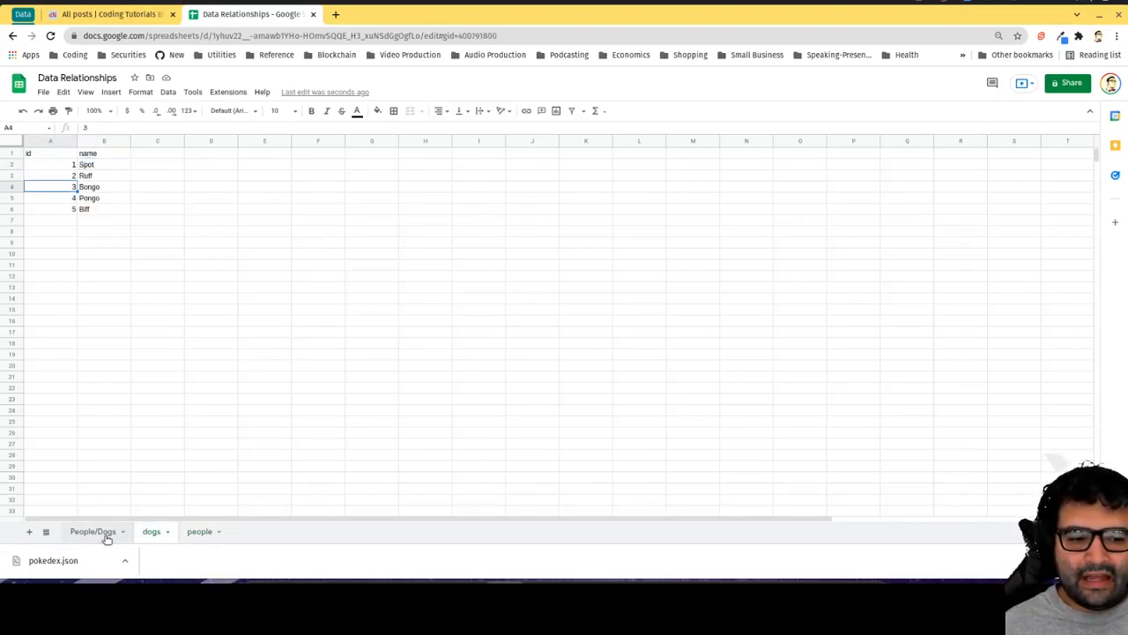
left_click(93, 530)
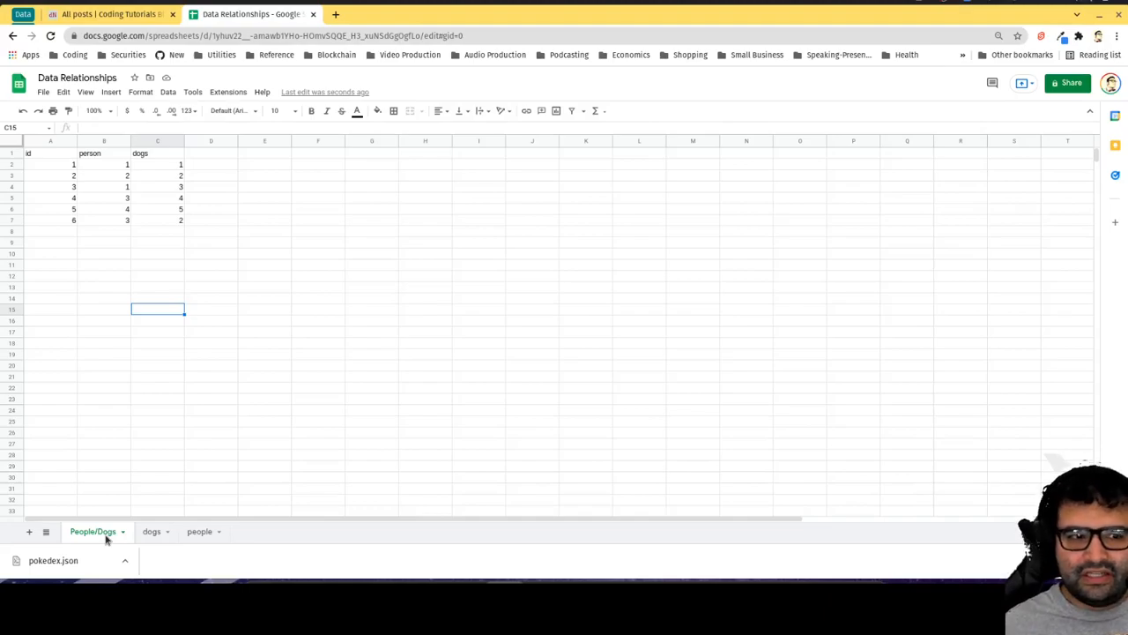
mouse_move(652, 379)
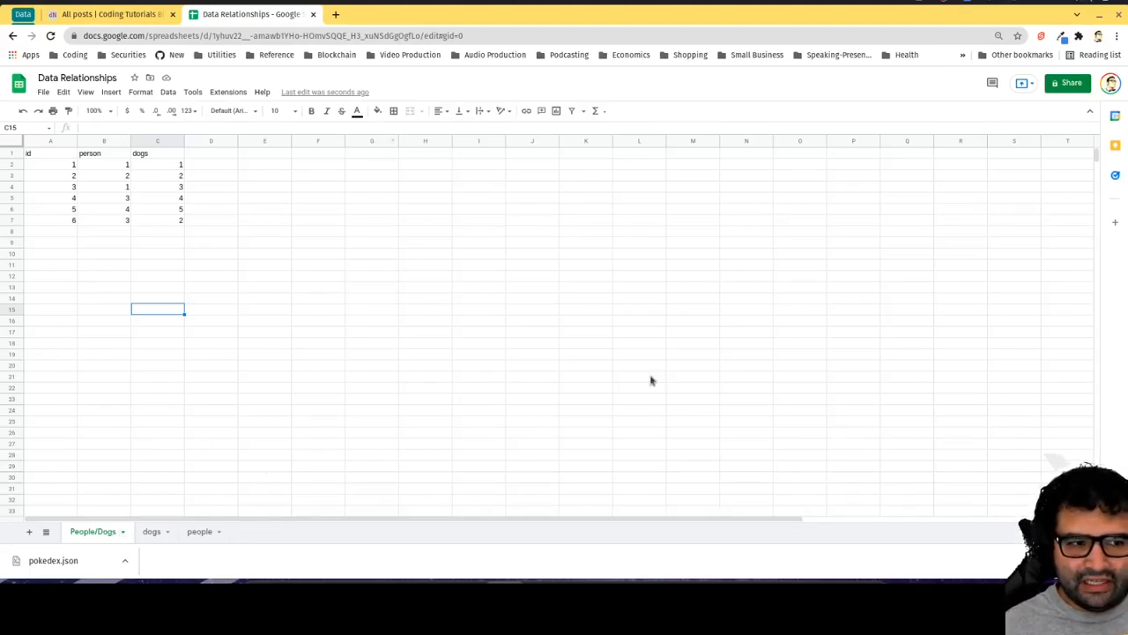
mouse_move(234, 342)
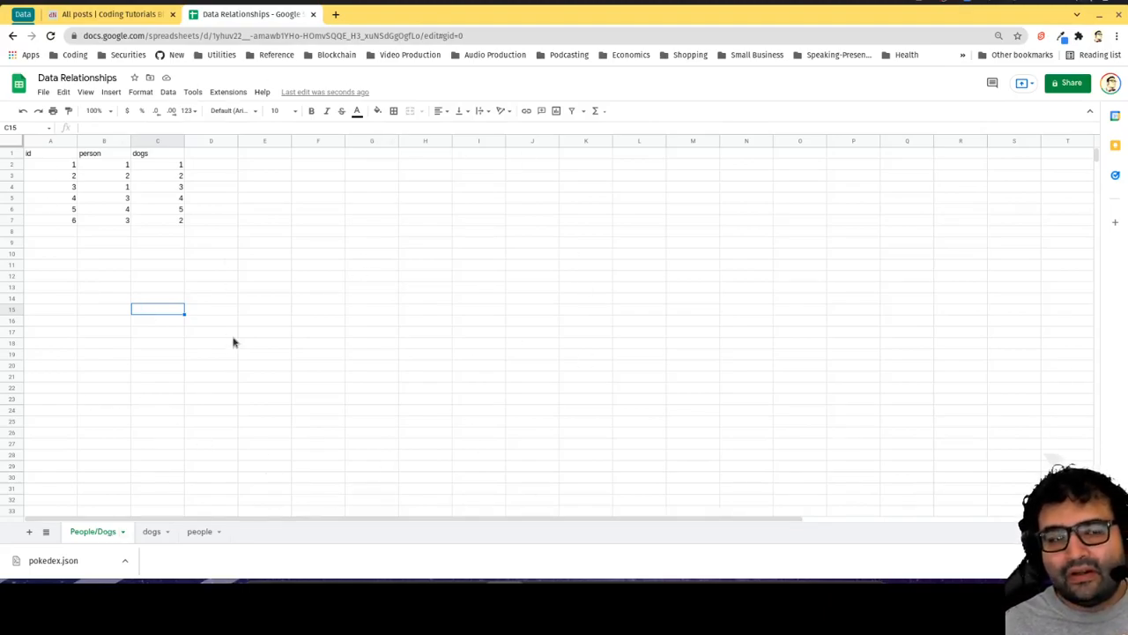
mouse_move(371, 351)
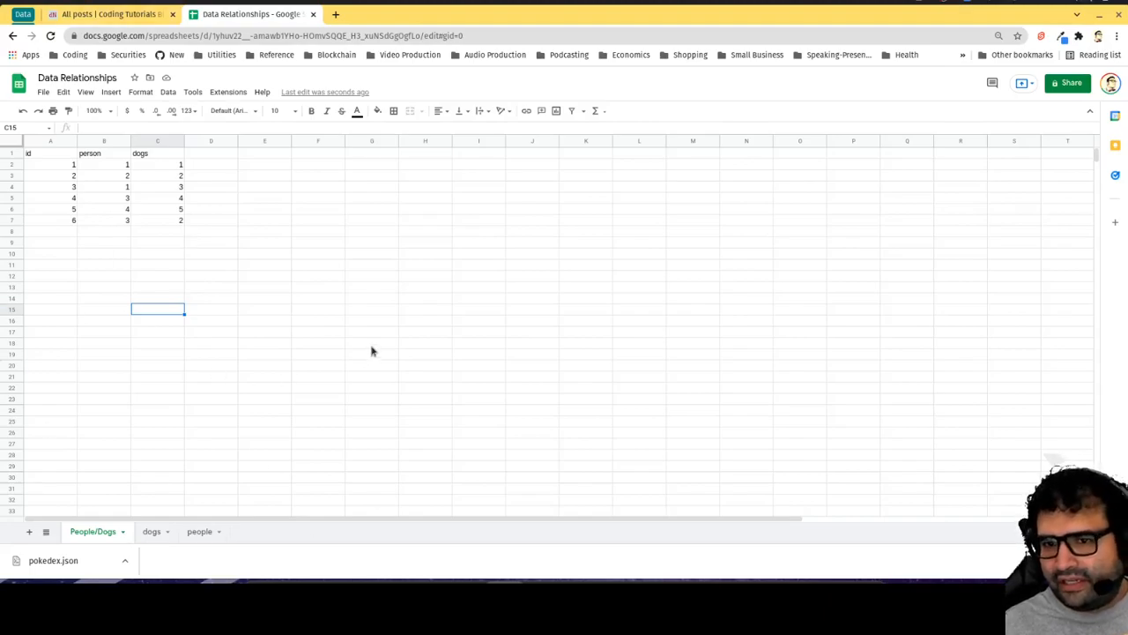
mouse_move(170, 284)
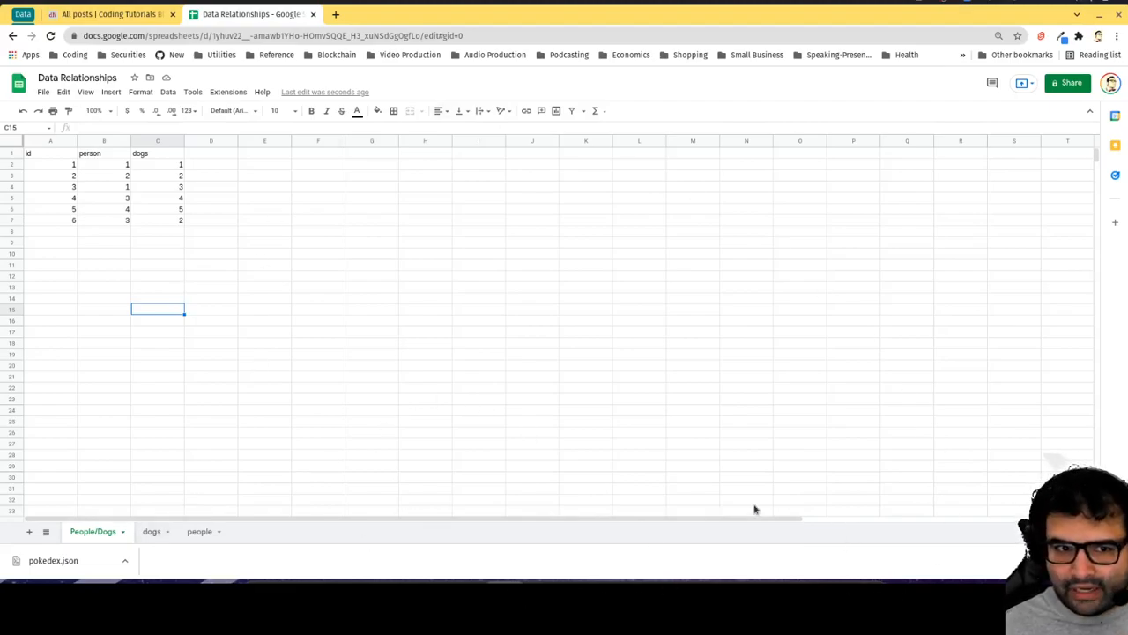
mouse_move(213, 505)
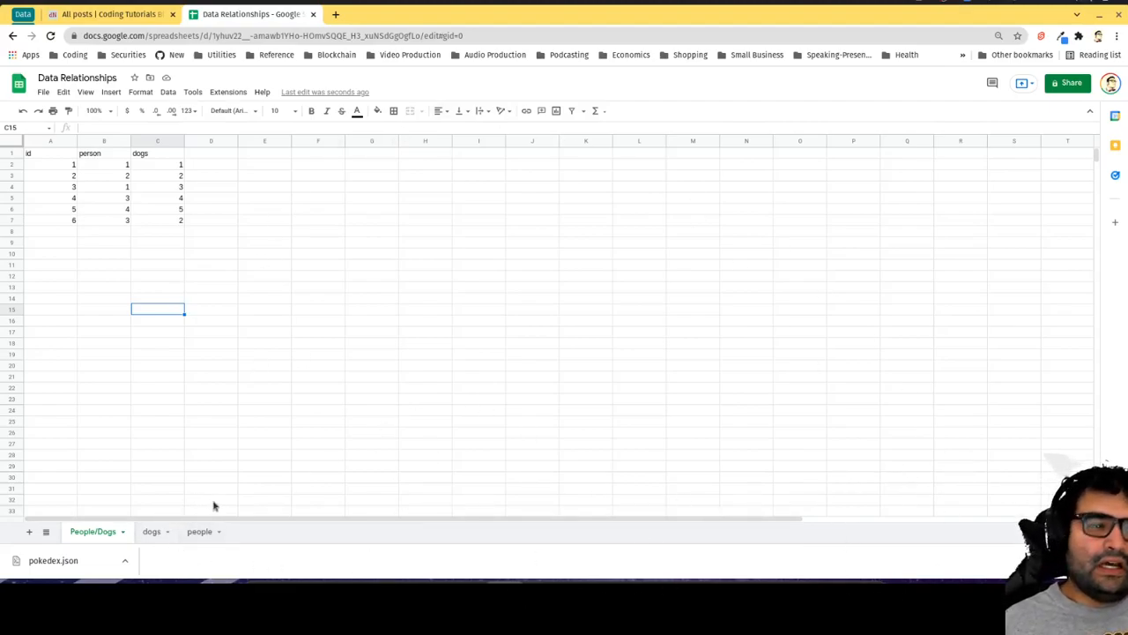
mouse_move(227, 502)
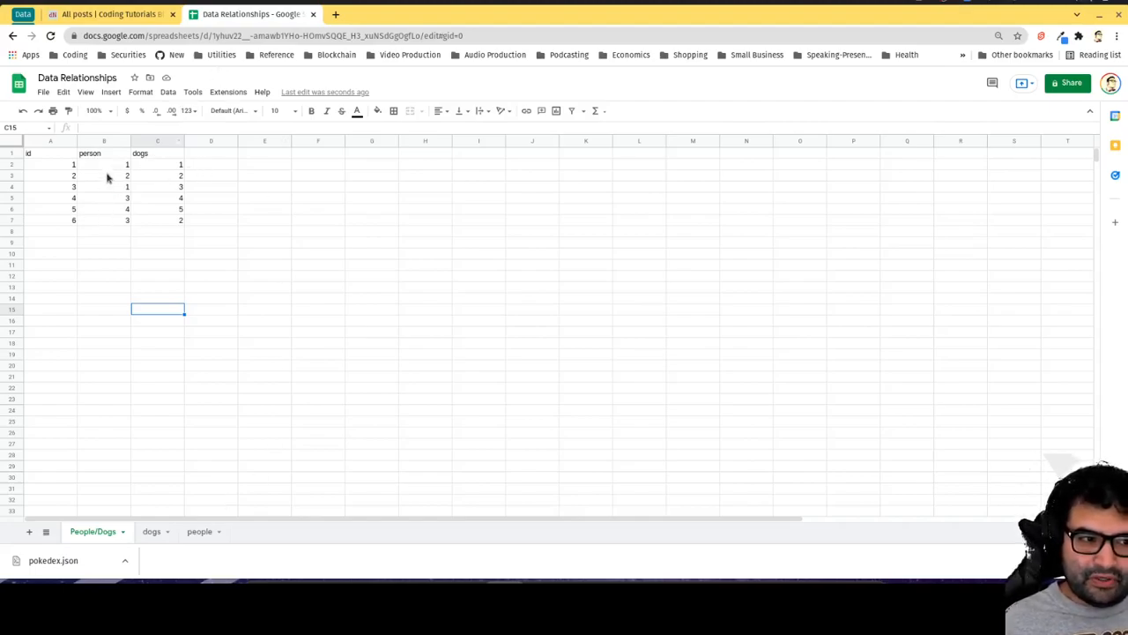
mouse_move(164, 231)
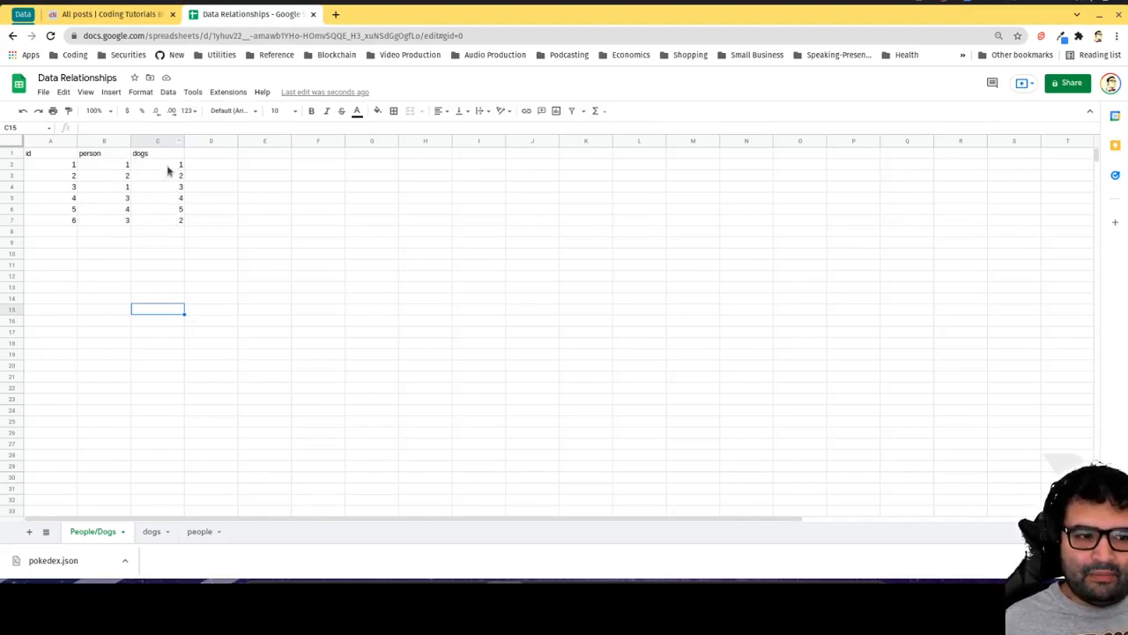
mouse_move(69, 201)
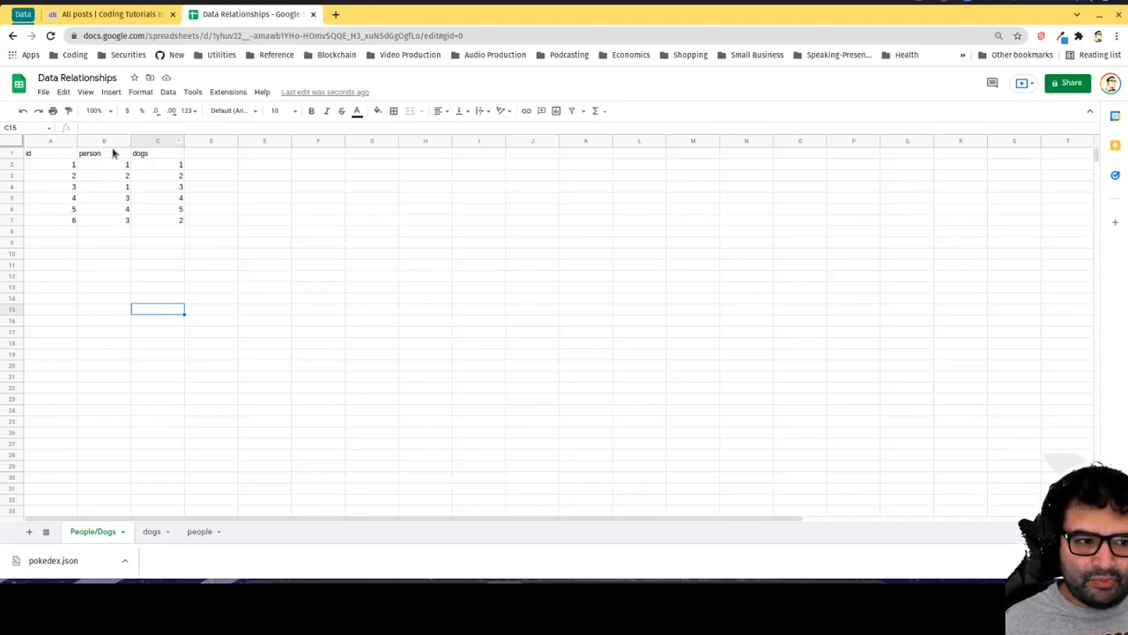
mouse_move(114, 207)
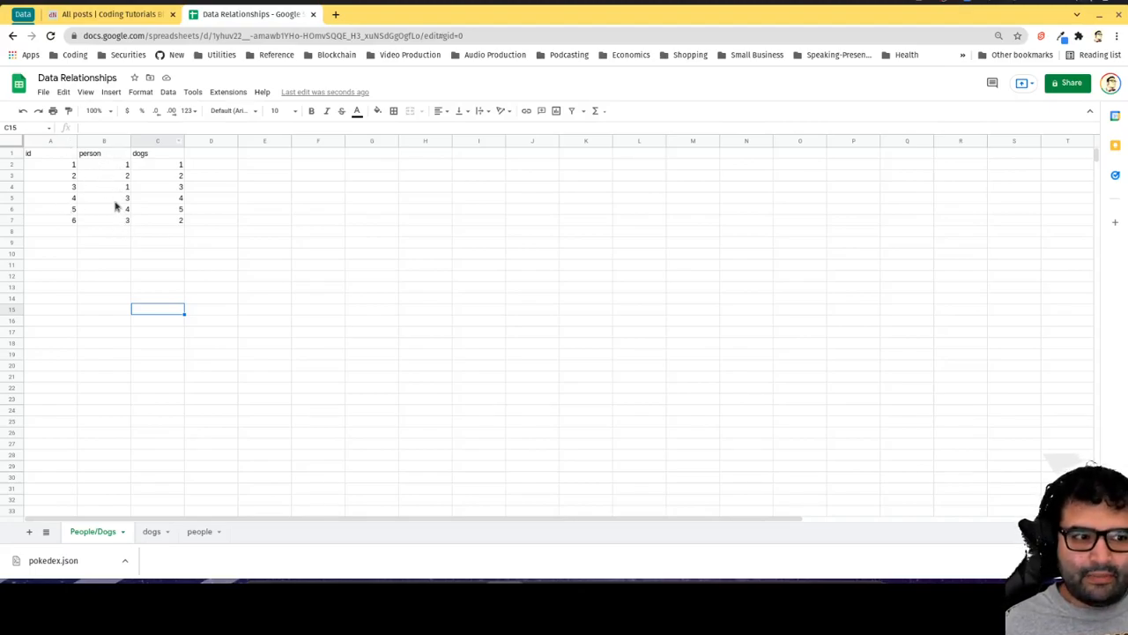
mouse_move(60, 176)
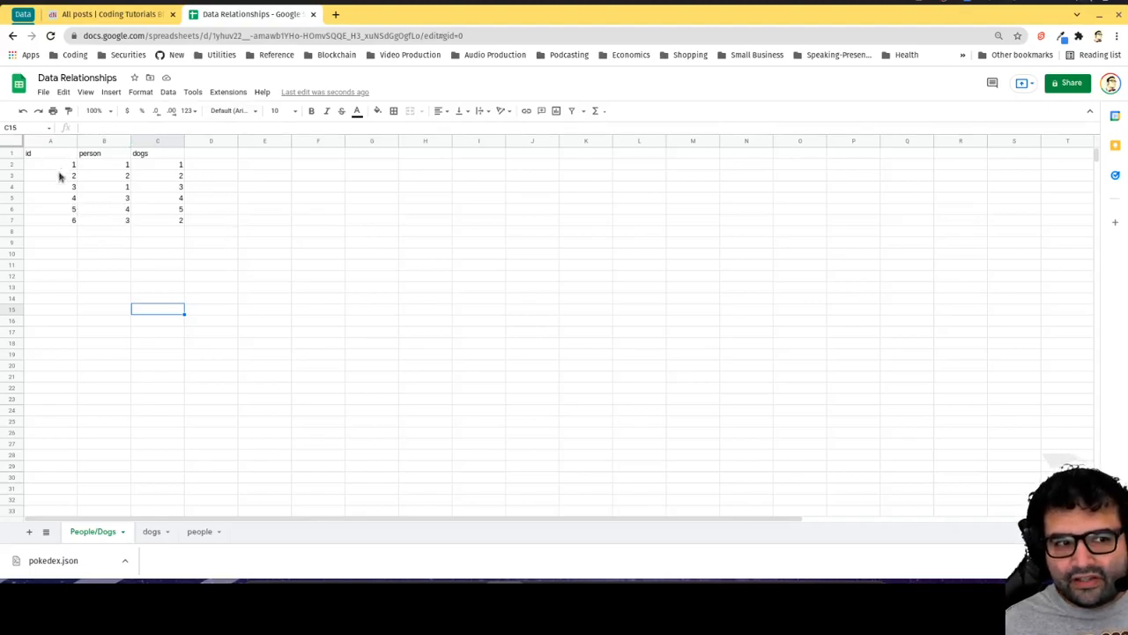
mouse_move(128, 269)
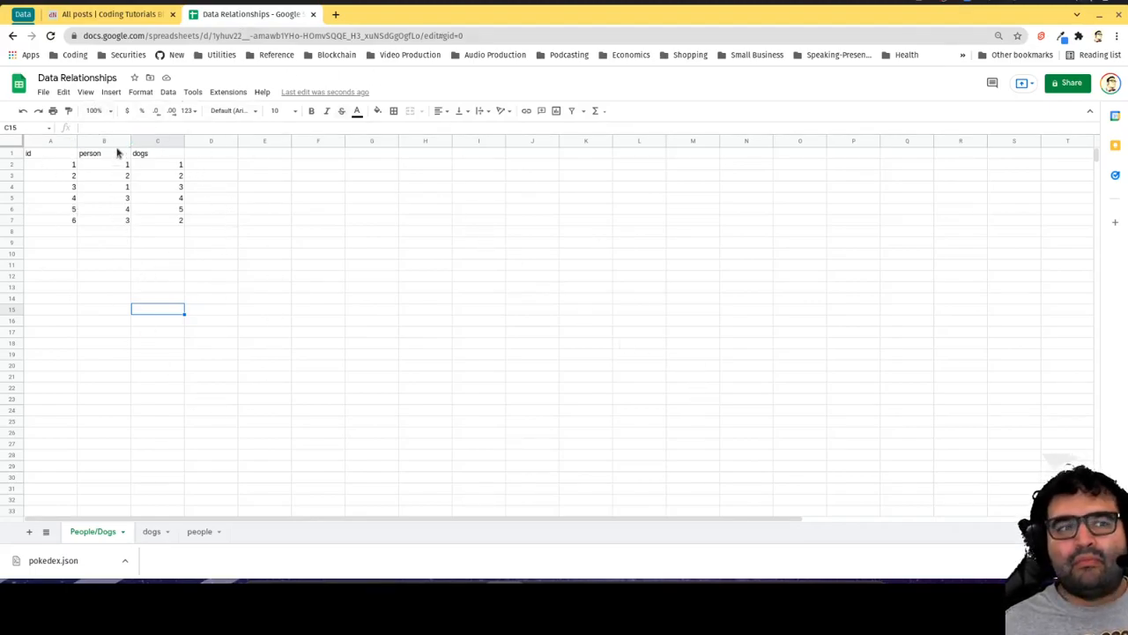
mouse_move(156, 304)
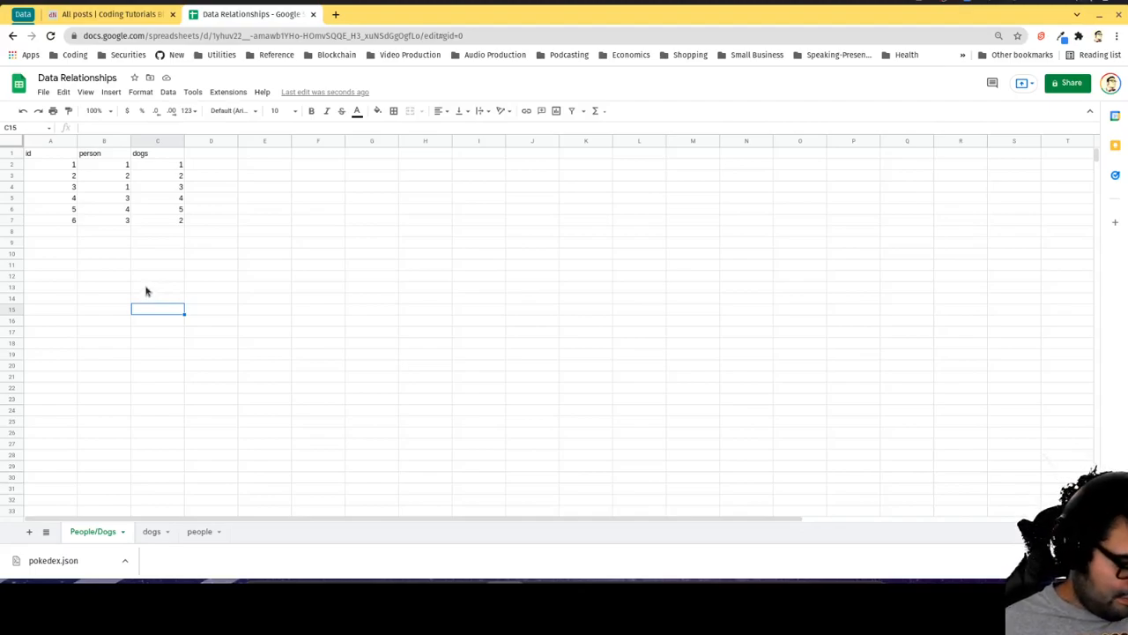
mouse_move(480, 332)
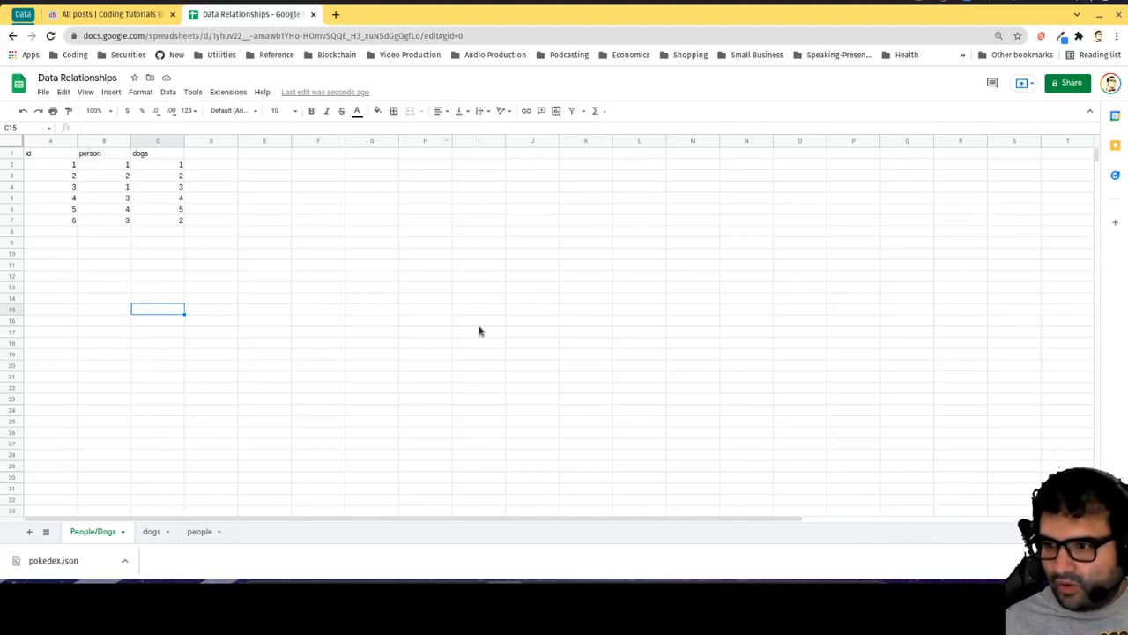
mouse_move(360, 400)
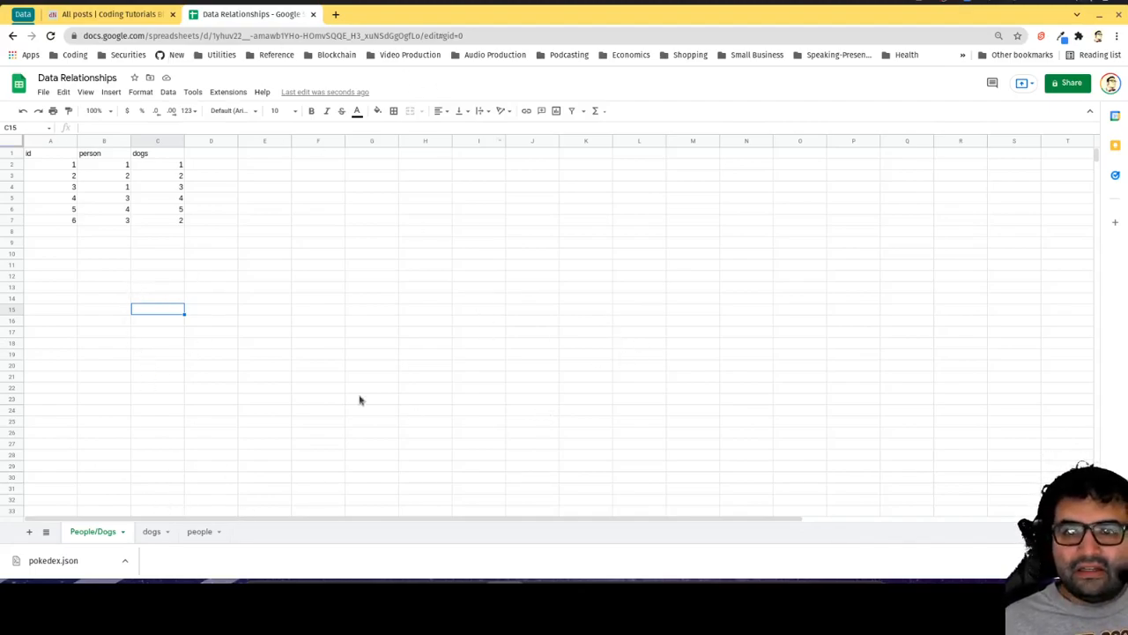
mouse_move(51, 247)
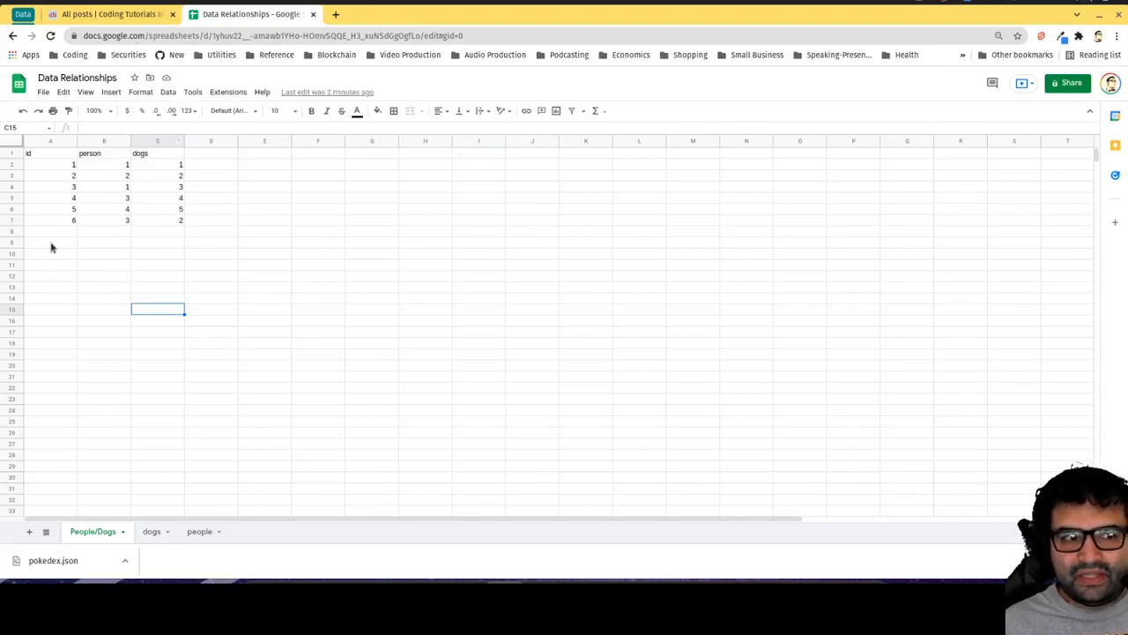
mouse_move(202, 330)
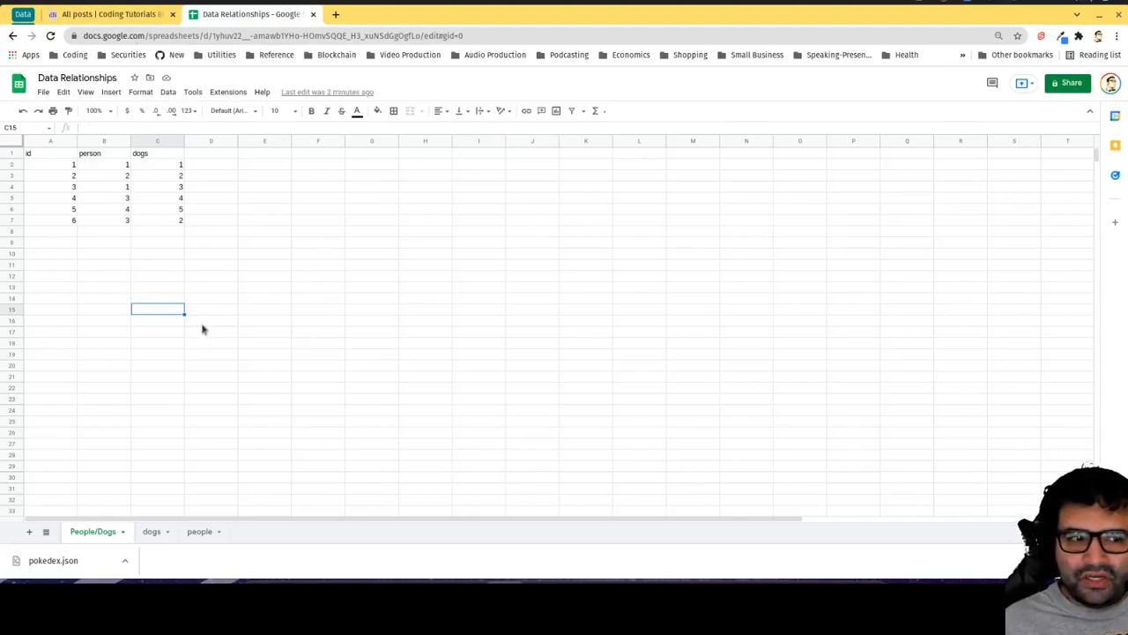
mouse_move(220, 448)
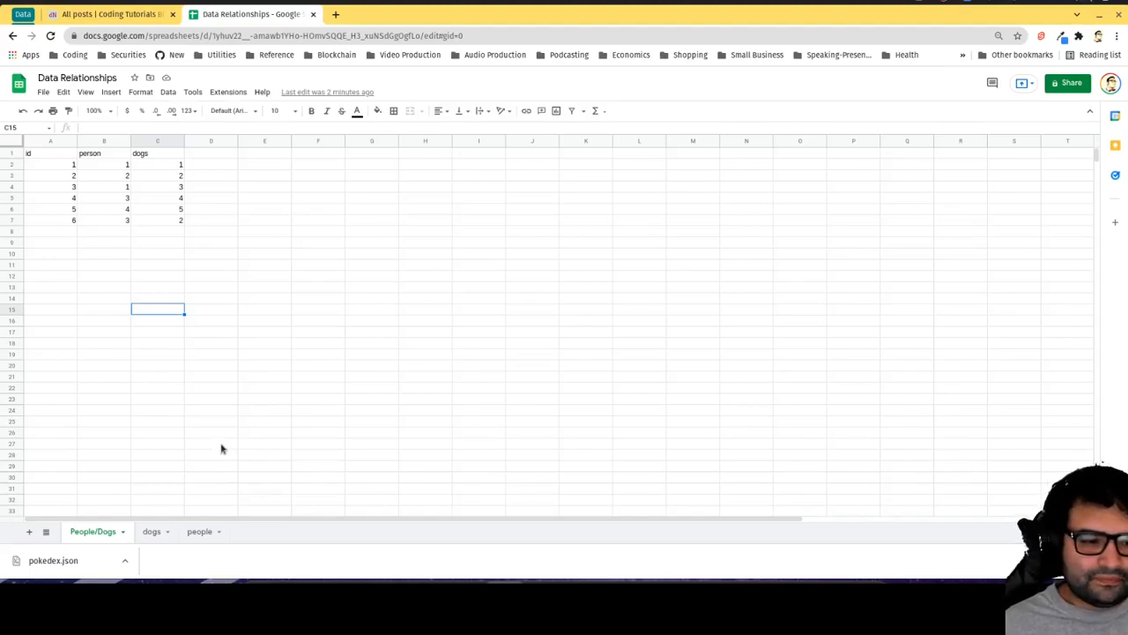
mouse_move(225, 445)
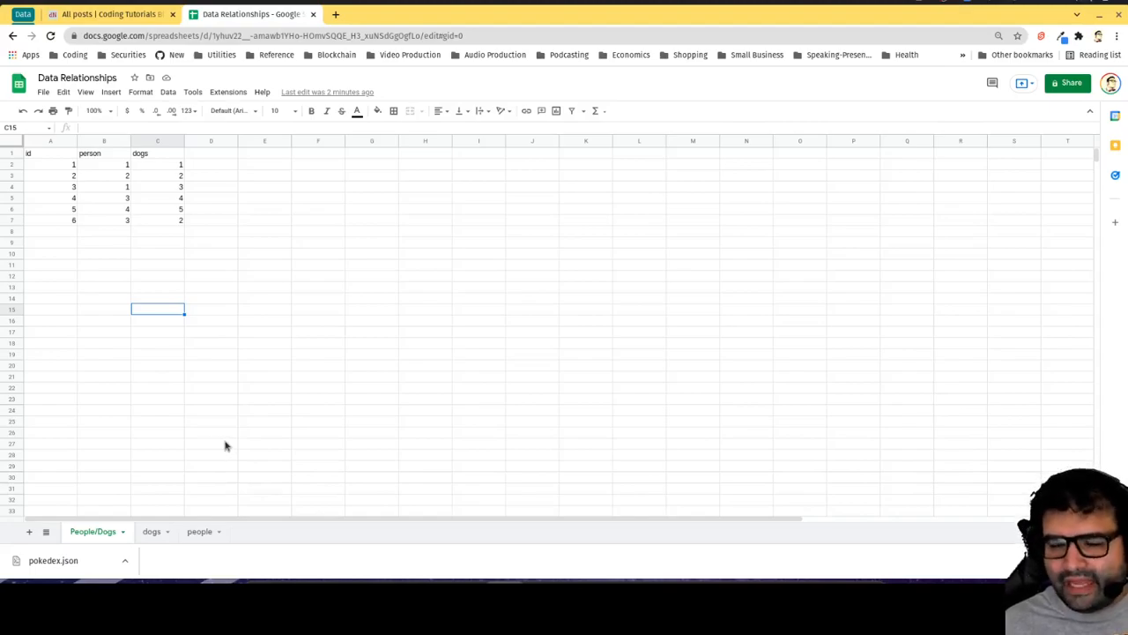
mouse_move(233, 443)
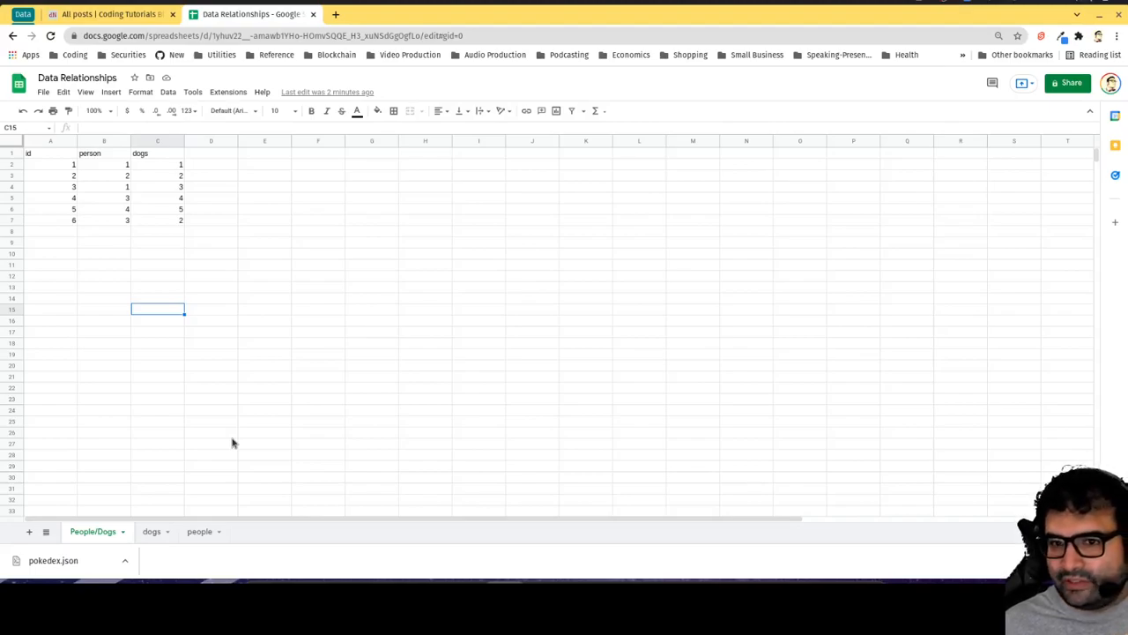
mouse_move(133, 127)
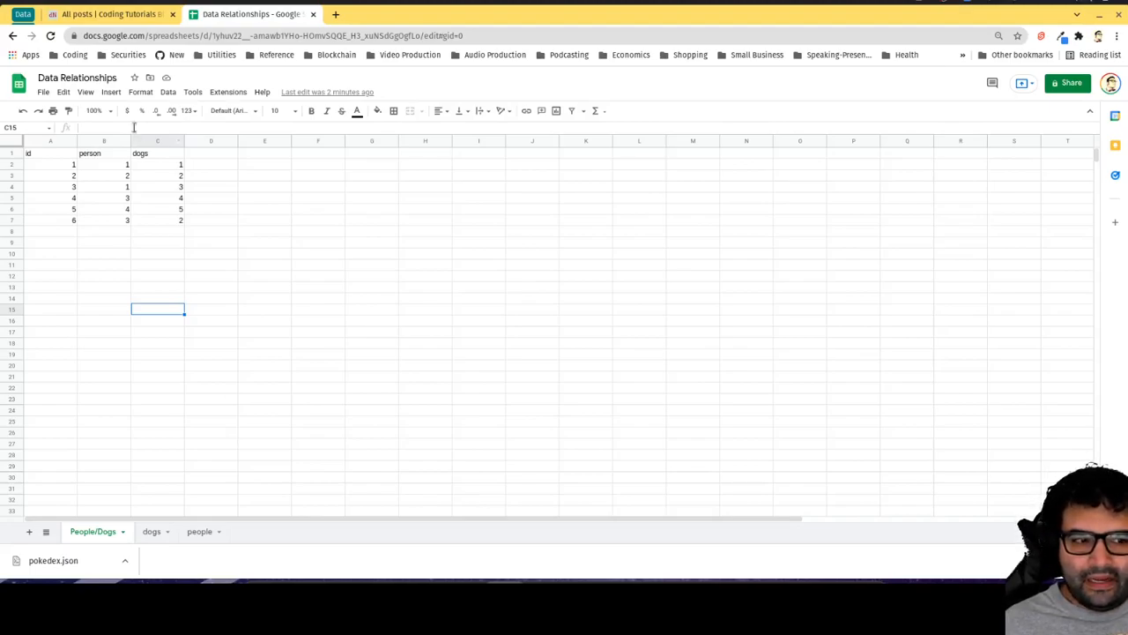
Point out the person ids in the People/Dogs sheet, then bring up the people sheet
left_click(104, 165)
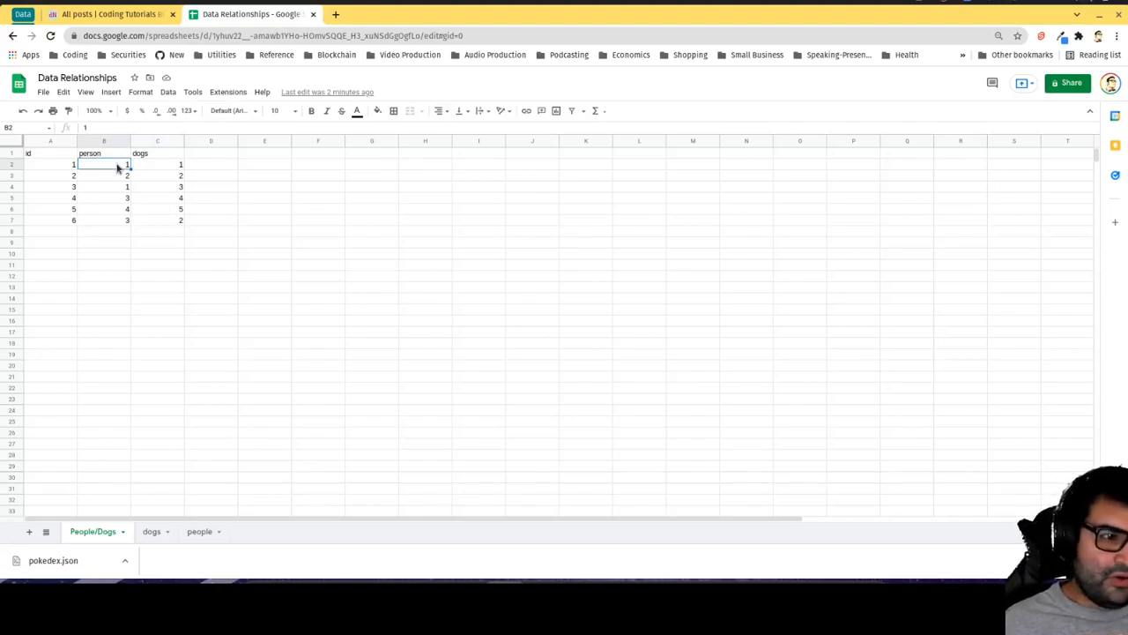
left_click(104, 197)
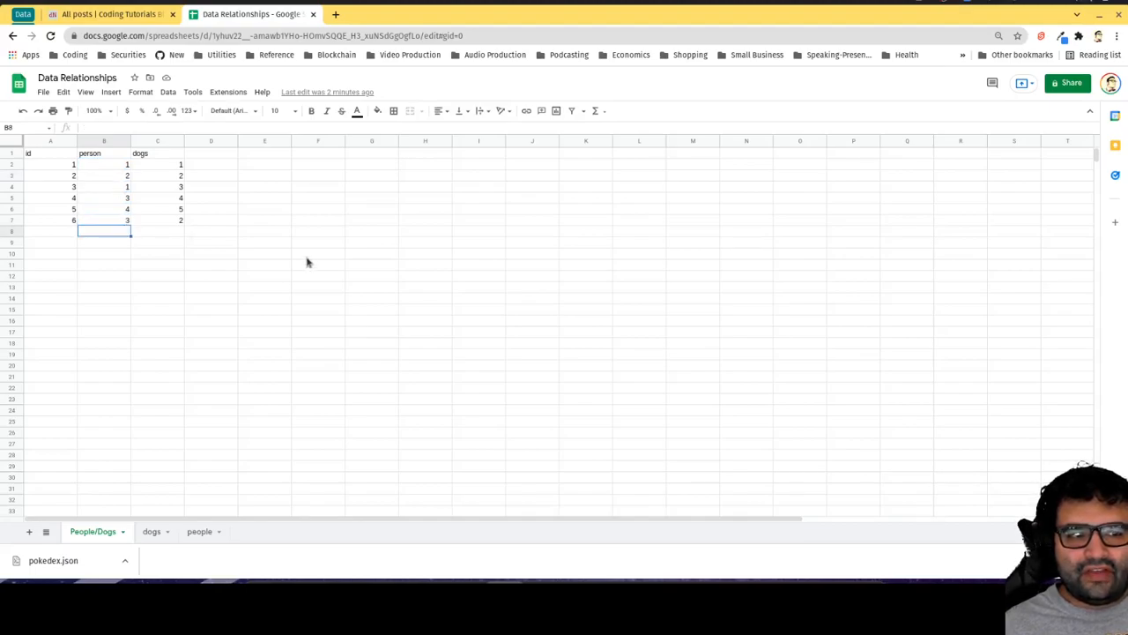
mouse_move(282, 306)
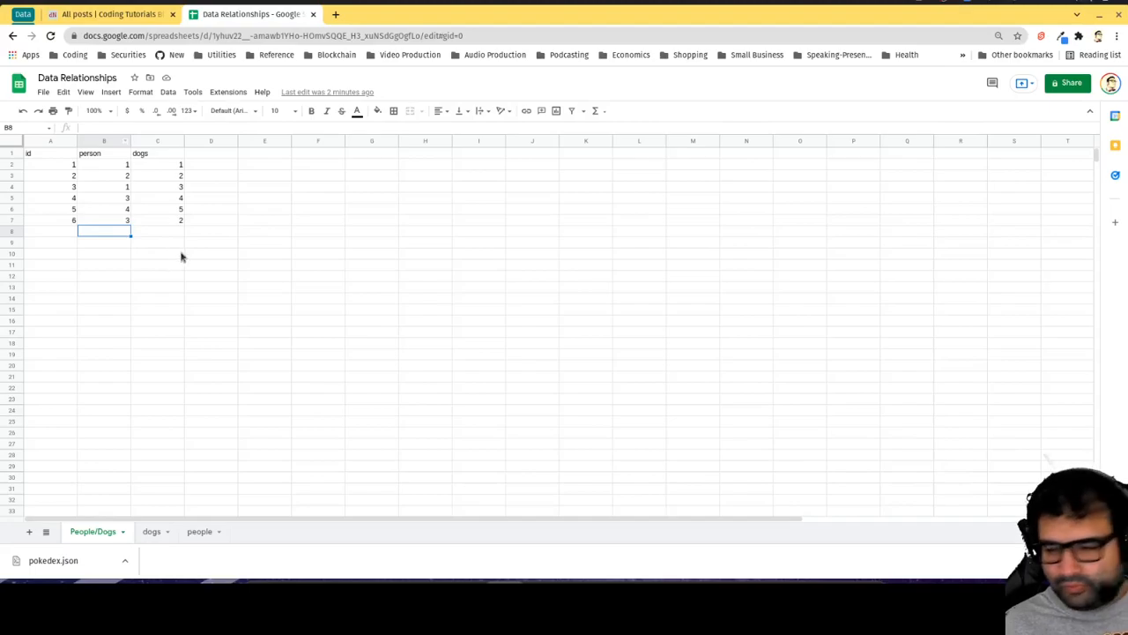
mouse_move(95, 187)
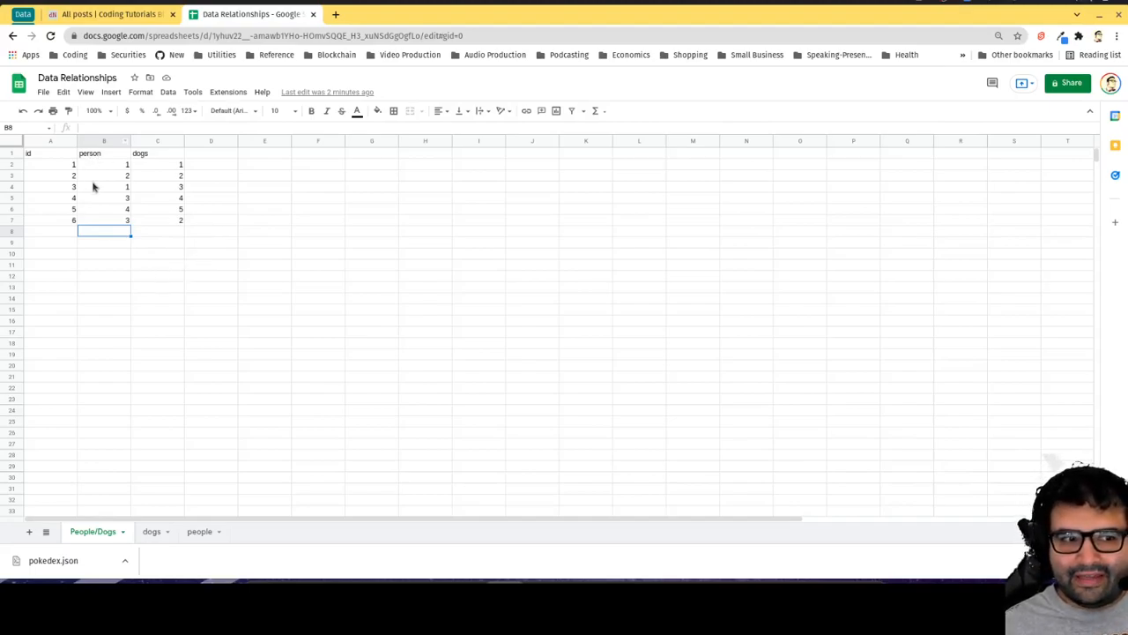
right_click(151, 531)
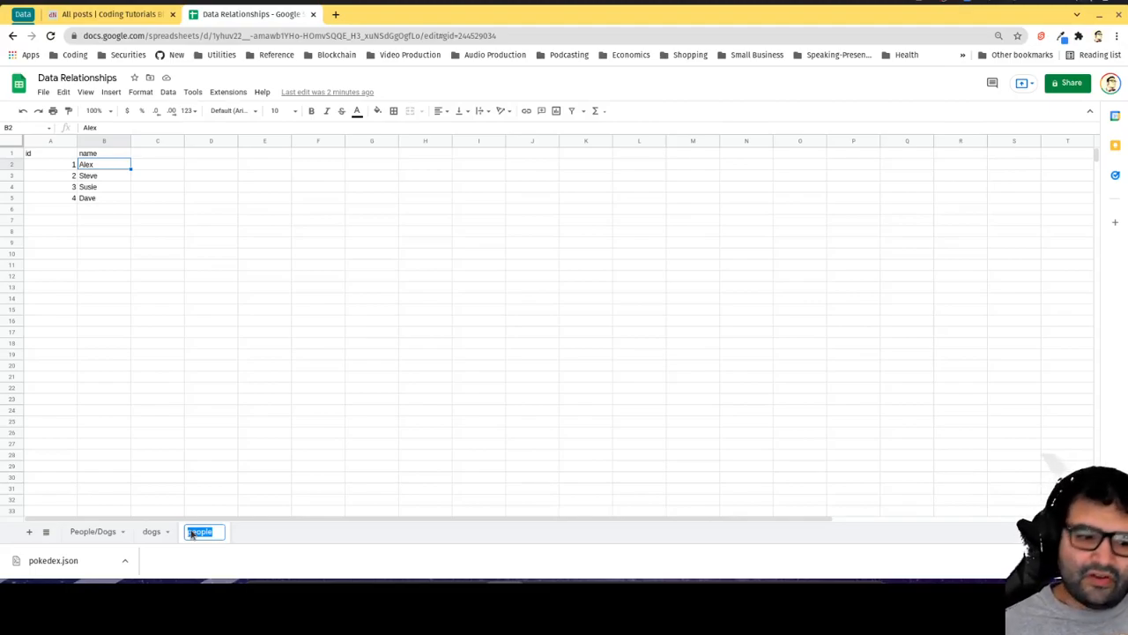
left_click(246, 539)
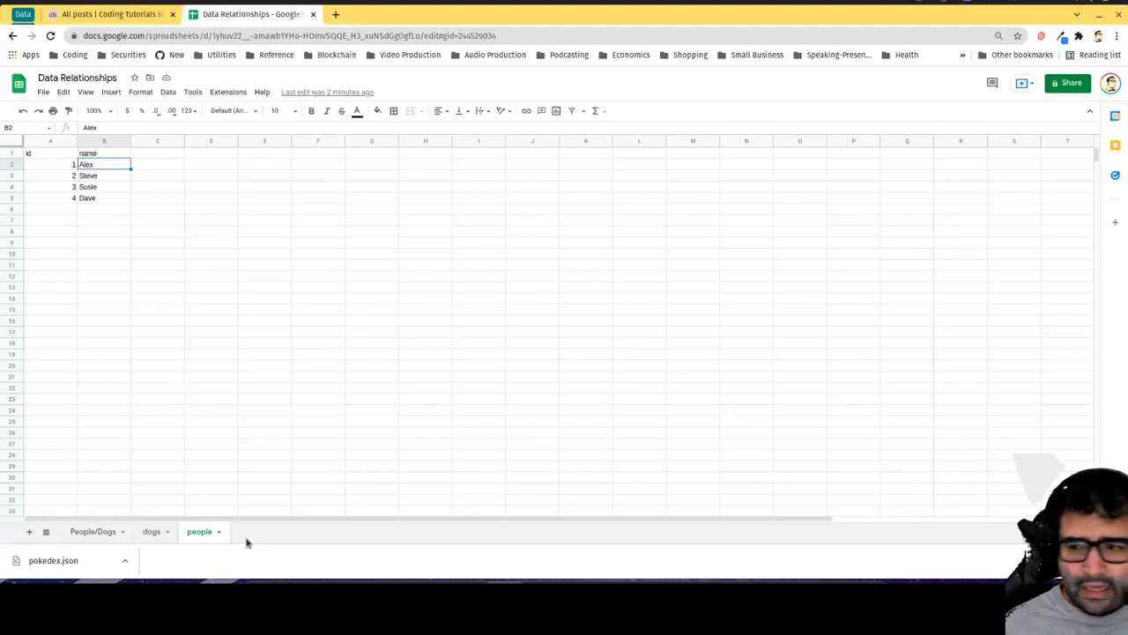
mouse_move(326, 529)
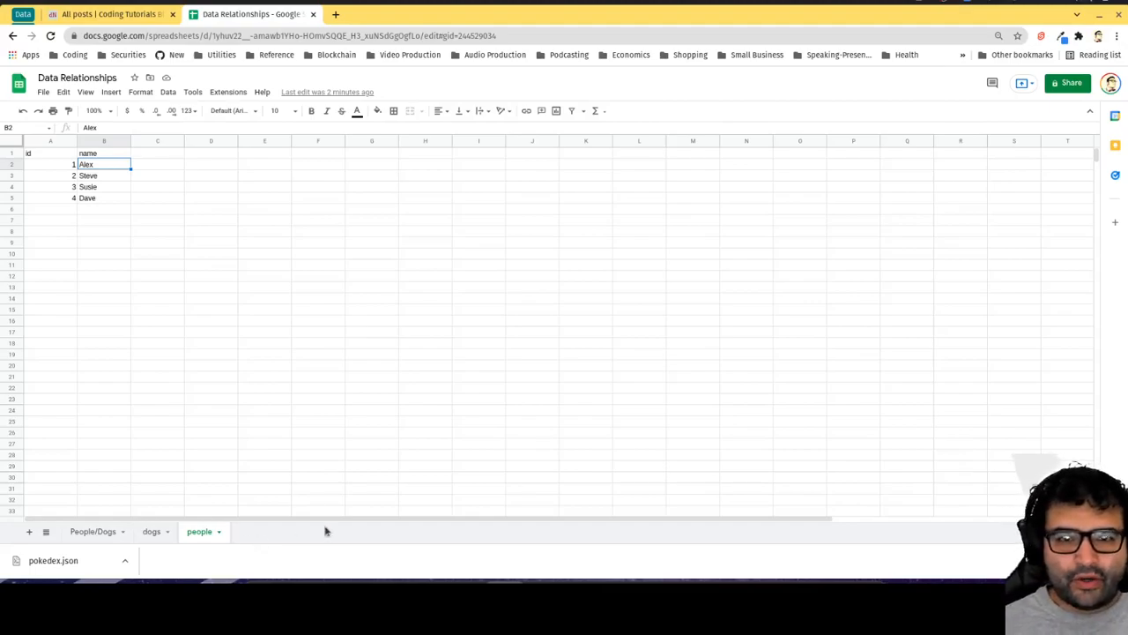